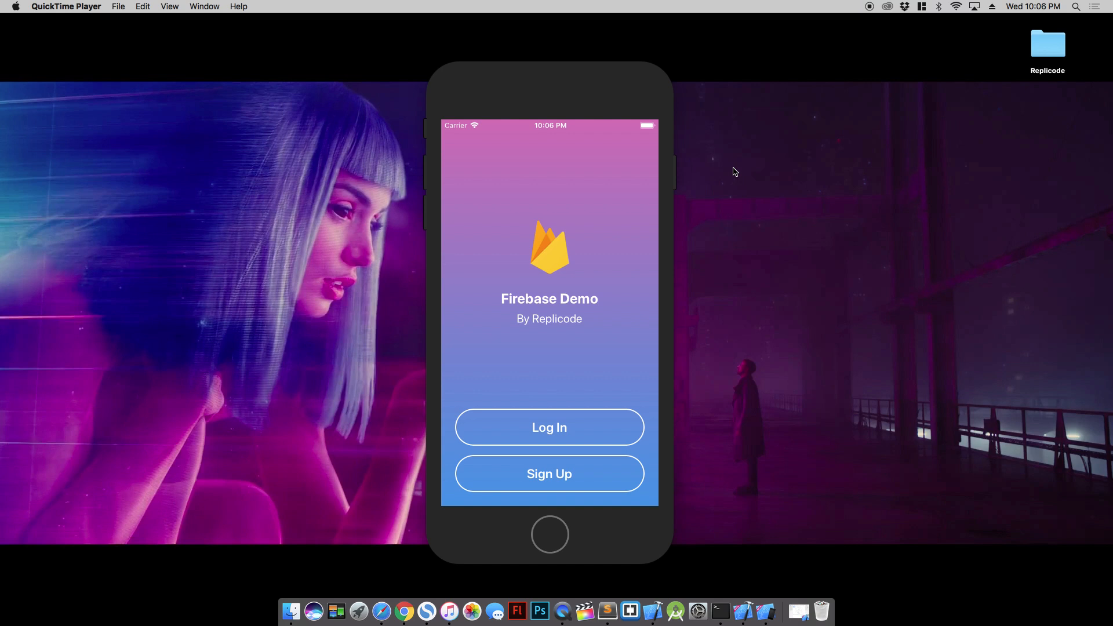
{"action": "mouse_move", "coordinate": [608, 390]}
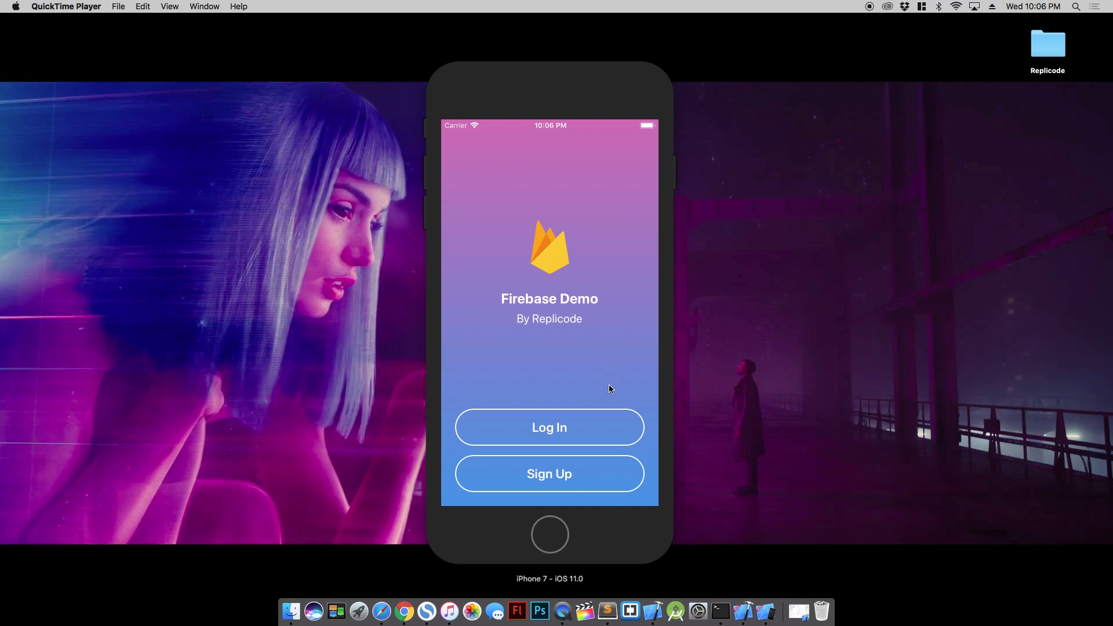
View the Log In screen, go back to the welcome screen and bring up the Sign Up form.
{"action": "left_click", "coordinate": [548, 426]}
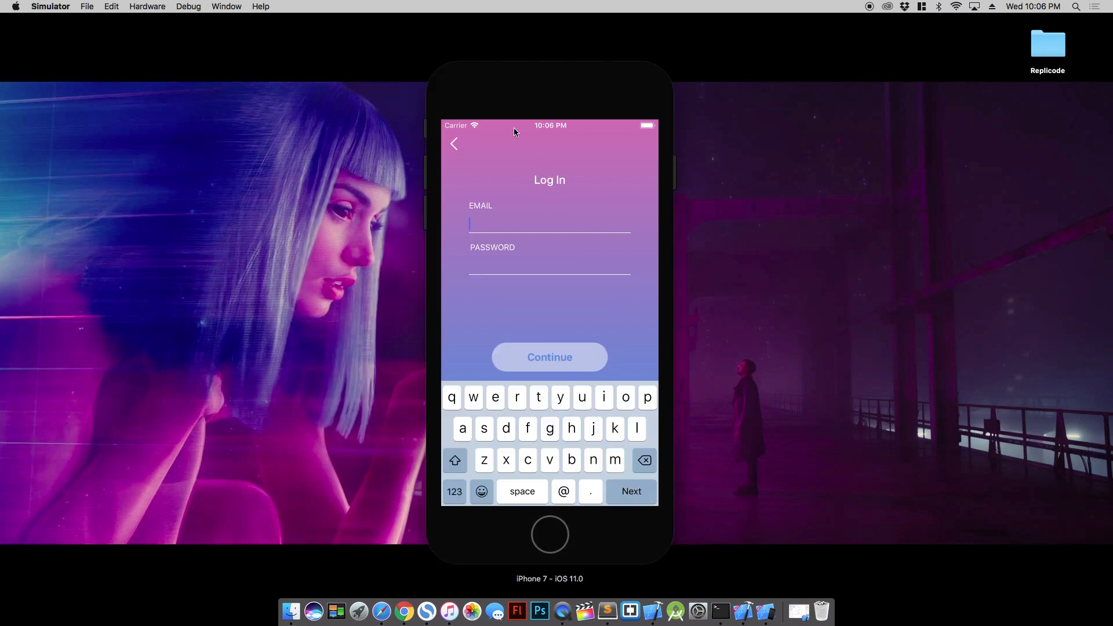
{"action": "left_click", "coordinate": [454, 144]}
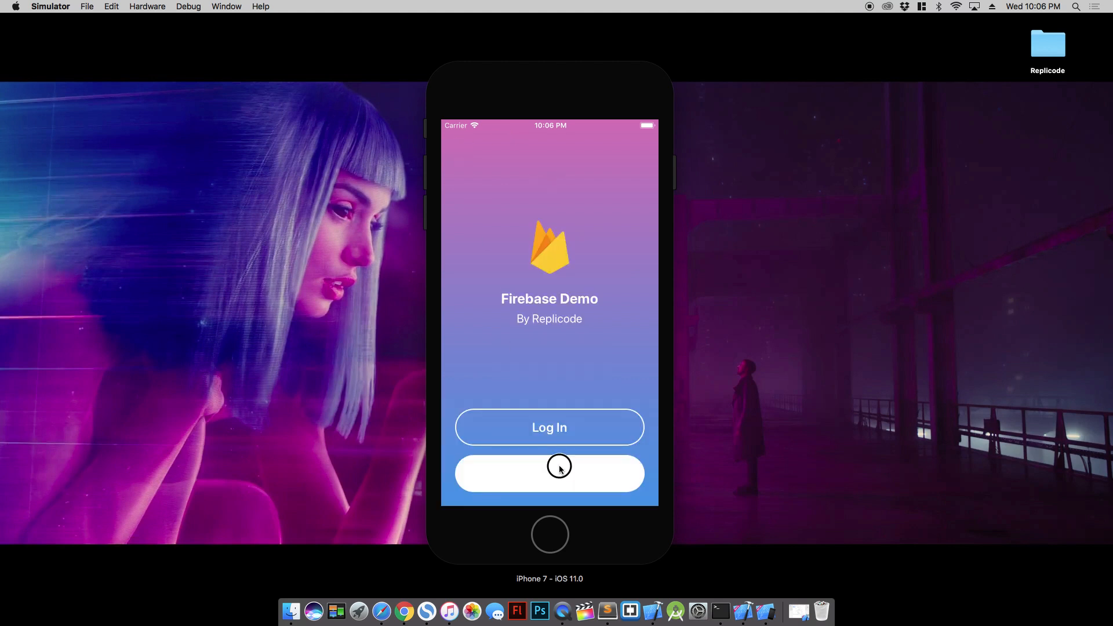
{"action": "left_click", "coordinate": [549, 473]}
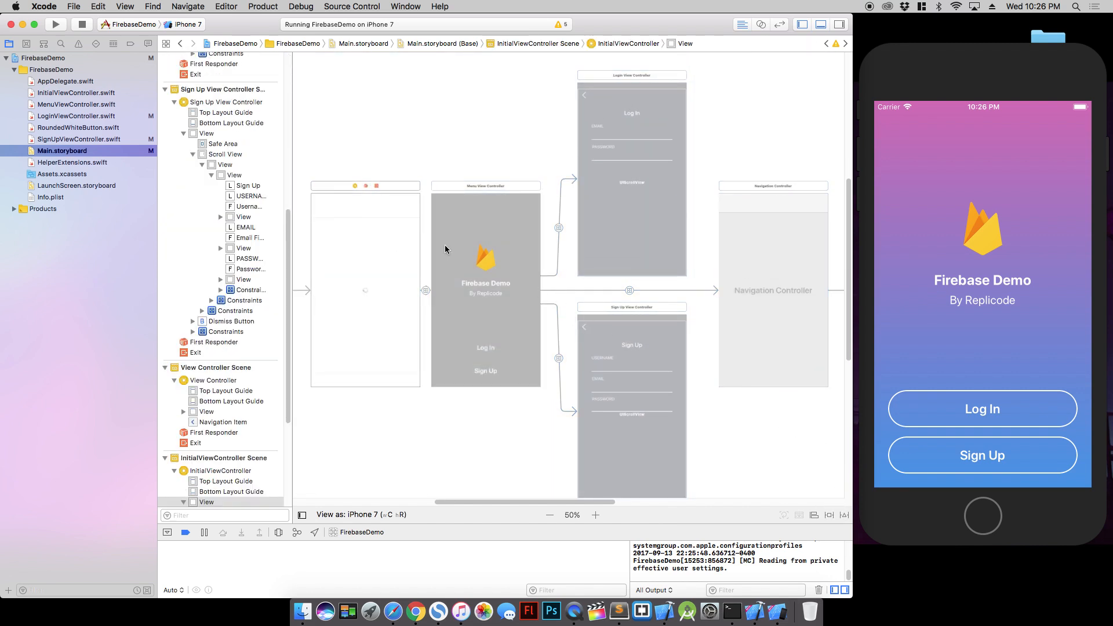
{"action": "left_click", "coordinate": [485, 259]}
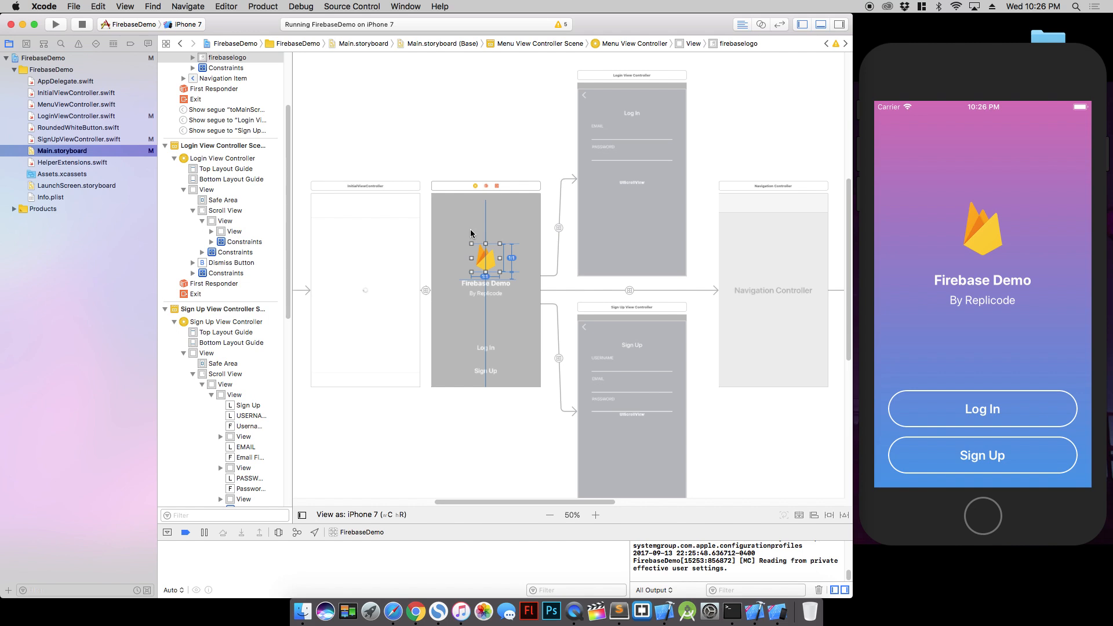
{"action": "mouse_move", "coordinate": [495, 336]}
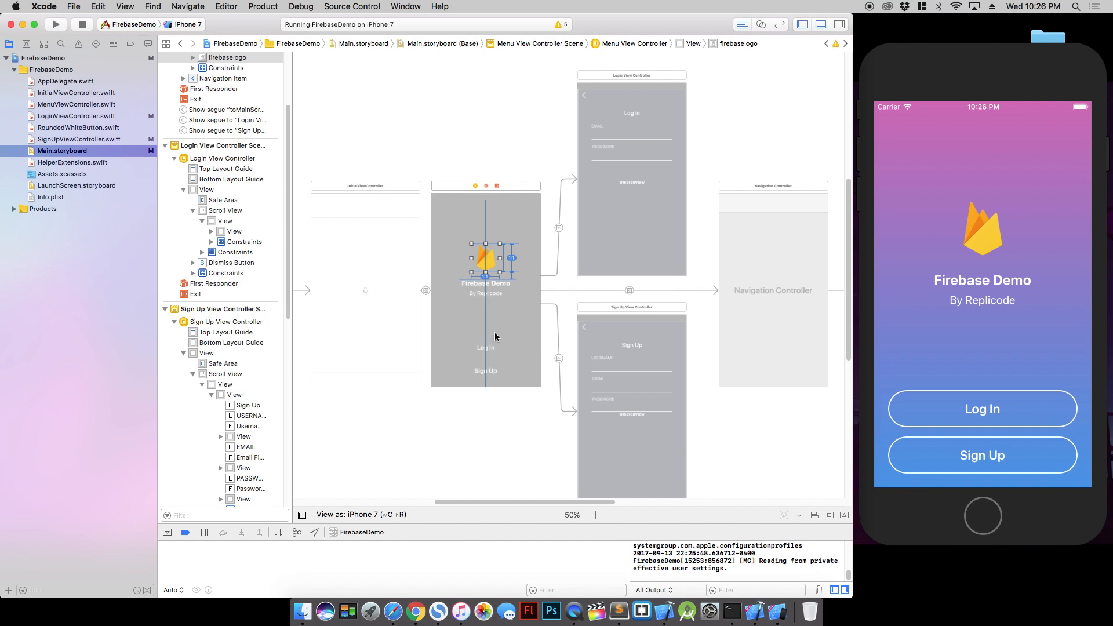
{"action": "left_click", "coordinate": [982, 408]}
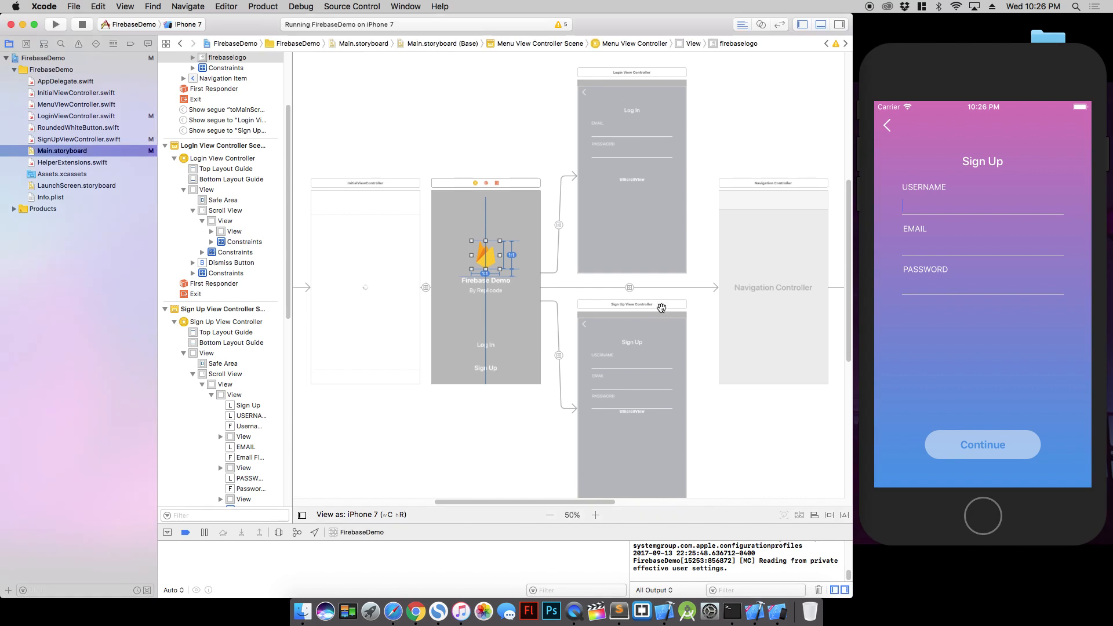
{"action": "mouse_move", "coordinate": [660, 308]}
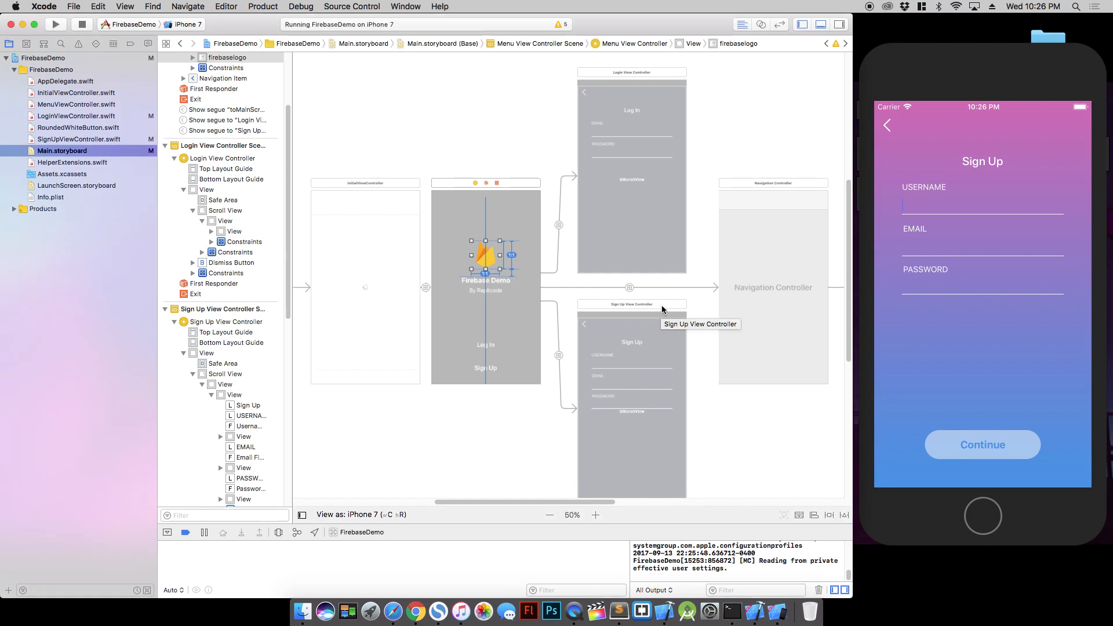
{"action": "mouse_move", "coordinate": [974, 267]}
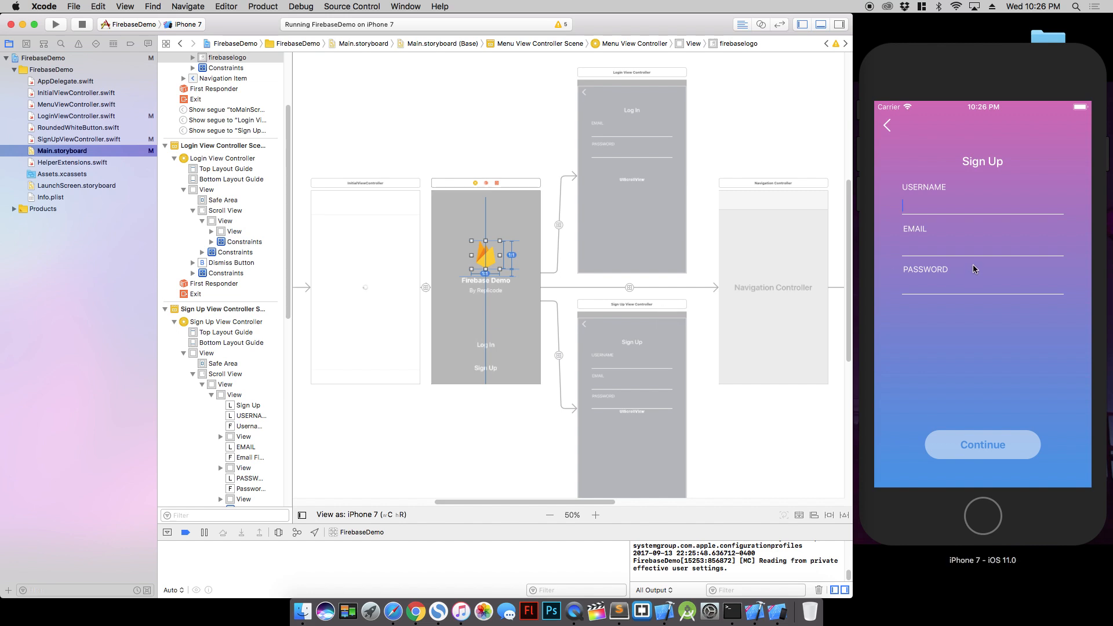
{"action": "type", "text": "Replicode"}
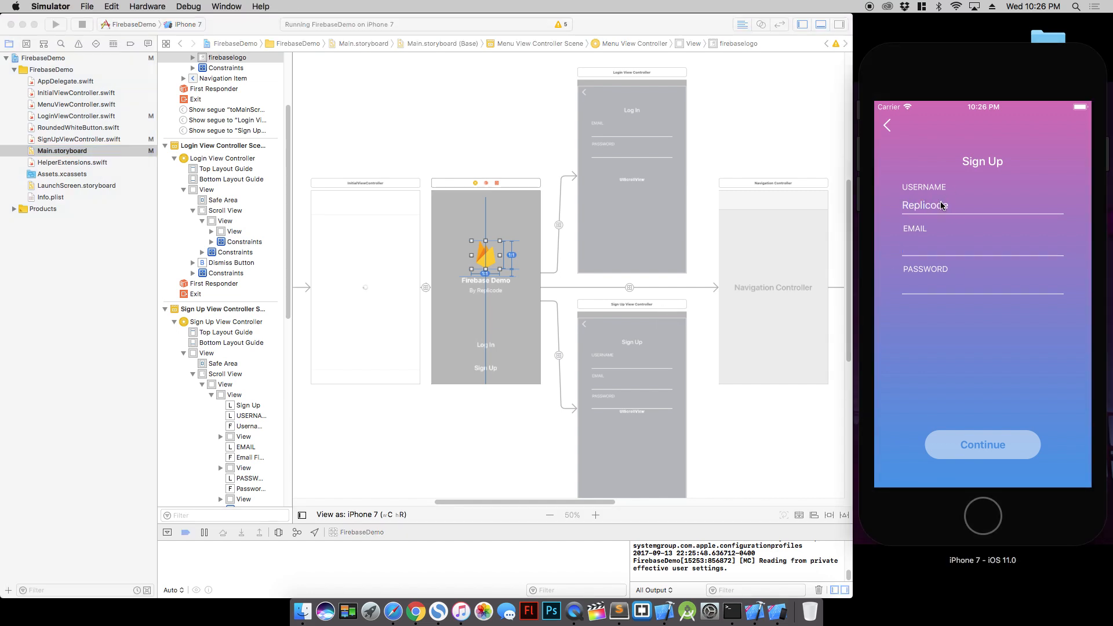
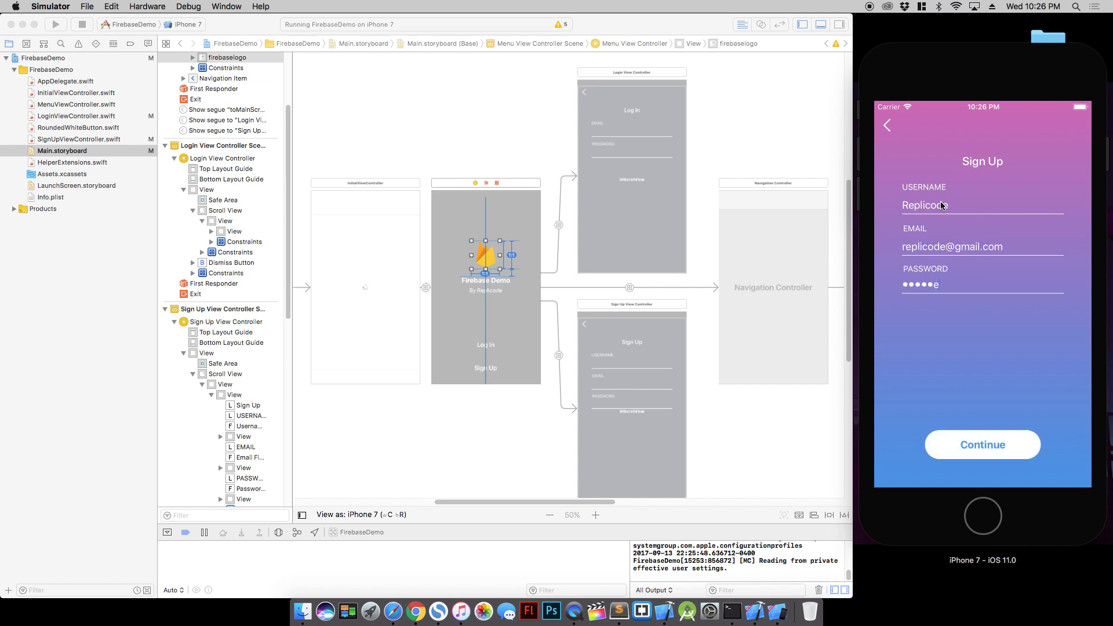
{"action": "left_click", "coordinate": [982, 444]}
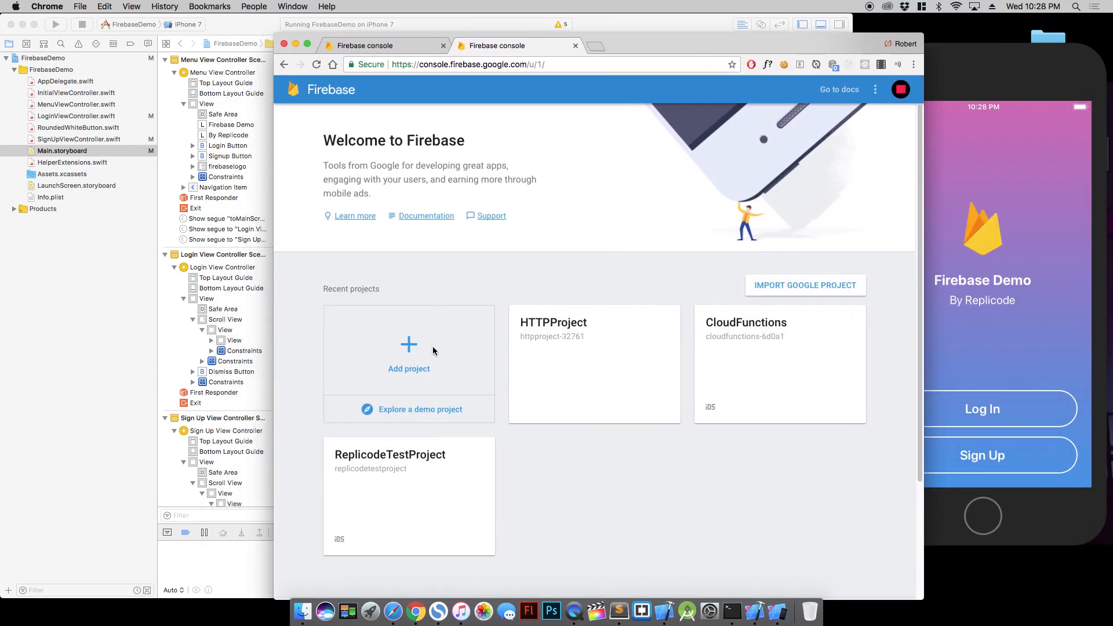
Create a new Firebase project named FirebaseDemo with Canada as its country/region.
{"action": "left_click", "coordinate": [408, 351]}
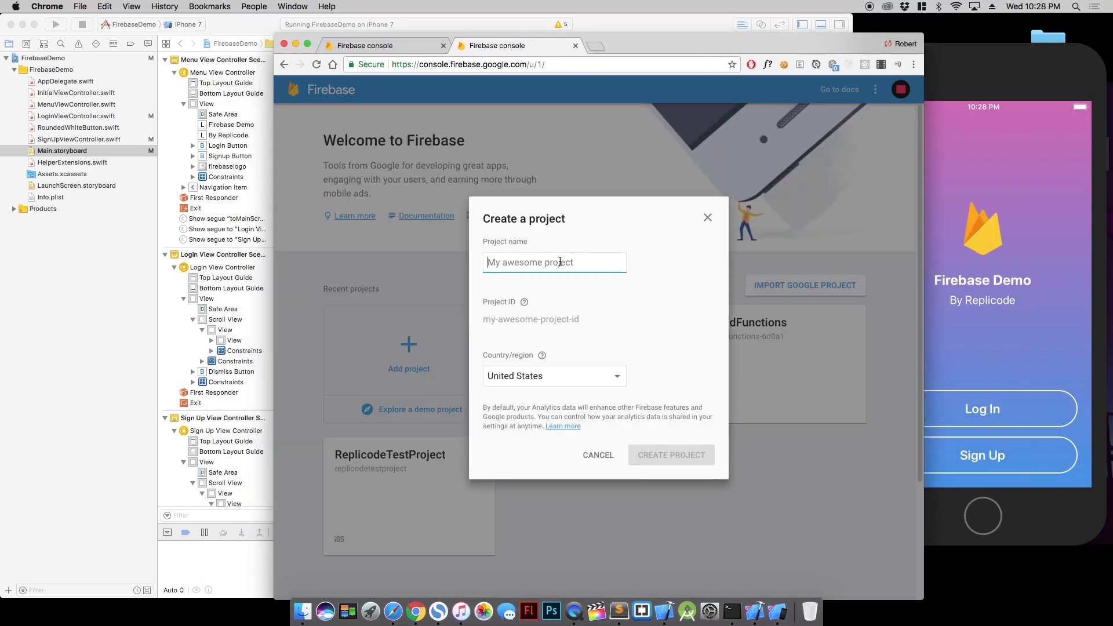
{"action": "type", "text": "Fi"}
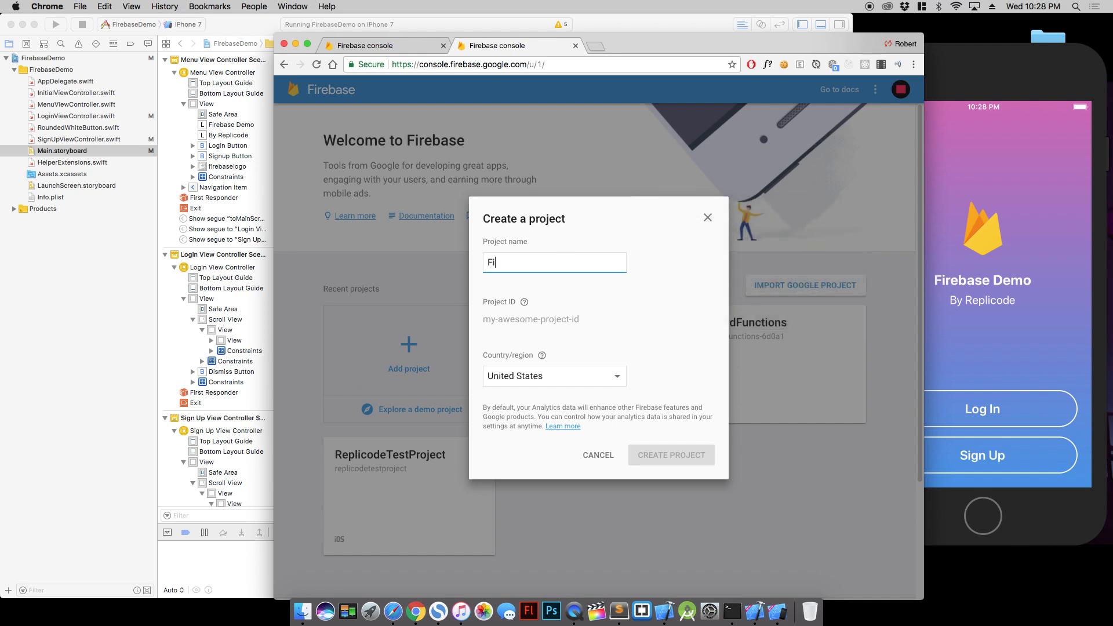
{"action": "type", "text": "rebaseDemo"}
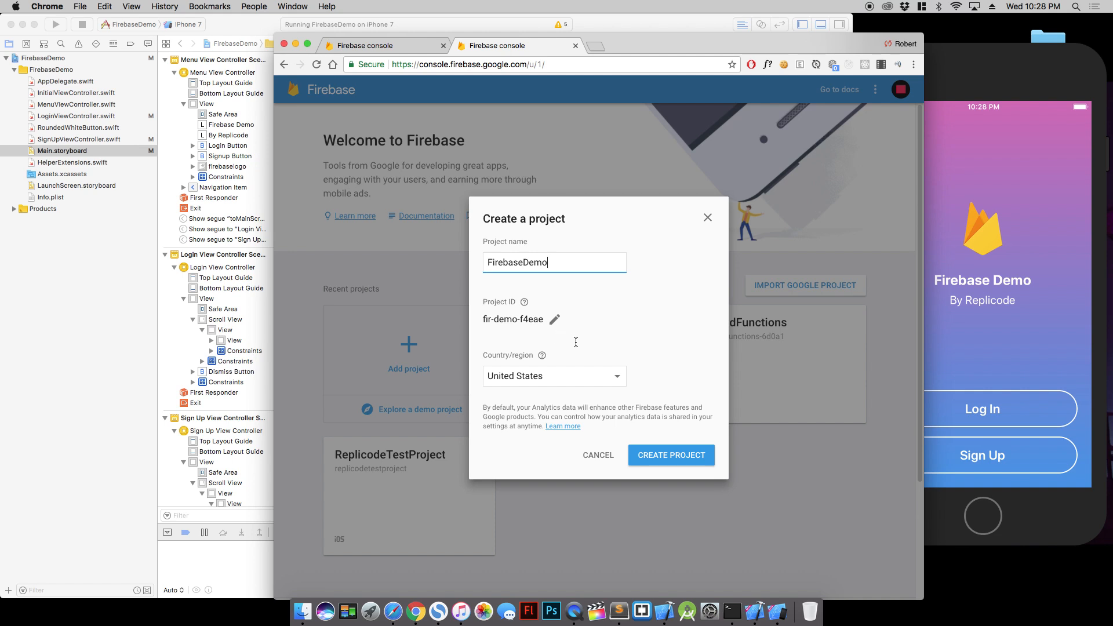
{"action": "left_click", "coordinate": [554, 375]}
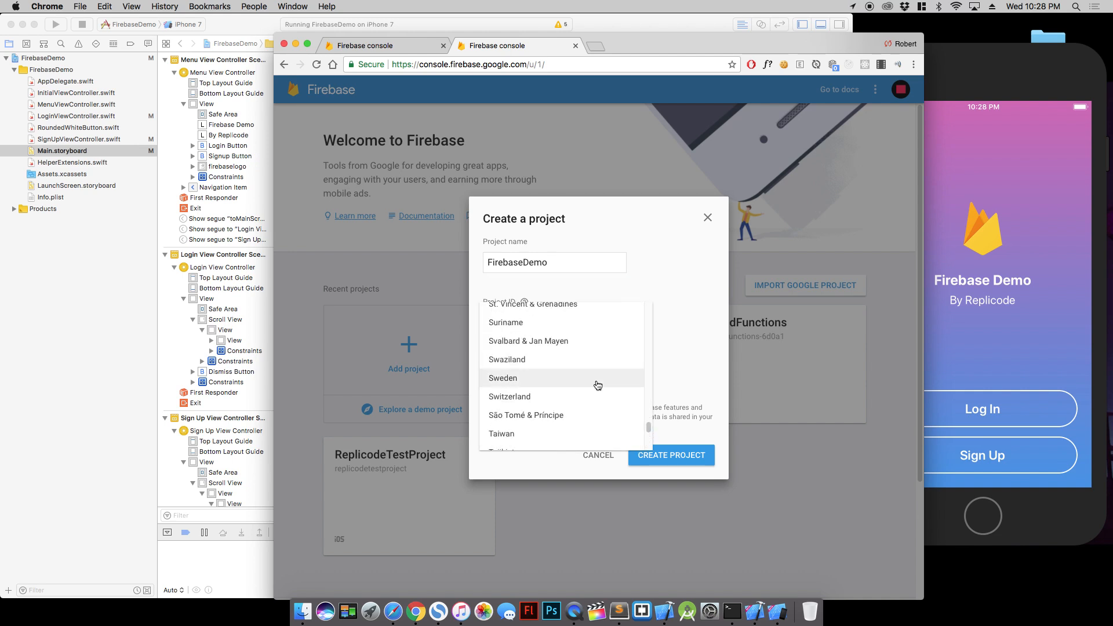
{"action": "left_click", "coordinate": [561, 375]}
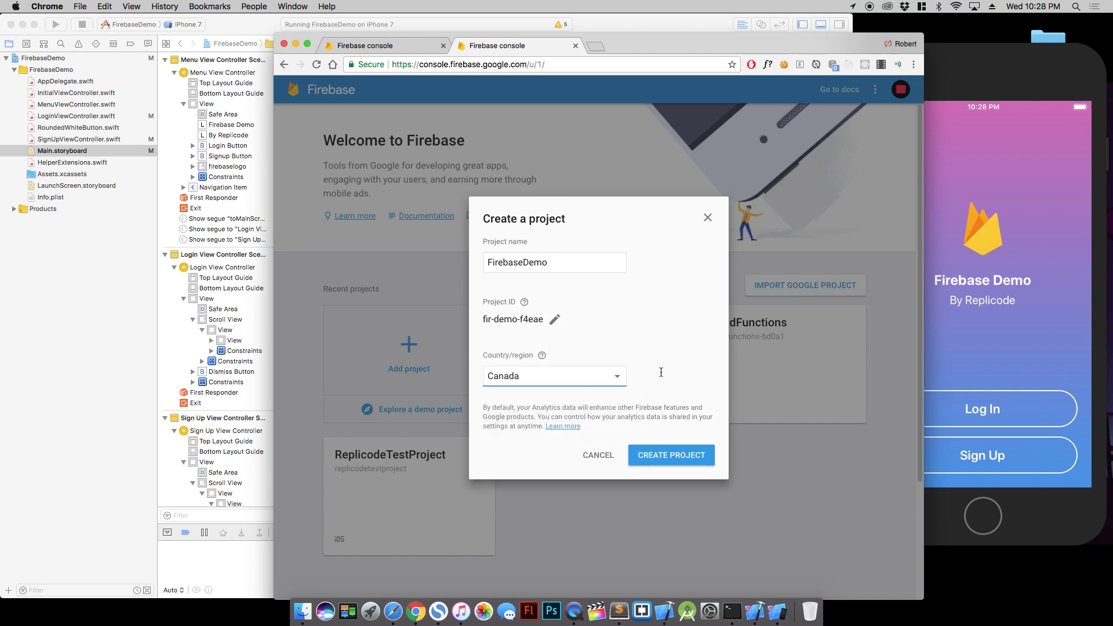
{"action": "left_click", "coordinate": [670, 455]}
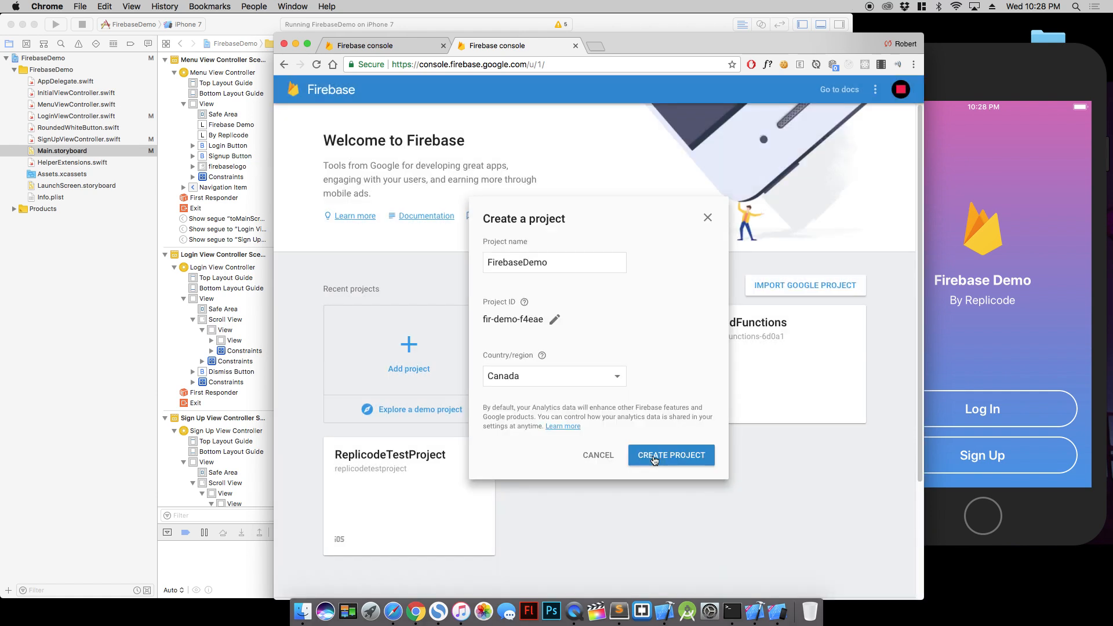
{"action": "left_click", "coordinate": [670, 454]}
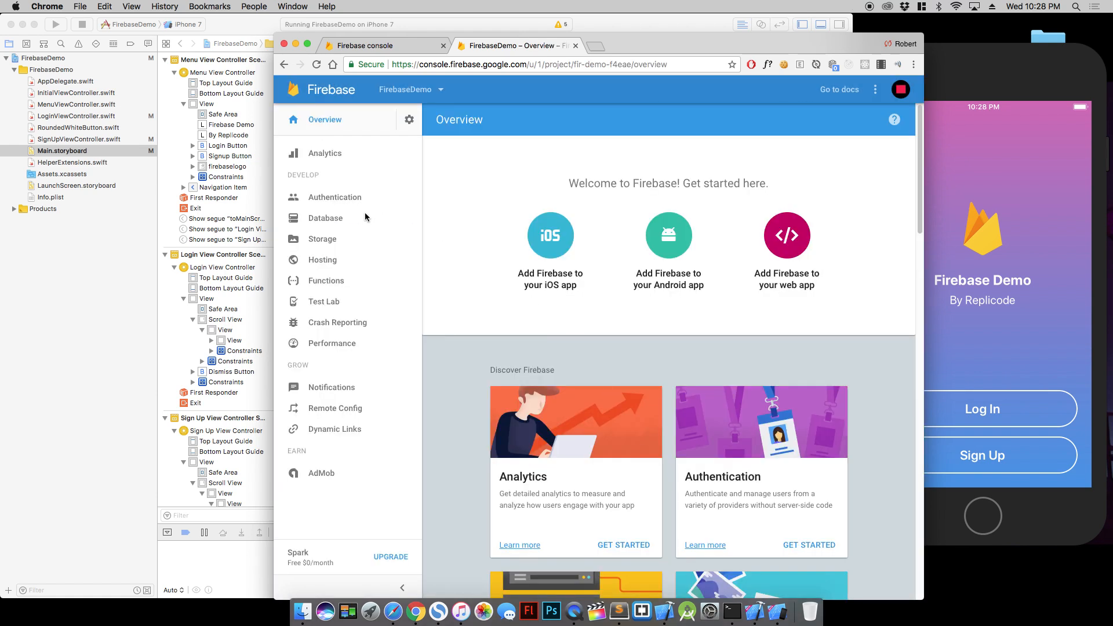
{"action": "mouse_move", "coordinate": [529, 320]}
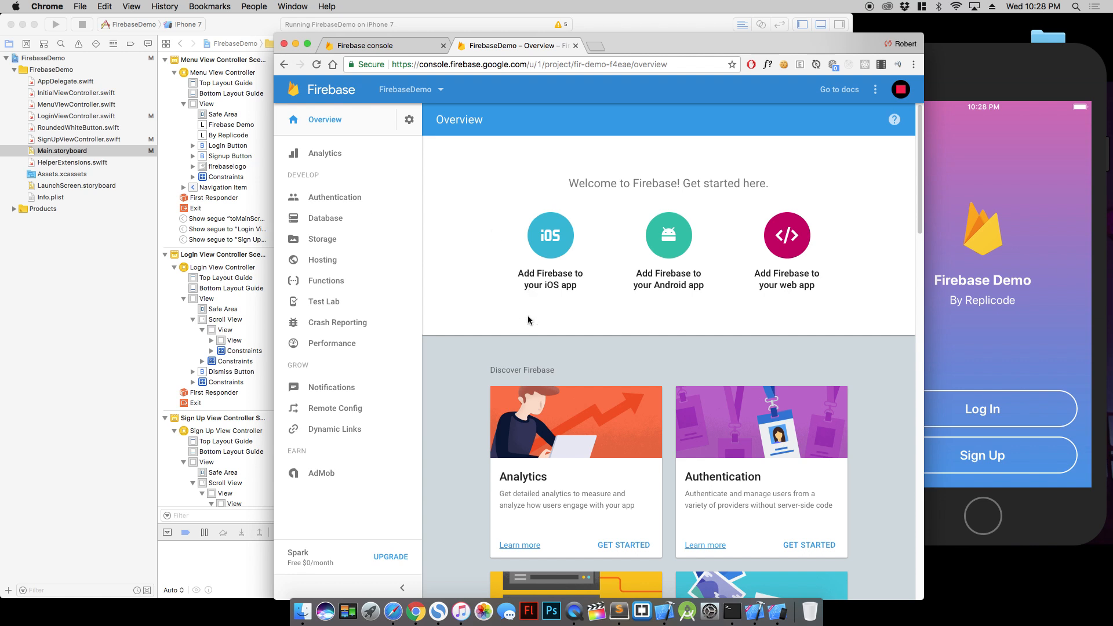
{"action": "mouse_move", "coordinate": [555, 243]}
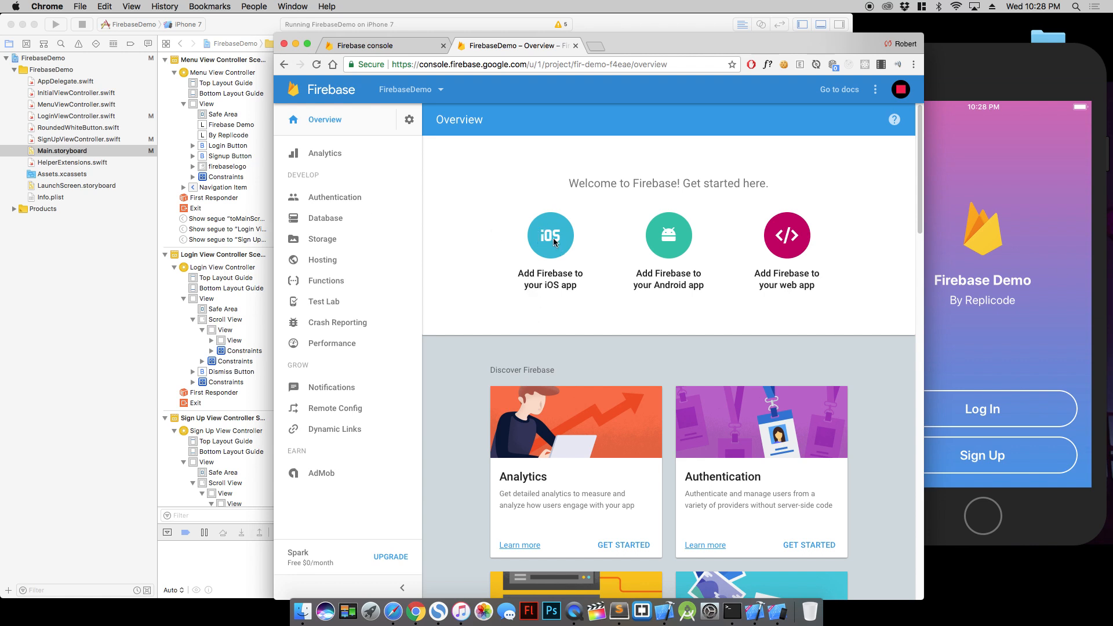
Start adding an iOS app, taking the bundle identifier from Xcode's General settings, and register it.
{"action": "left_click", "coordinate": [549, 235]}
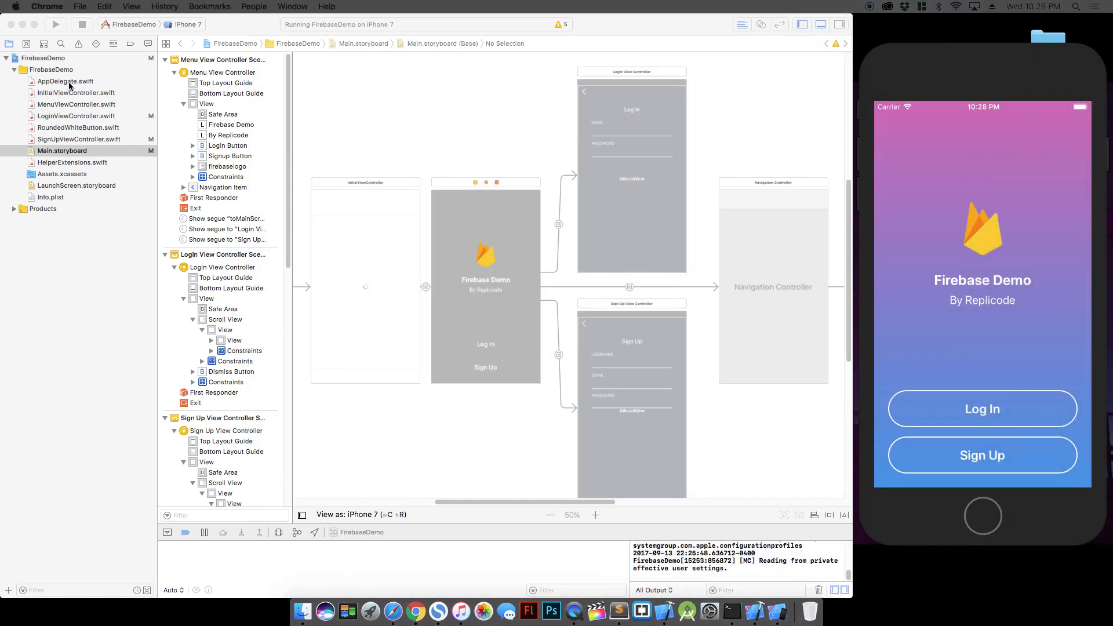
{"action": "left_click", "coordinate": [50, 68]}
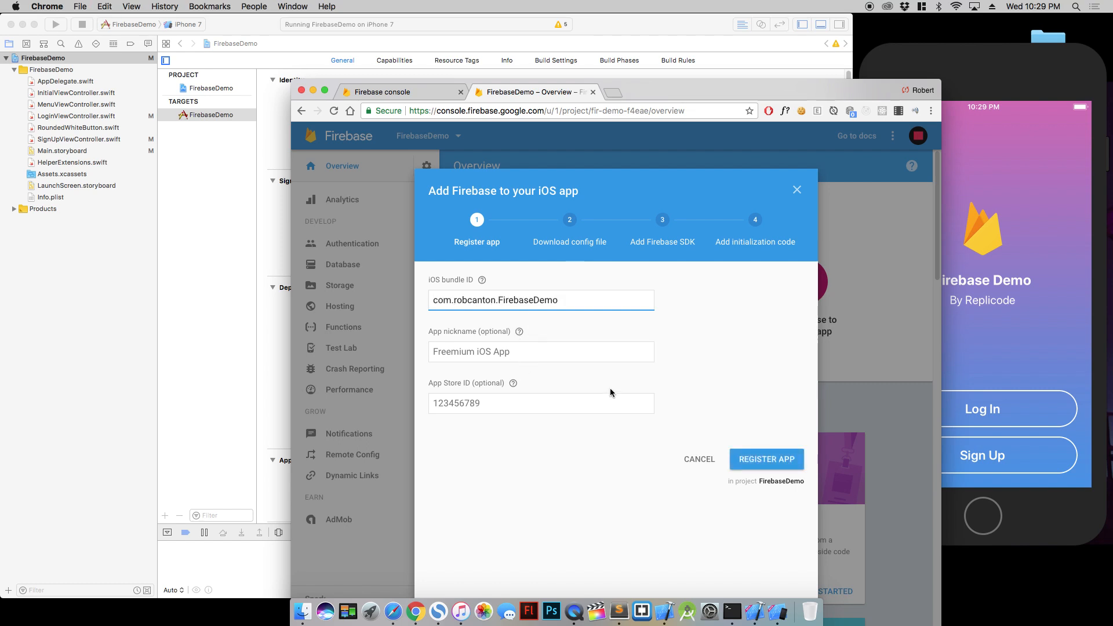
{"action": "left_click", "coordinate": [765, 459]}
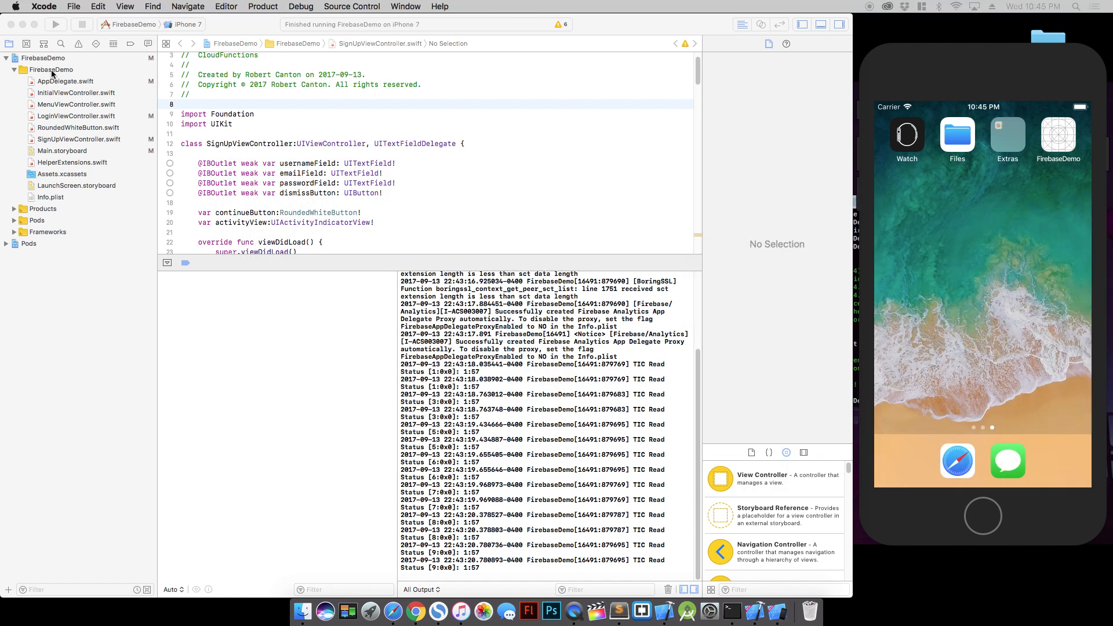
Add GoogleService-Info.plist to the FirebaseDemo group via Add Files, then run the app.
{"action": "right_click", "coordinate": [51, 74]}
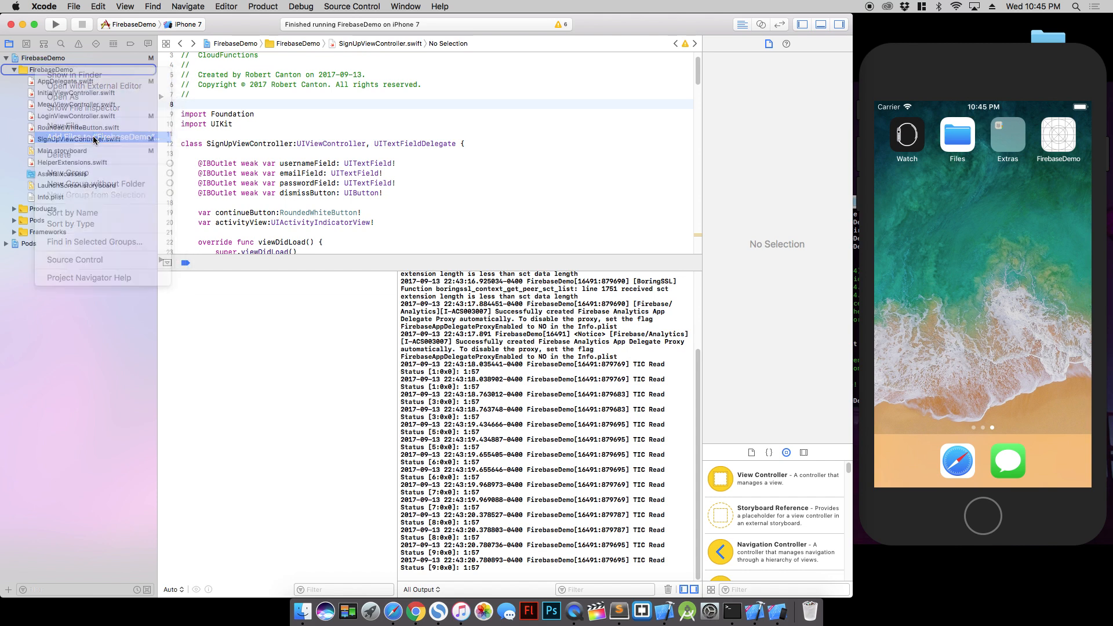
{"action": "left_click", "coordinate": [87, 135]}
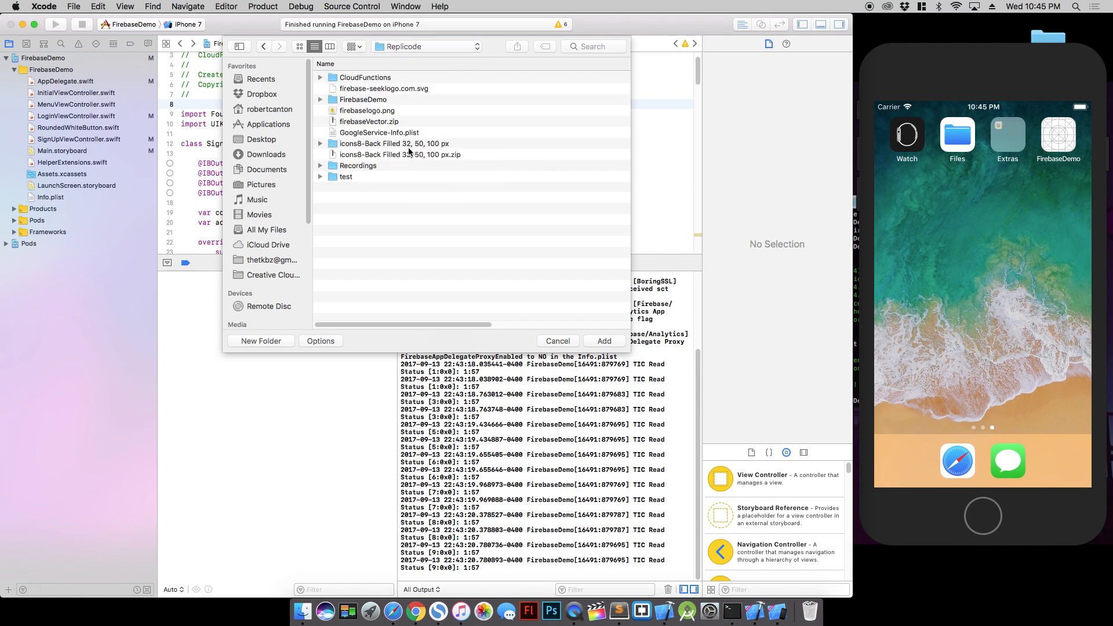
{"action": "left_click", "coordinate": [557, 341]}
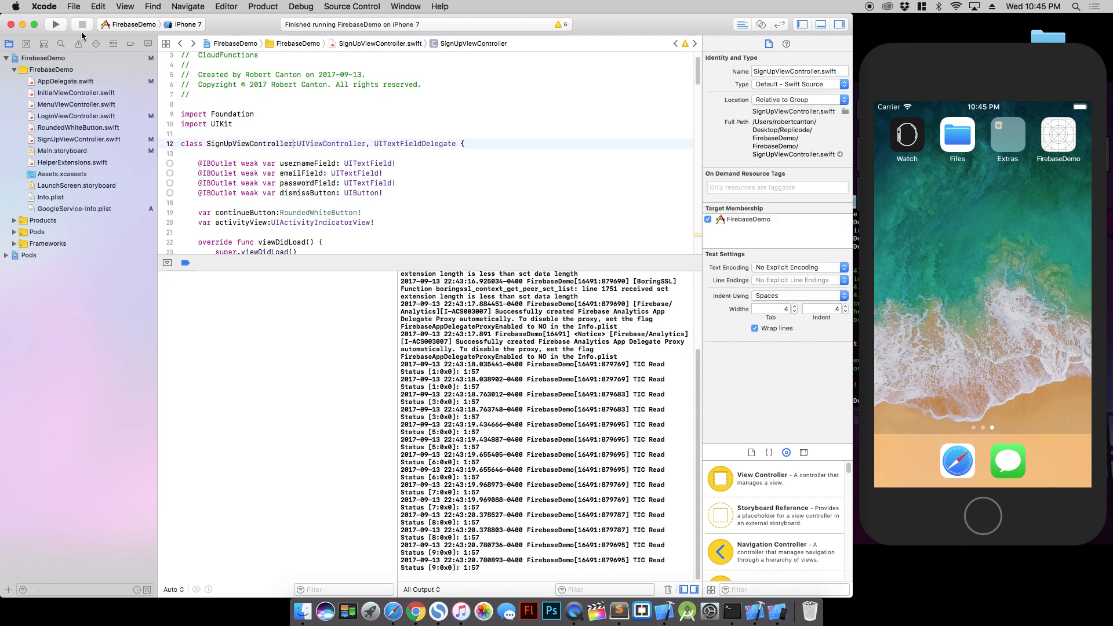
{"action": "left_click", "coordinate": [55, 24]}
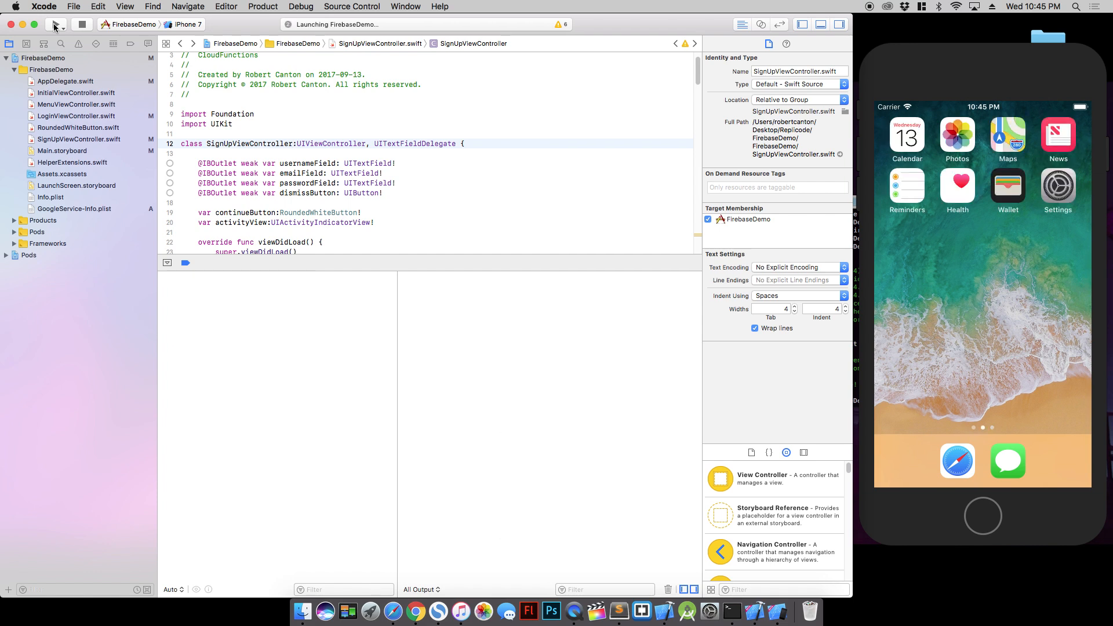
{"action": "left_click", "coordinate": [81, 23]}
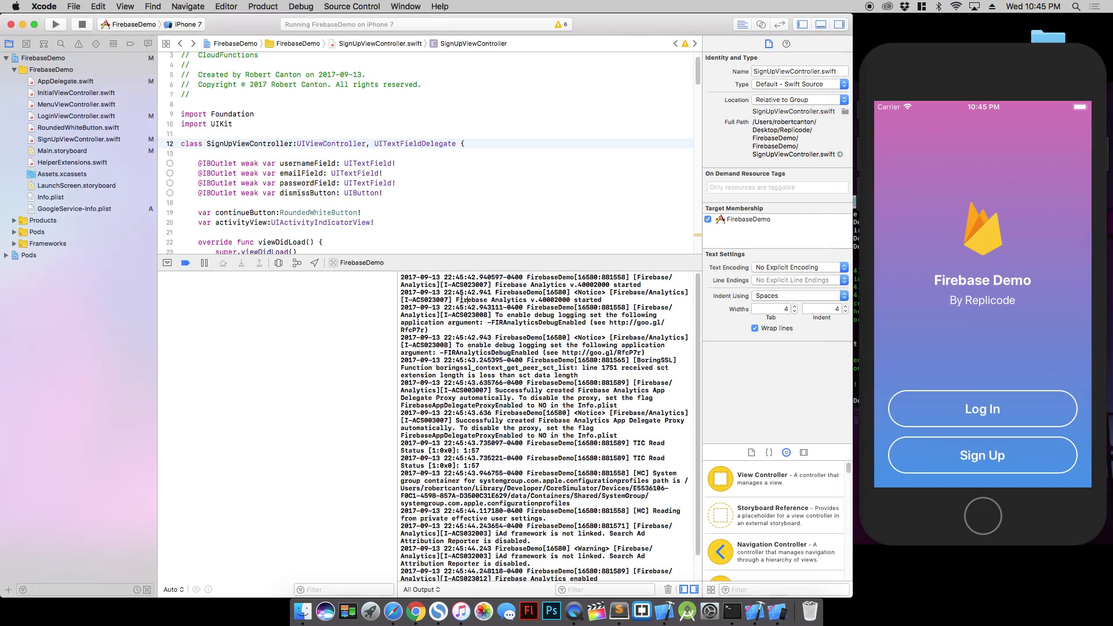
{"action": "scroll", "scroll_direction": "down", "scroll_amount": 3}
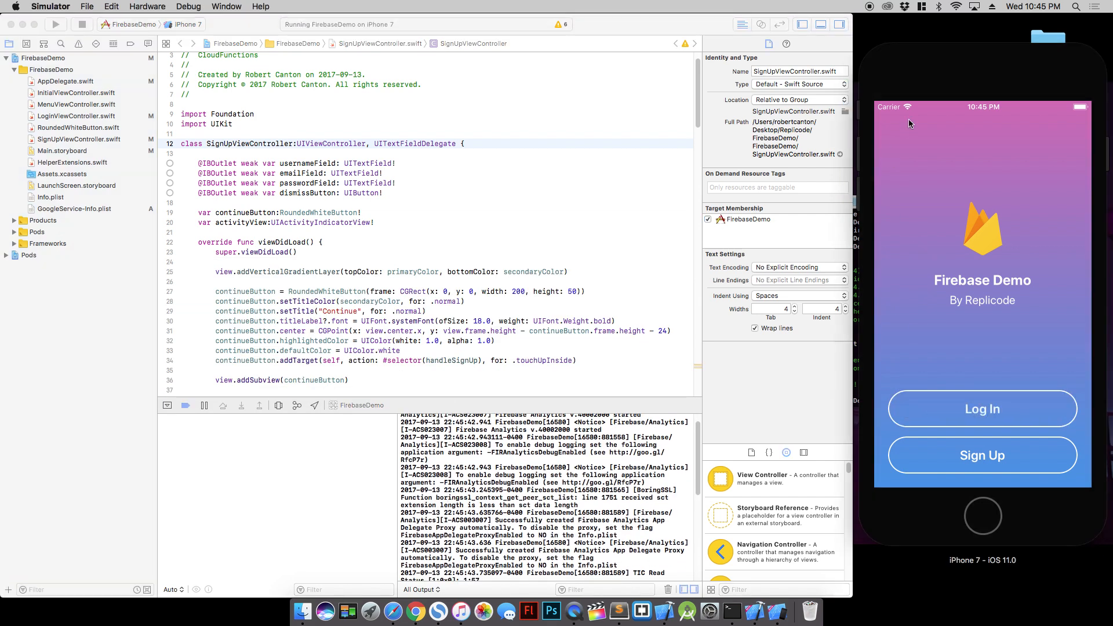
{"action": "mouse_move", "coordinate": [887, 126]}
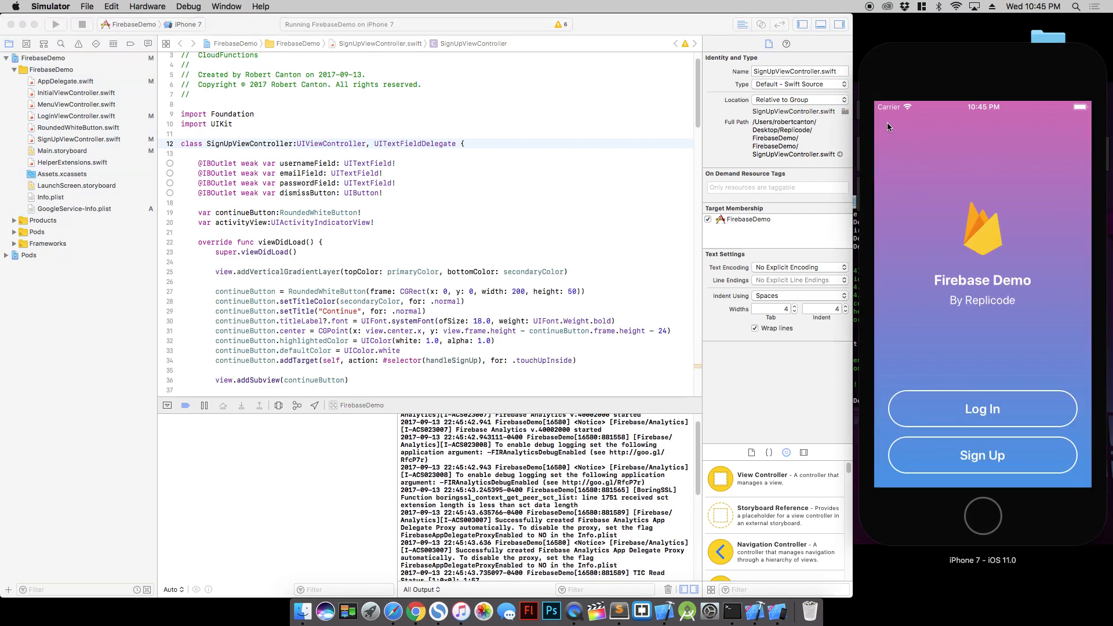
{"action": "left_click", "coordinate": [981, 454]}
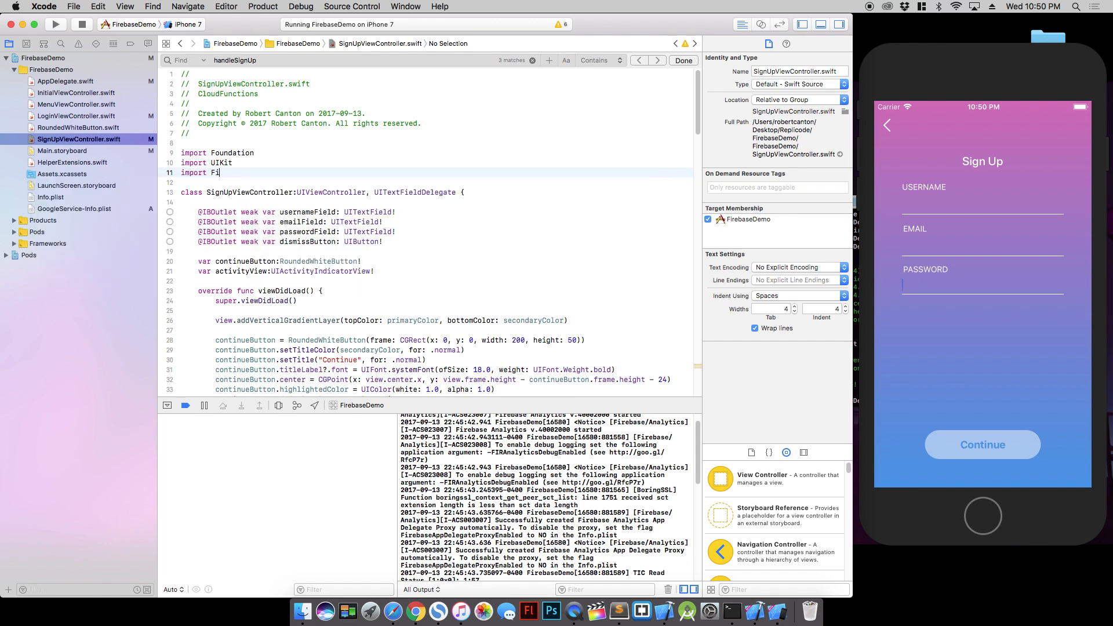
Import Firebase and call Auth.auth().createUser(withEmail:password:) in the sign-up handler.
{"action": "type", "text": "rebase"}
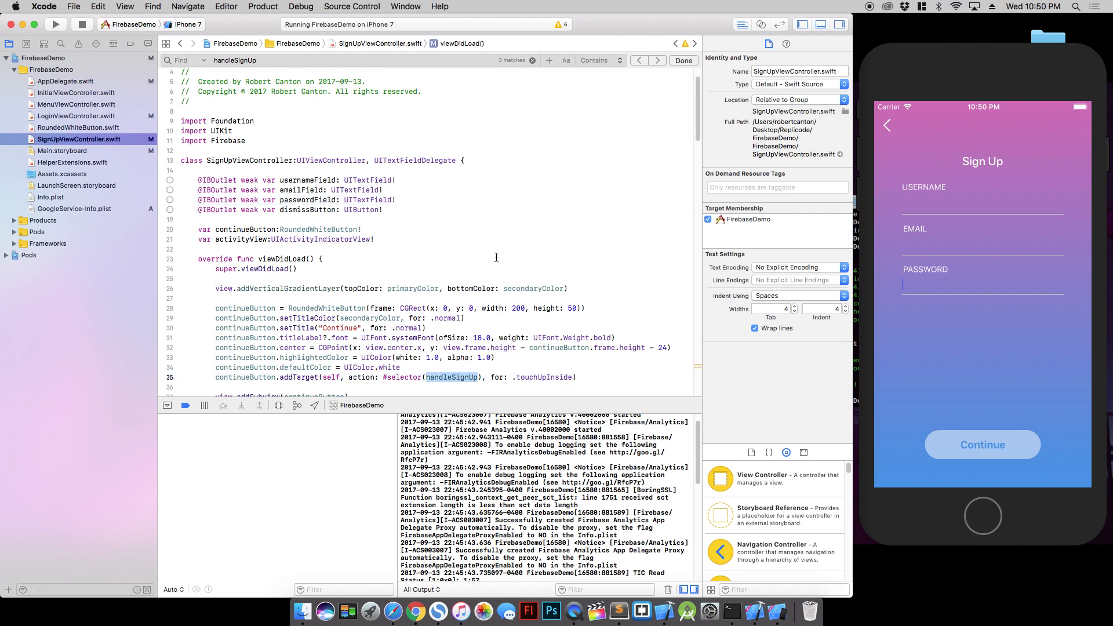
{"action": "scroll", "scroll_direction": "down", "scroll_amount": 3}
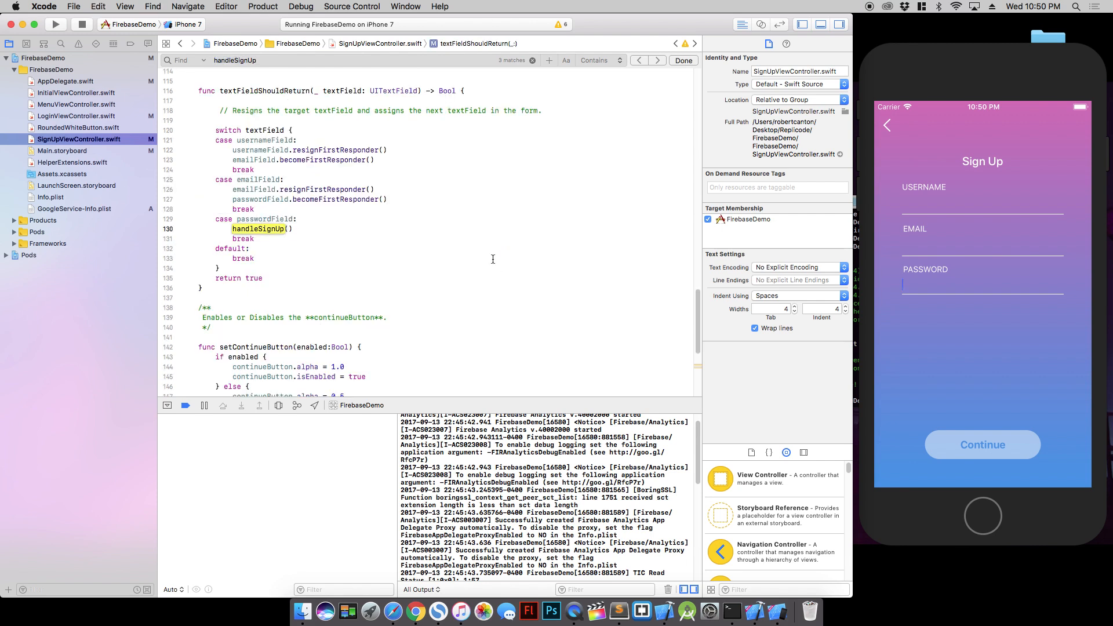
{"action": "scroll", "scroll_direction": "down", "scroll_amount": 3}
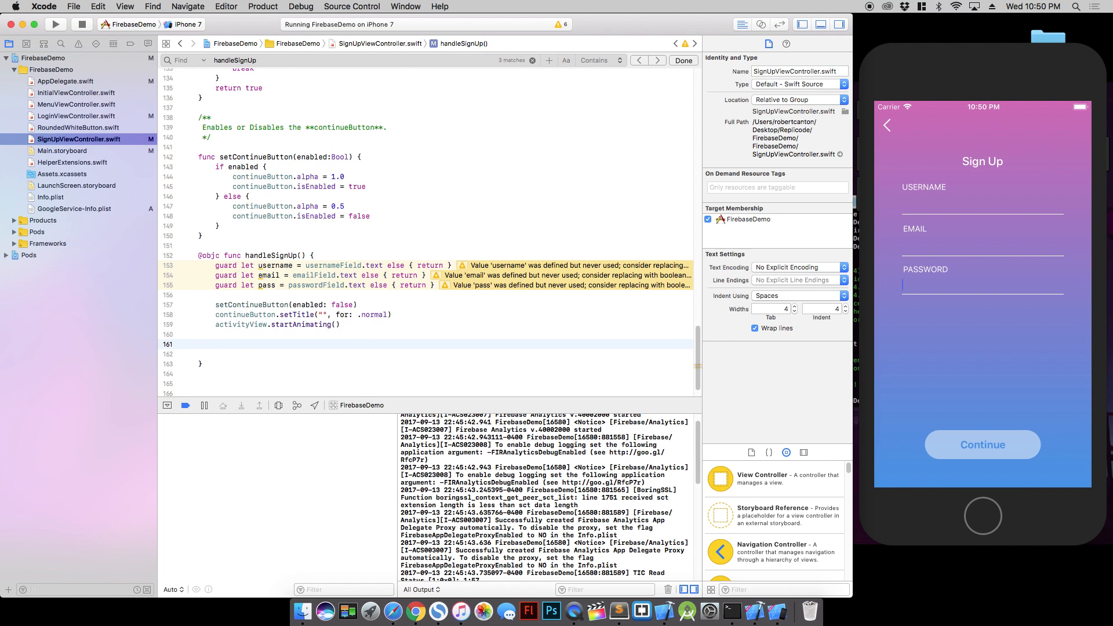
{"action": "type", "text": "Auth"}
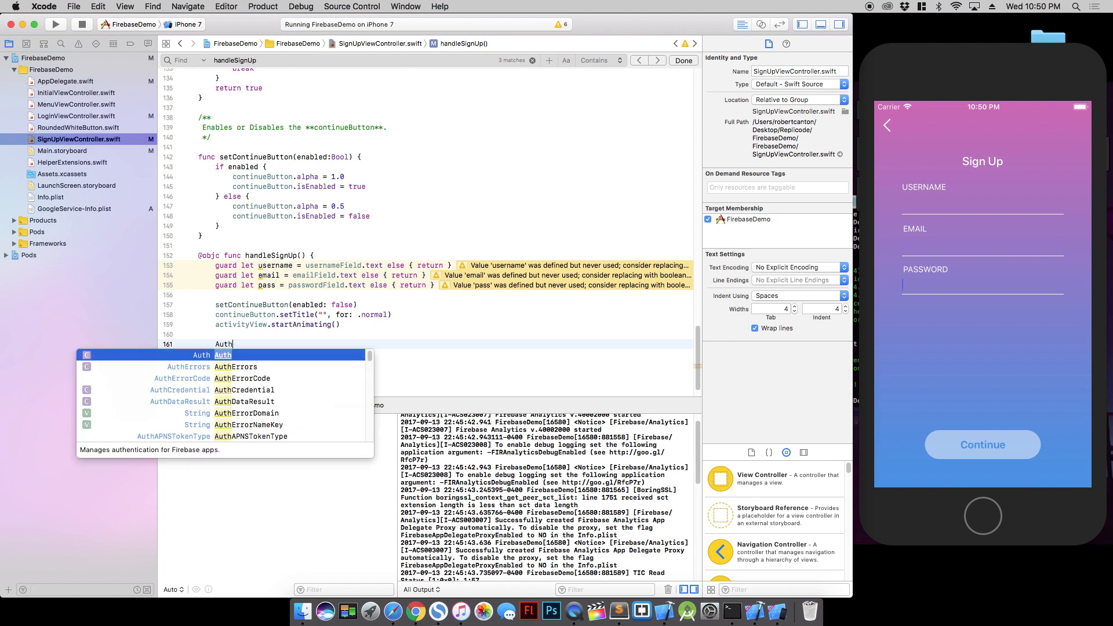
{"action": "type", "text": ".auth("}
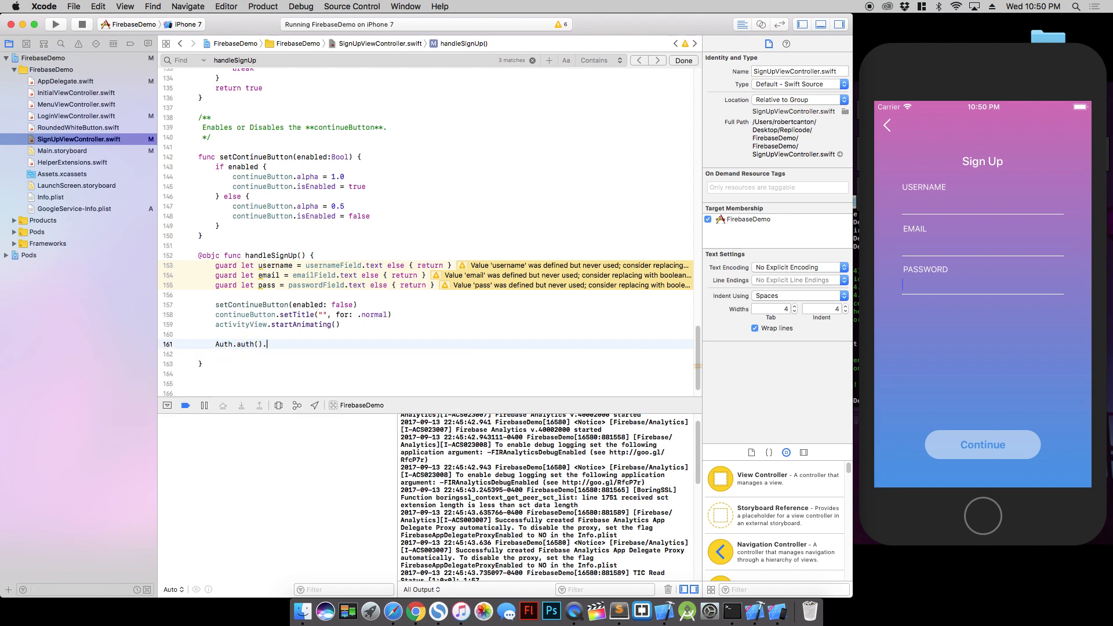
{"action": "type", "text": ".createUser(withEmail: email, password: String, completion: AuthResultCallback?"}
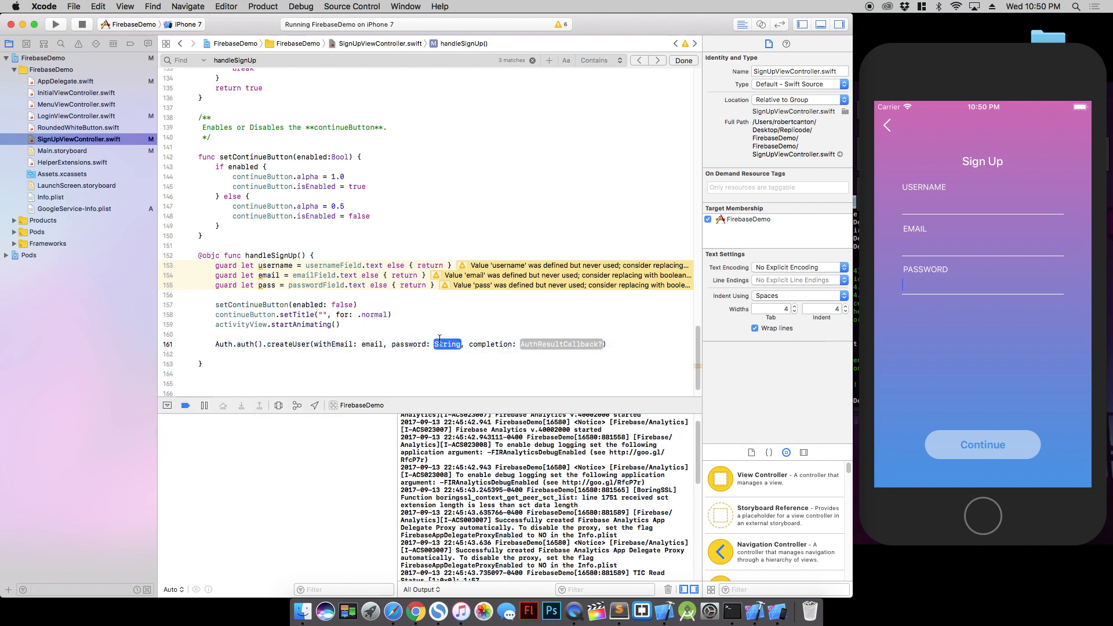
{"action": "type", "text": "pass)"}
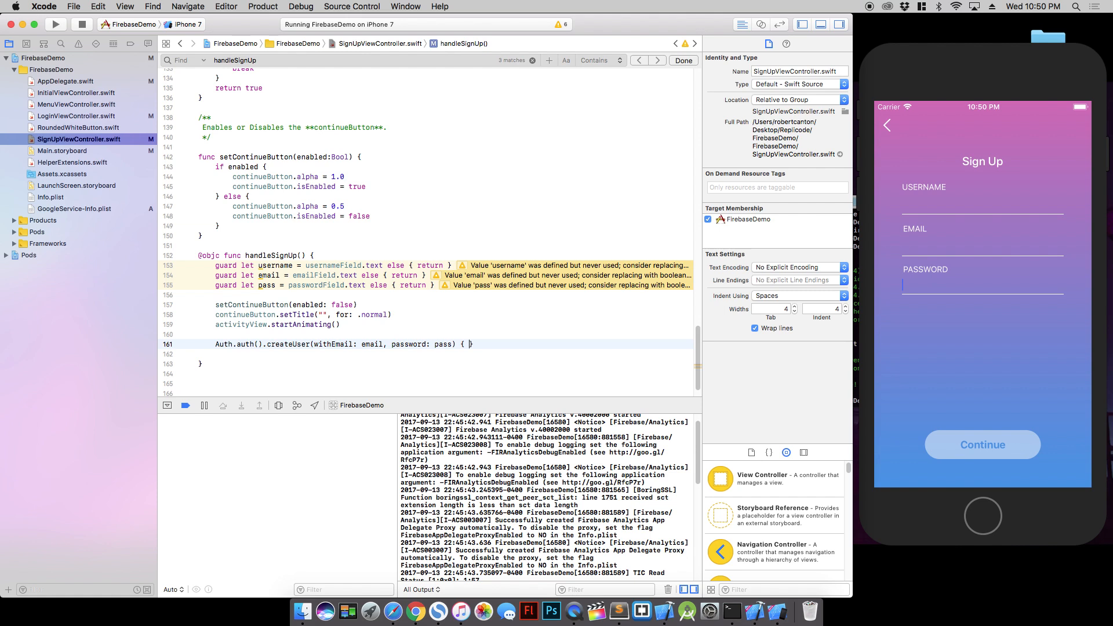
{"action": "type", "text": "user, error in"}
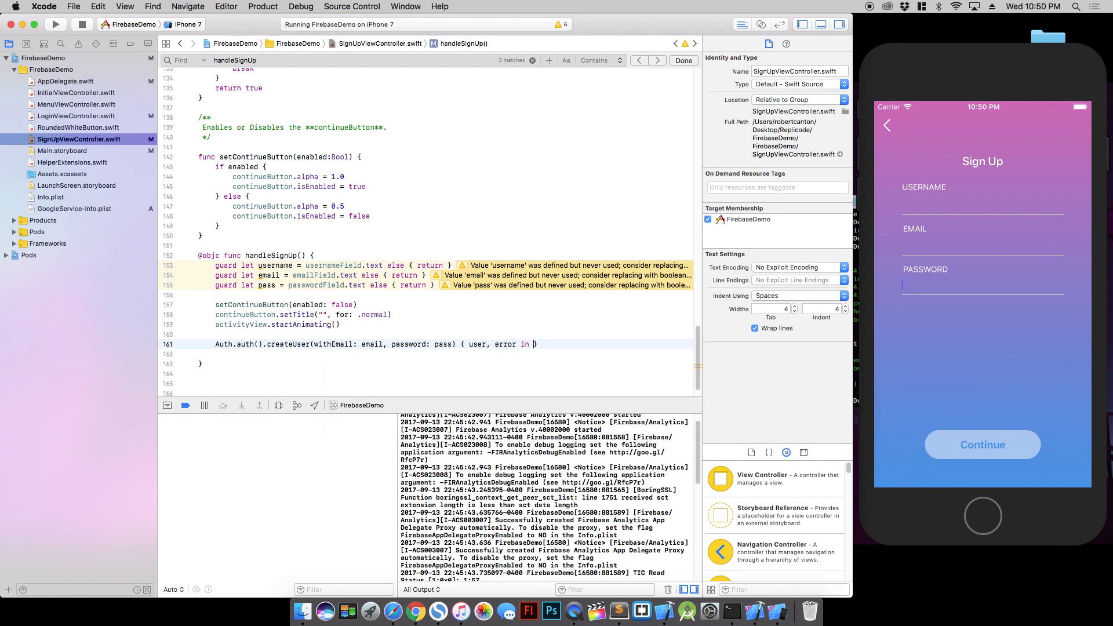
Write the completion handler: print "User created!" when error is nil and user exists, otherwise print the error's description.
{"action": "key", "text": "return"}
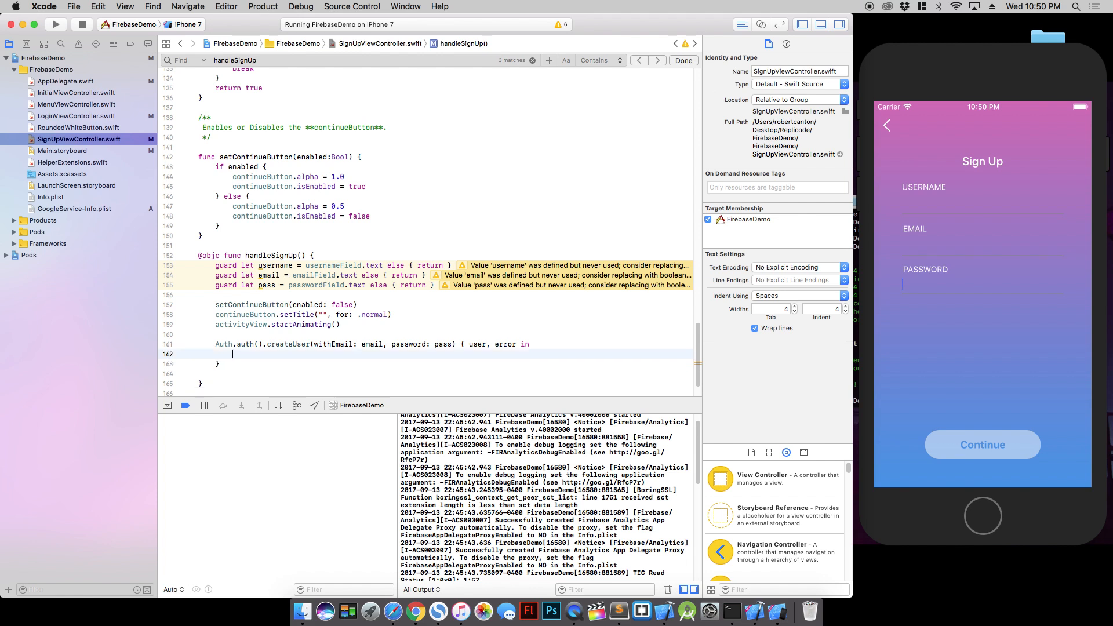
{"action": "type", "text": "if error =="}
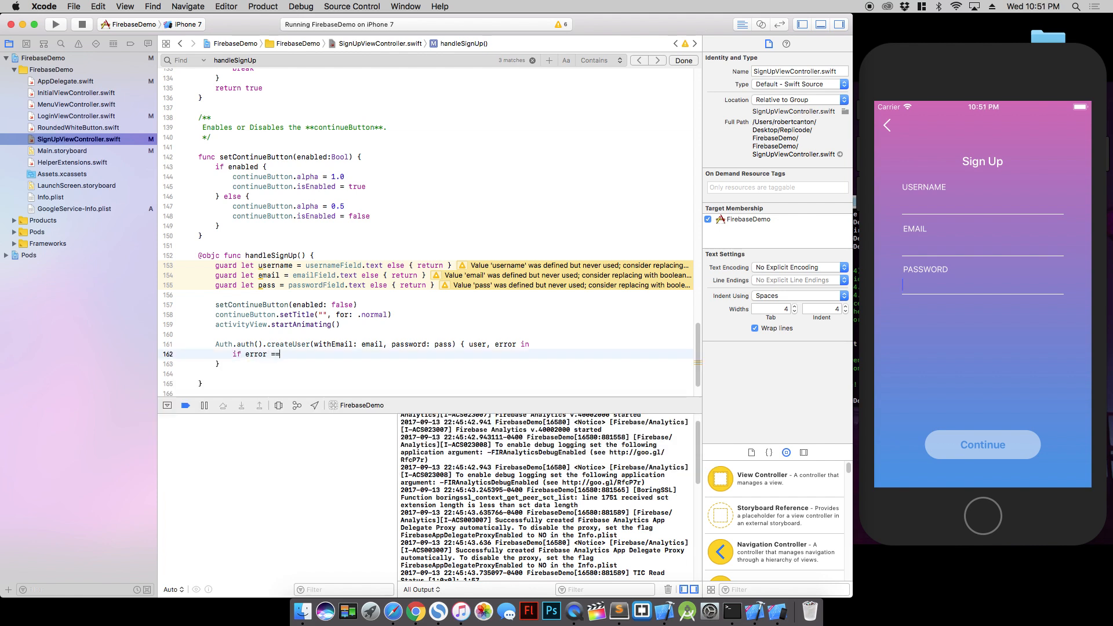
{"action": "type", "text": "nil &&"}
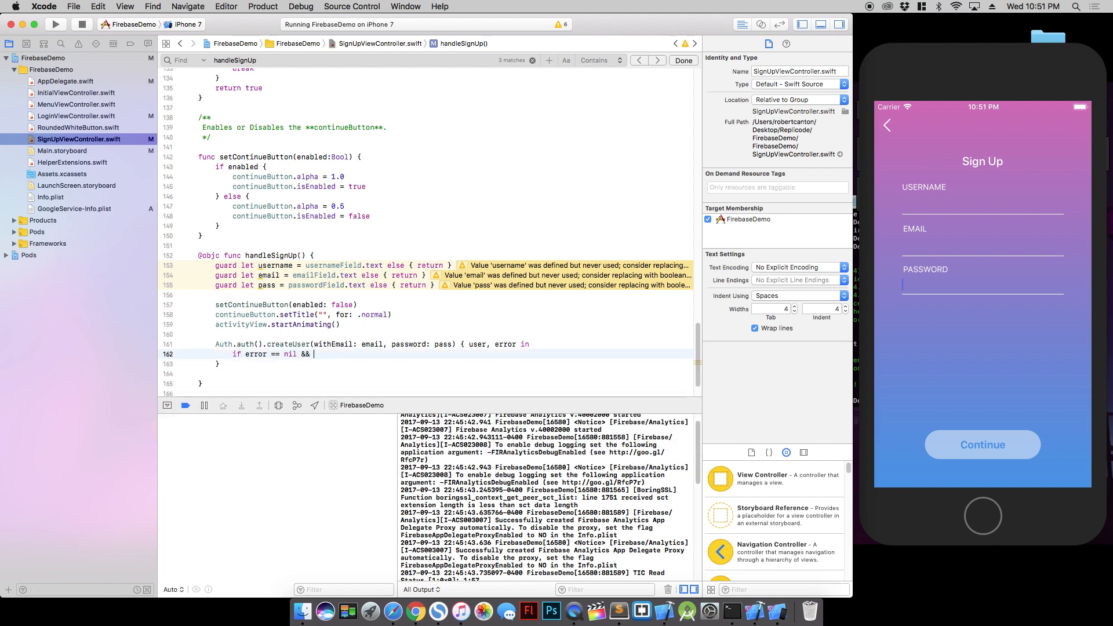
{"action": "type", "text": "user != nil {"}
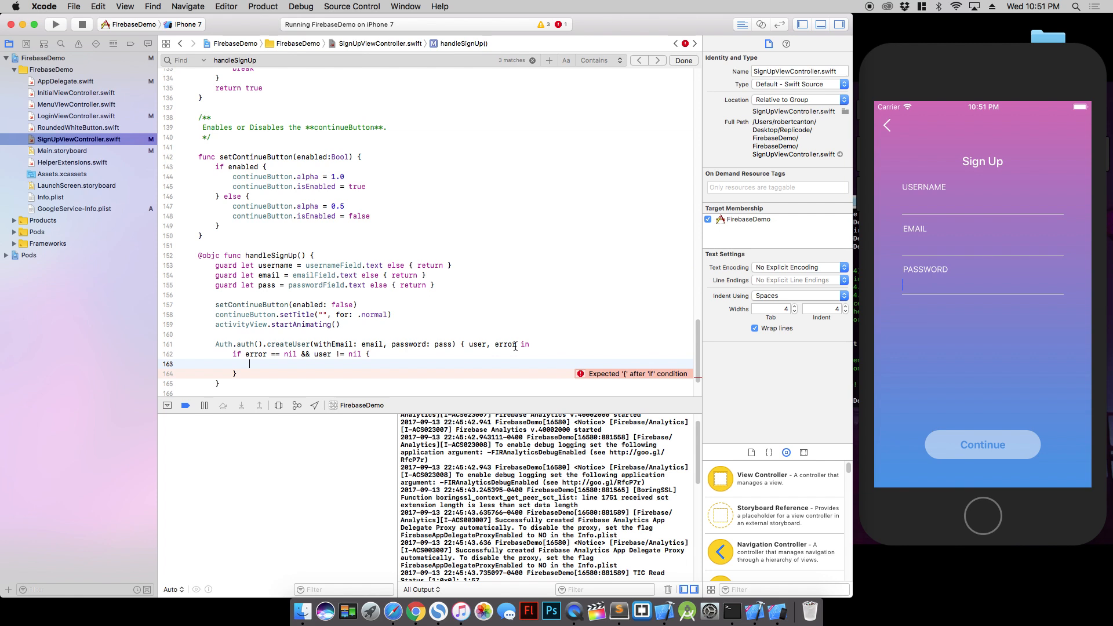
{"action": "scroll", "scroll_direction": "up", "scroll_amount": 3}
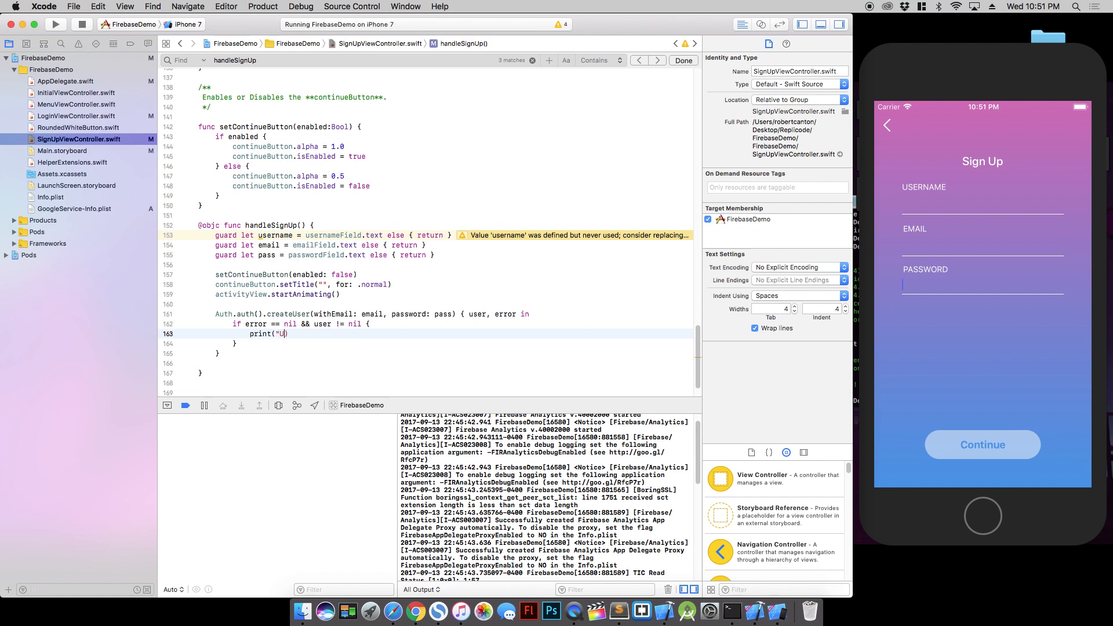
{"action": "type", "text": "ser aut"}
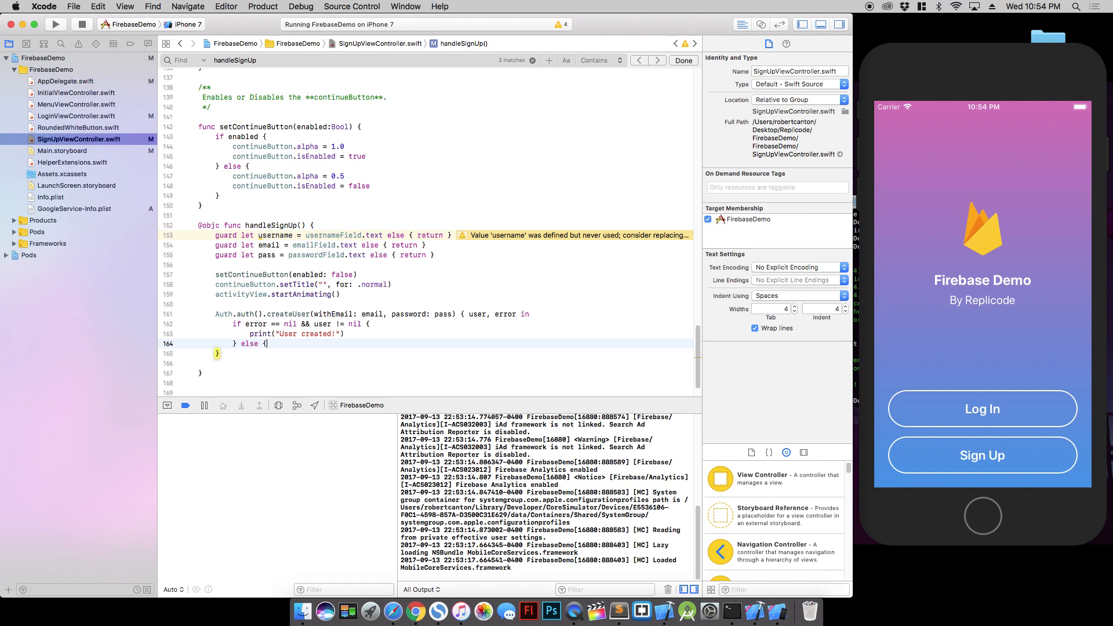
{"action": "type", "text": "print(\"Error:"}
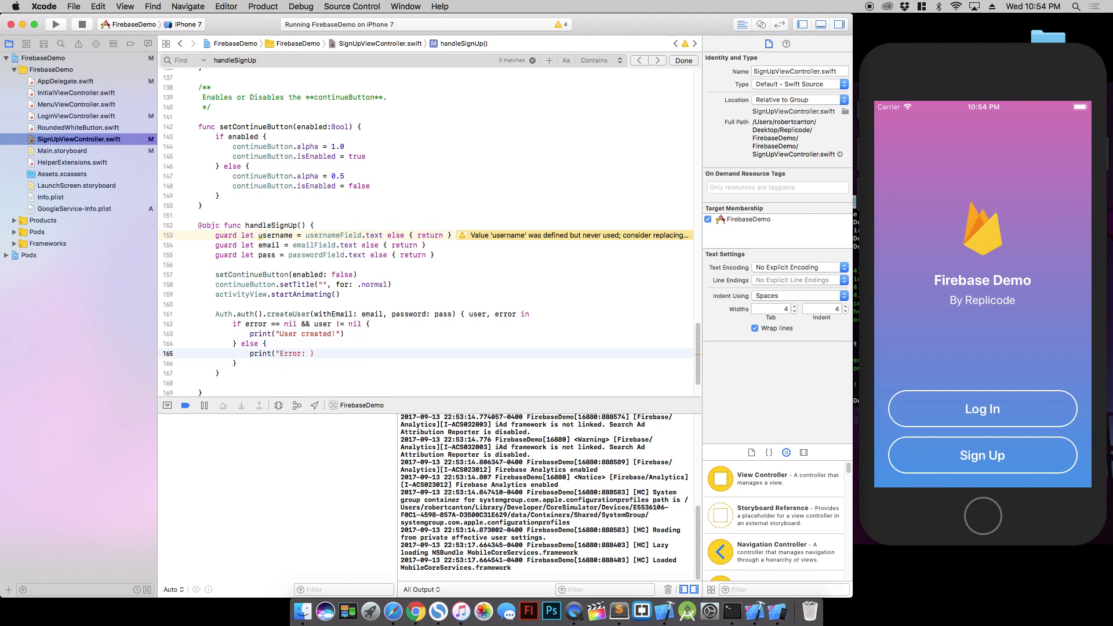
{"action": "type", "text": "\\()\""}
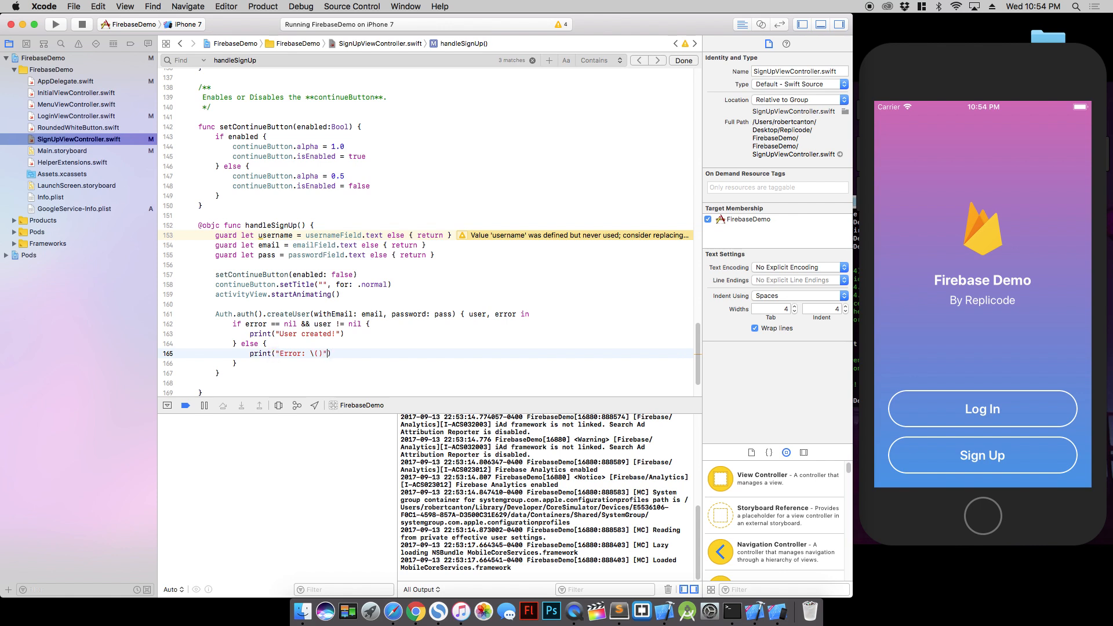
{"action": "type", "text": "error."}
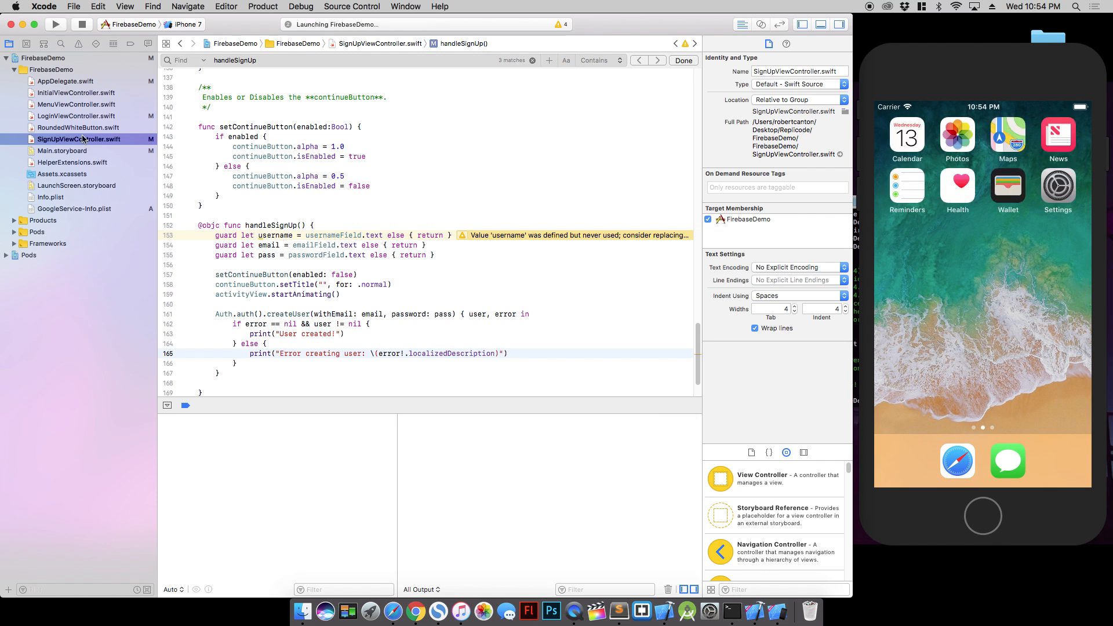
Relaunch the app, go to its Sign Up screen and submit the filled form with Continue.
{"action": "left_click", "coordinate": [56, 24]}
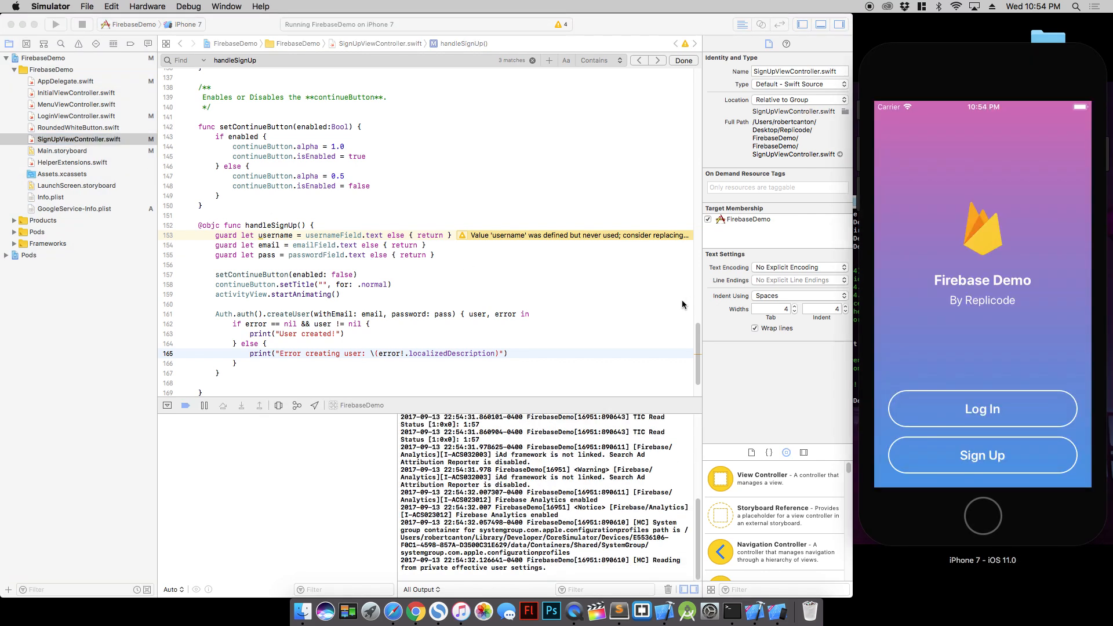
{"action": "left_click", "coordinate": [981, 454]}
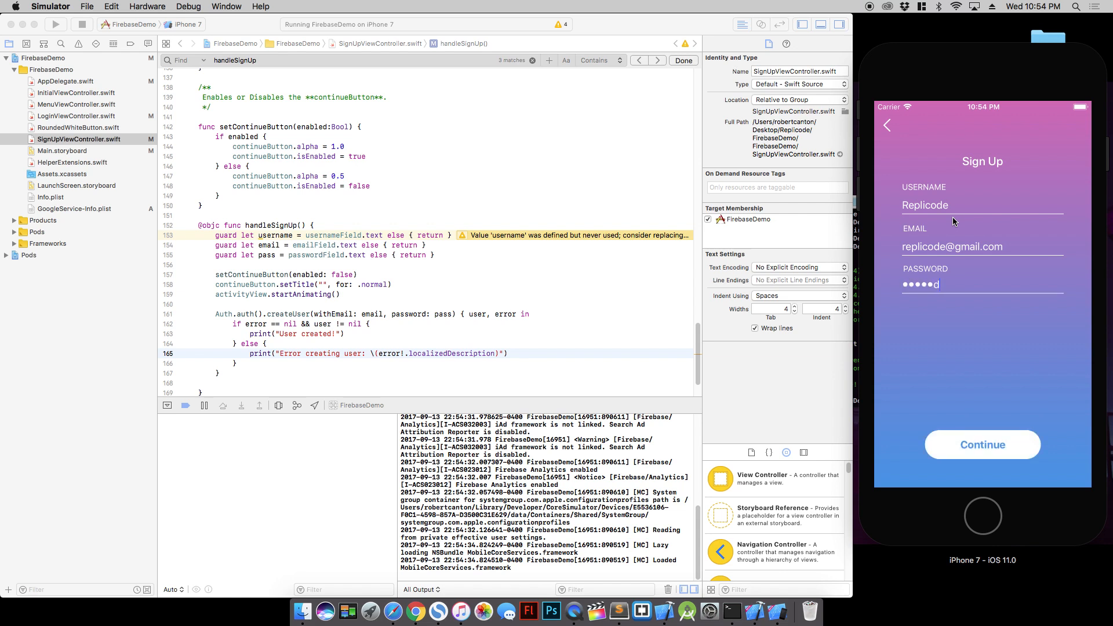
{"action": "left_click", "coordinate": [982, 444]}
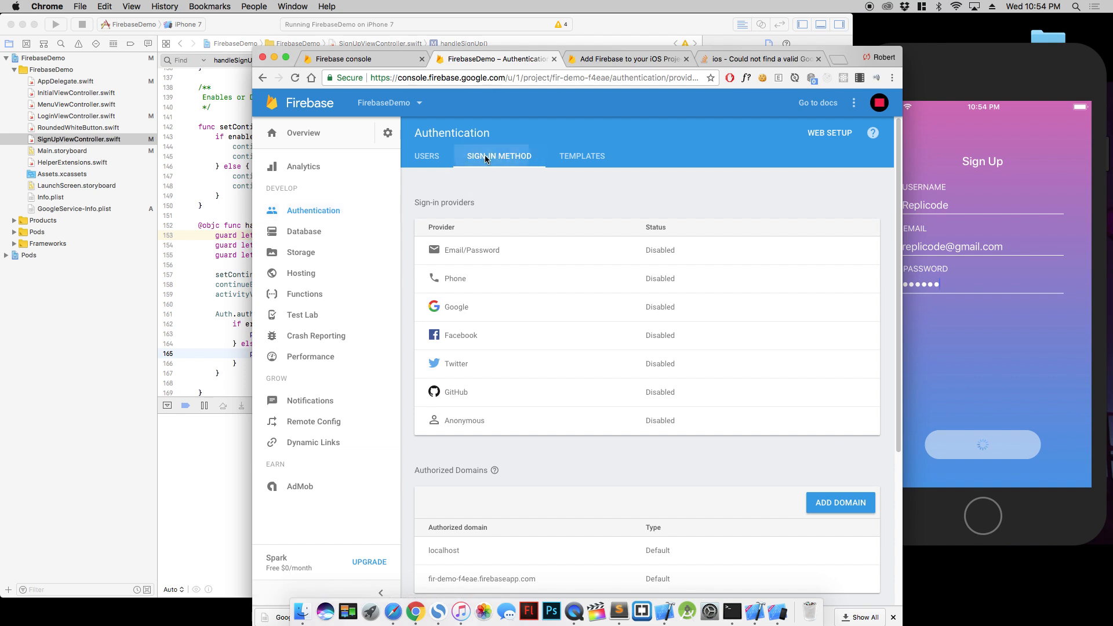
{"action": "mouse_move", "coordinate": [568, 340]}
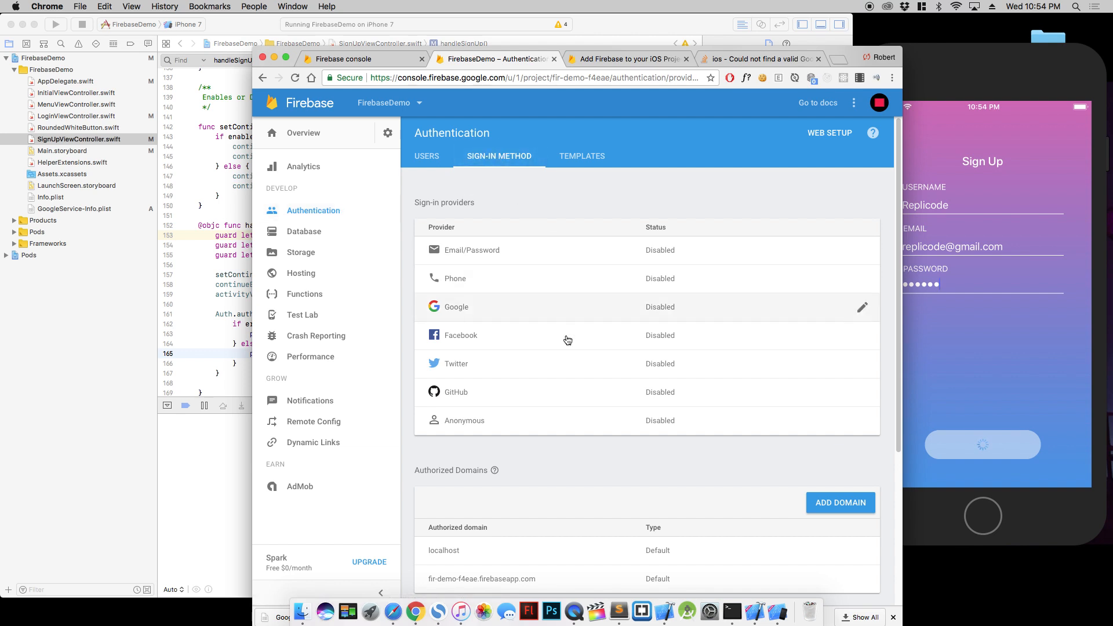
{"action": "mouse_move", "coordinate": [619, 251]}
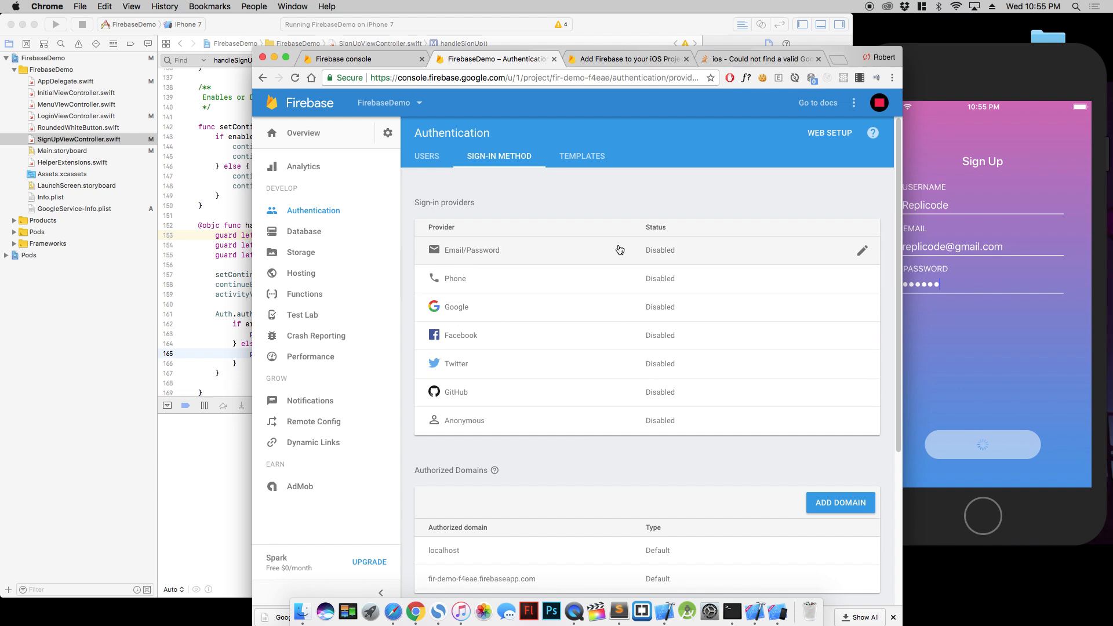
{"action": "mouse_move", "coordinate": [694, 301]}
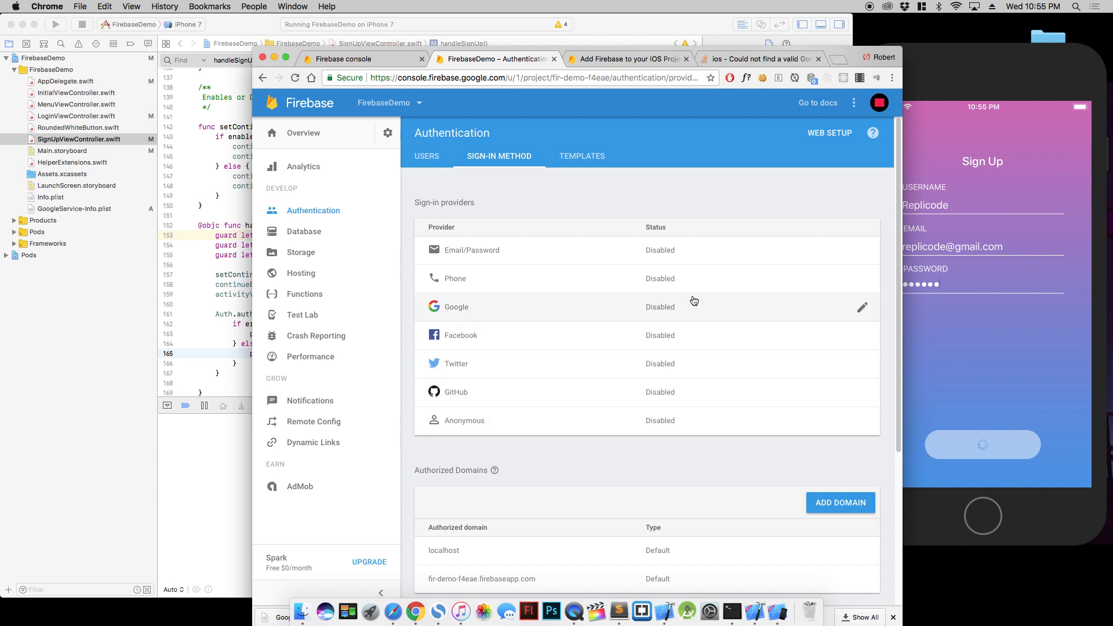
Enable the Email/Password sign-in provider under Authentication and save it.
{"action": "left_click", "coordinate": [470, 250]}
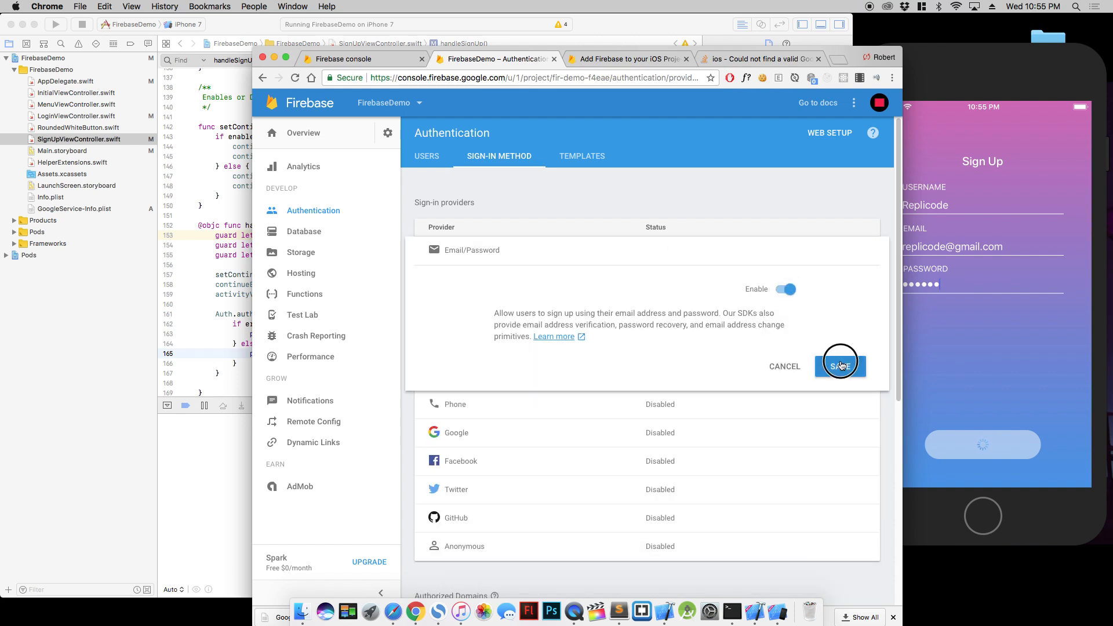
{"action": "left_click", "coordinate": [839, 366]}
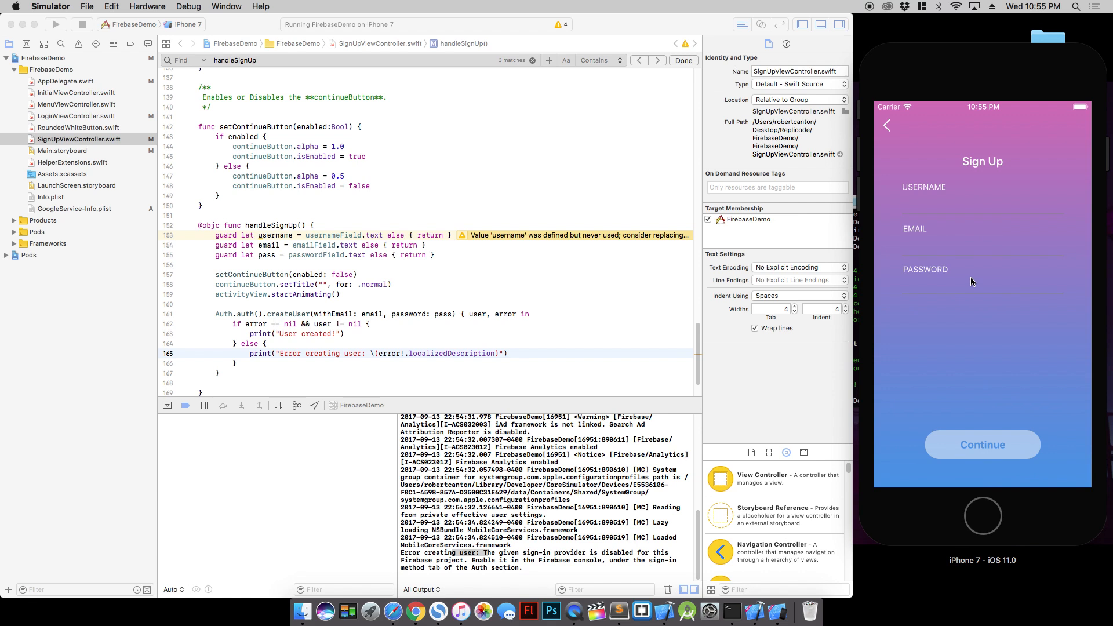
Re-enter the username Replicod… on the Sign Up screen and submit it so the account is created.
{"action": "type", "text": "Replicod"}
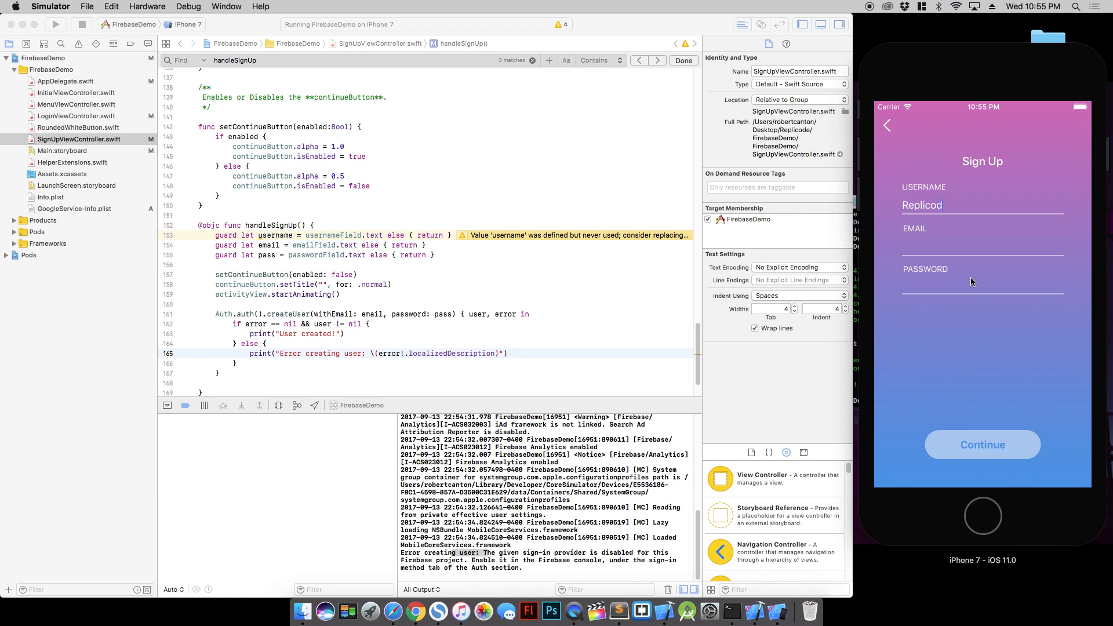
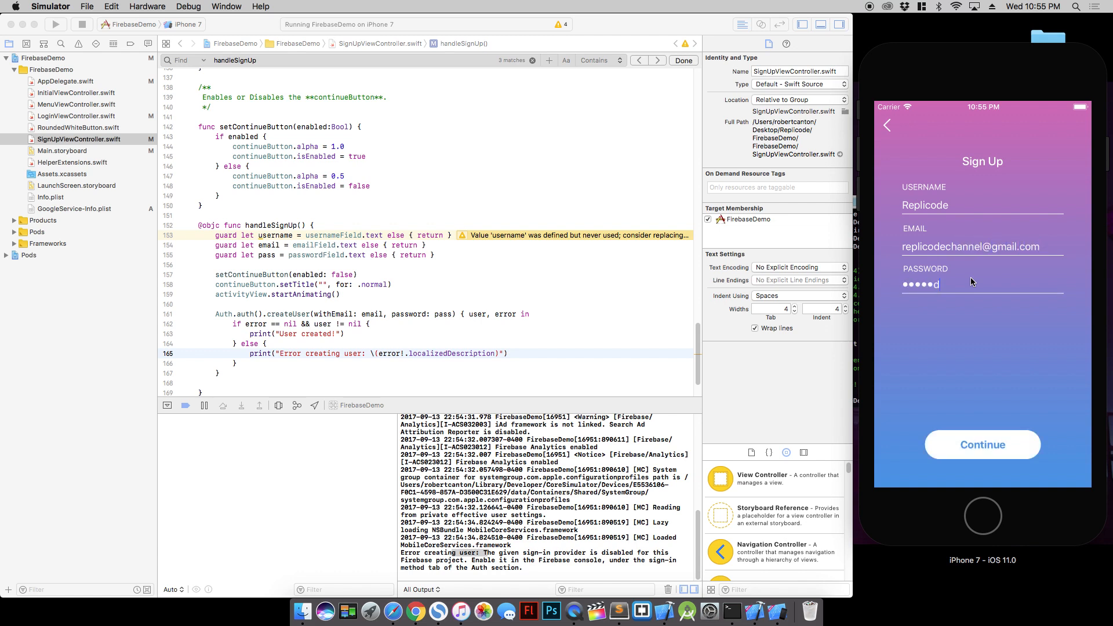
{"action": "left_click", "coordinate": [982, 444]}
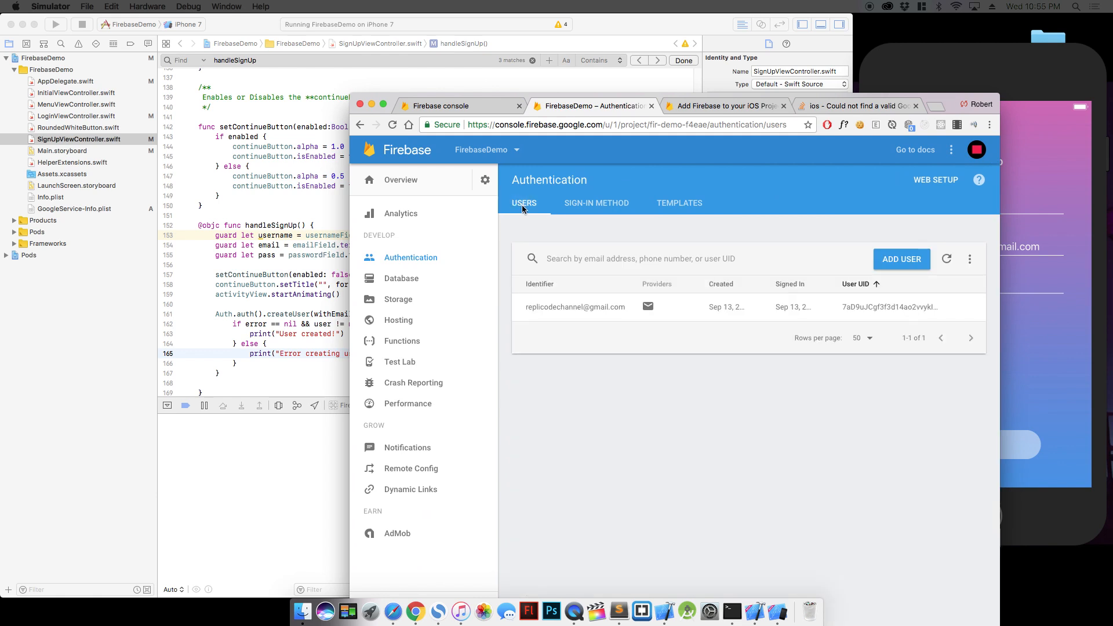
{"action": "mouse_move", "coordinate": [599, 320]}
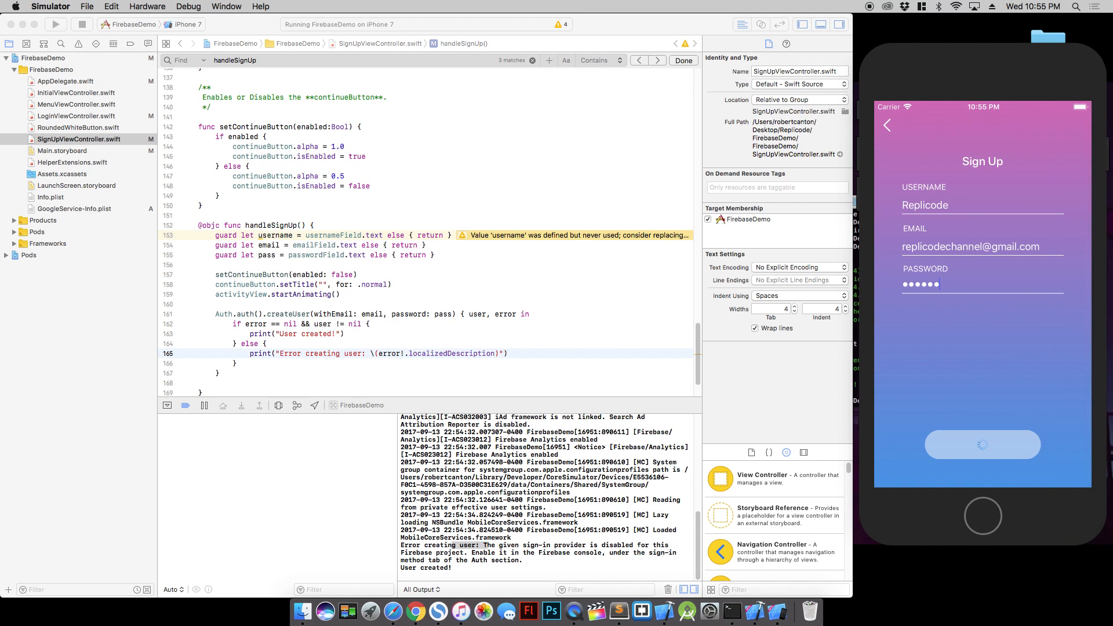
In the success branch, create a profile change request on Auth.auth().currentUser and set displayName = username.
{"action": "left_click", "coordinate": [278, 235]}
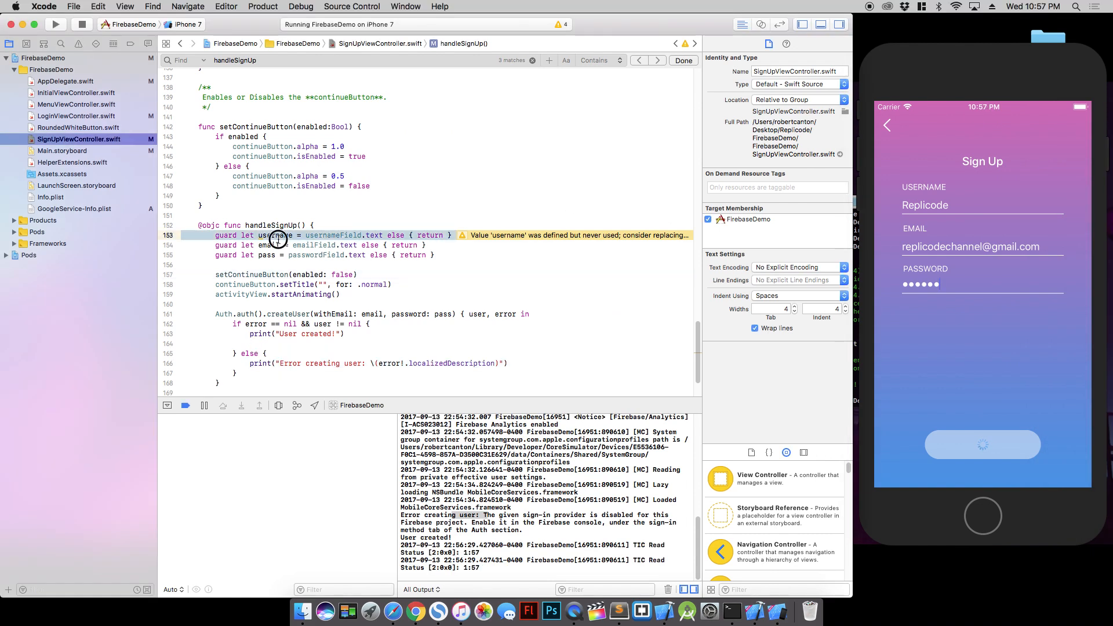
{"action": "left_click", "coordinate": [280, 314]}
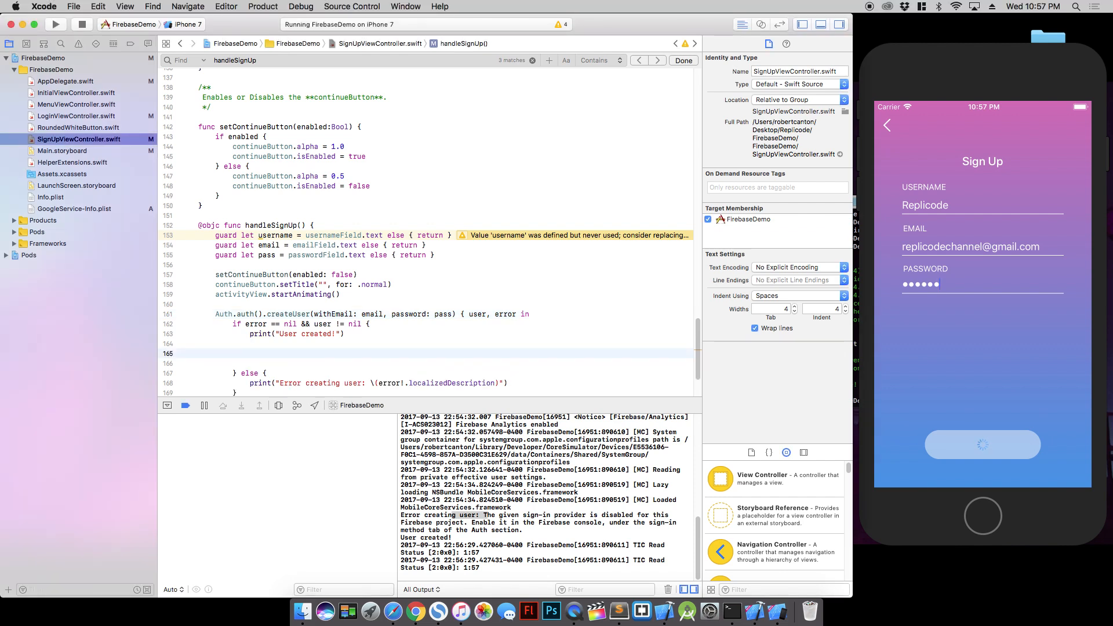
{"action": "type", "text": "let changeRequest = Auth."}
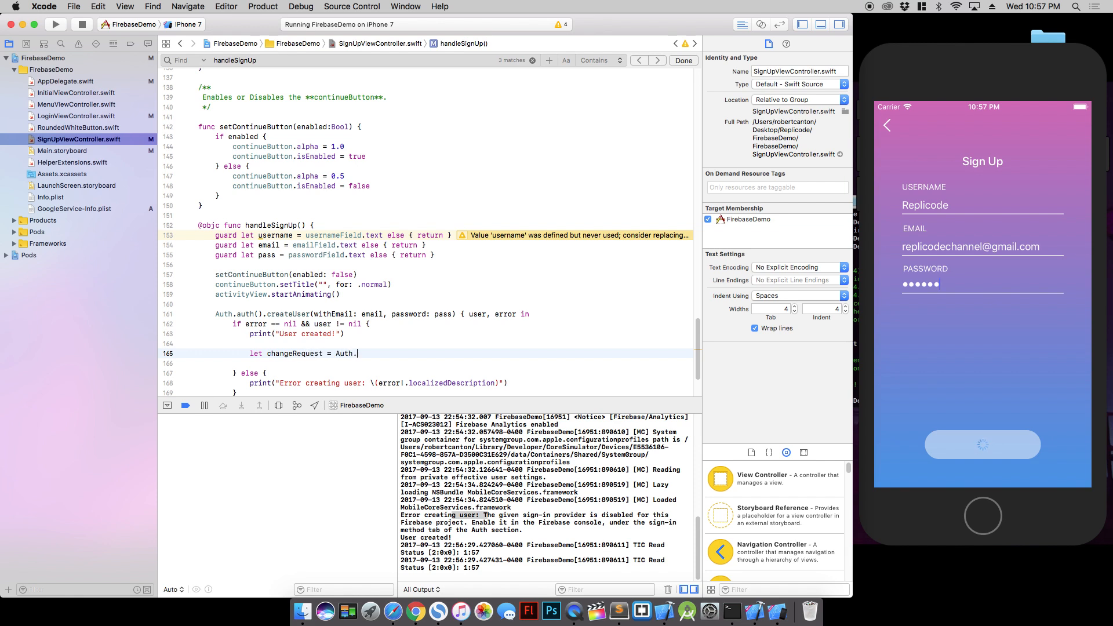
{"action": "type", "text": "auth()."}
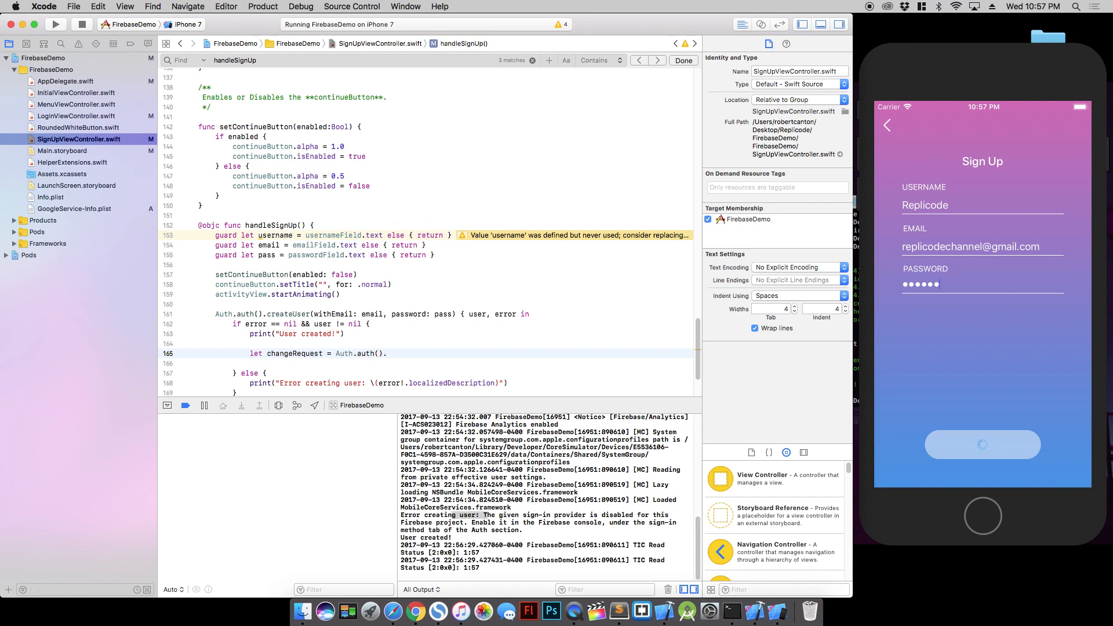
{"action": "type", "text": "currentUser"}
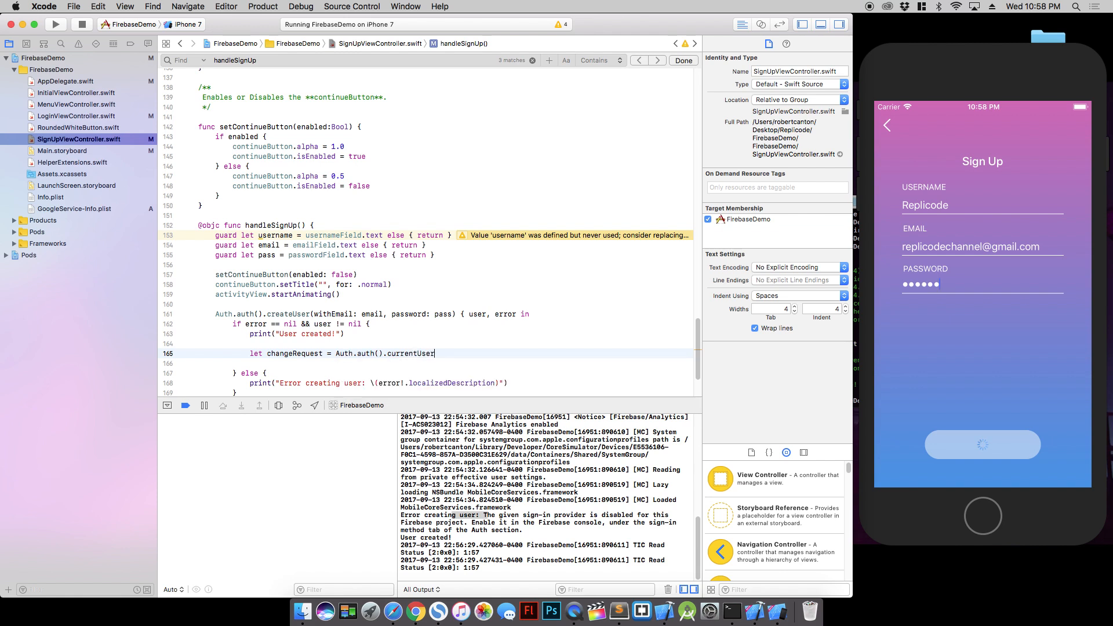
{"action": "type", "text": "?."}
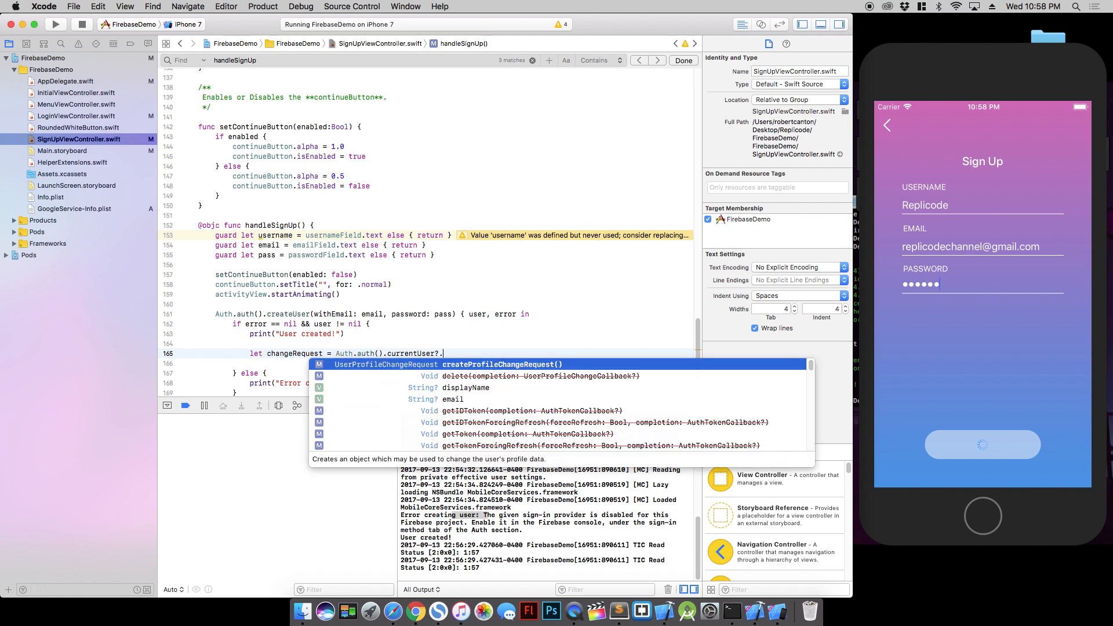
{"action": "type", "text": "createProfileChangeRequest("}
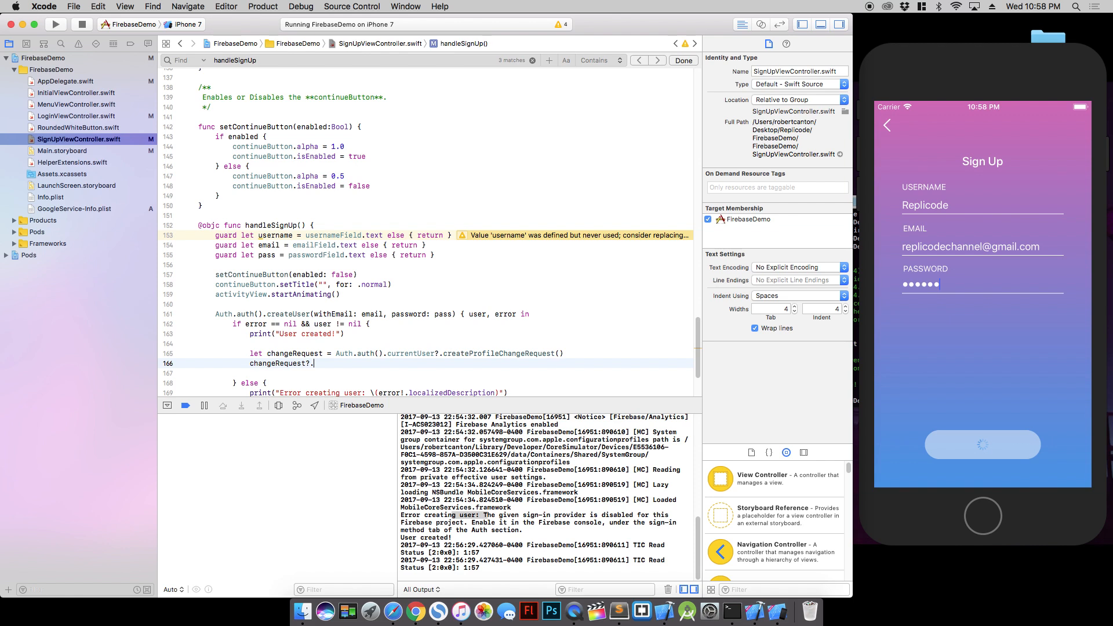
{"action": "type", "text": "displayName ="}
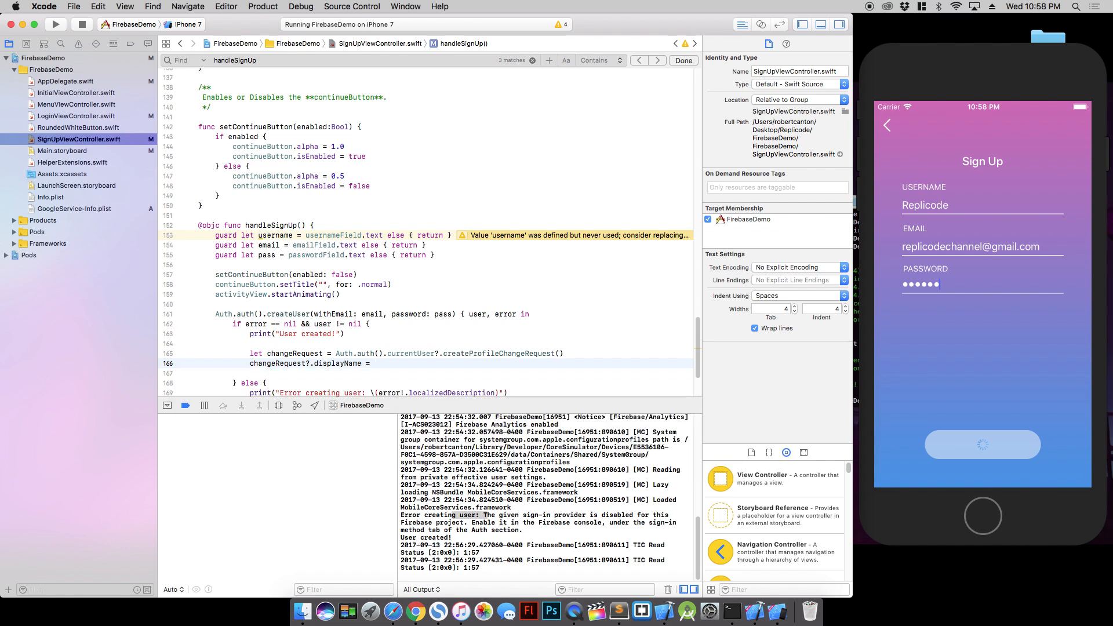
{"action": "type", "text": "username"}
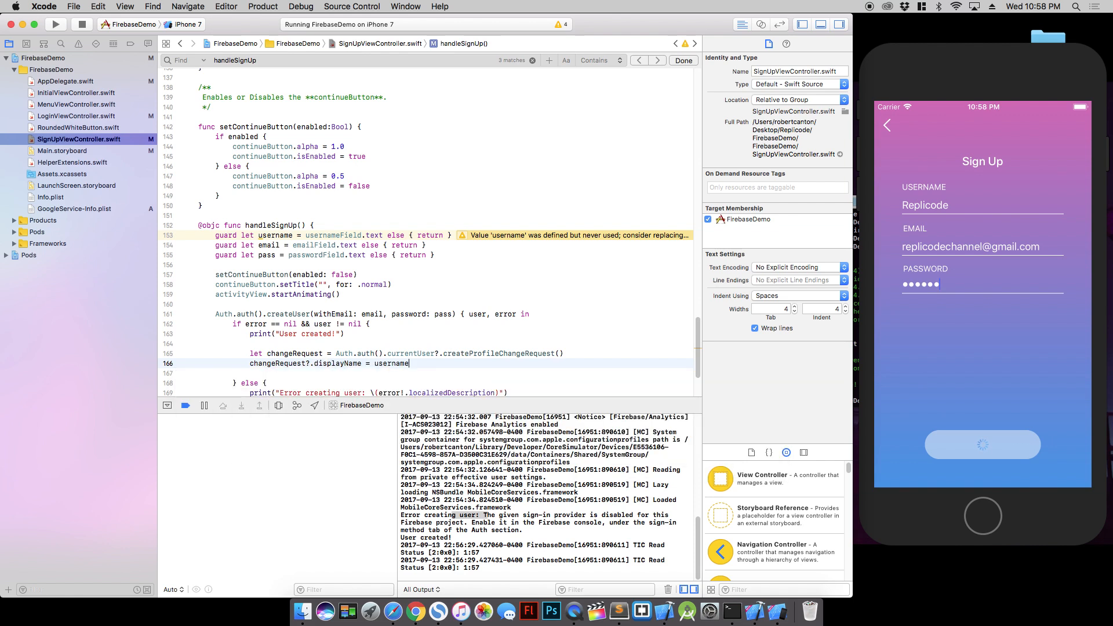
Call commitChanges on the request and print "User display name changed!" when error is nil.
{"action": "type", "text": "changeRequest"}
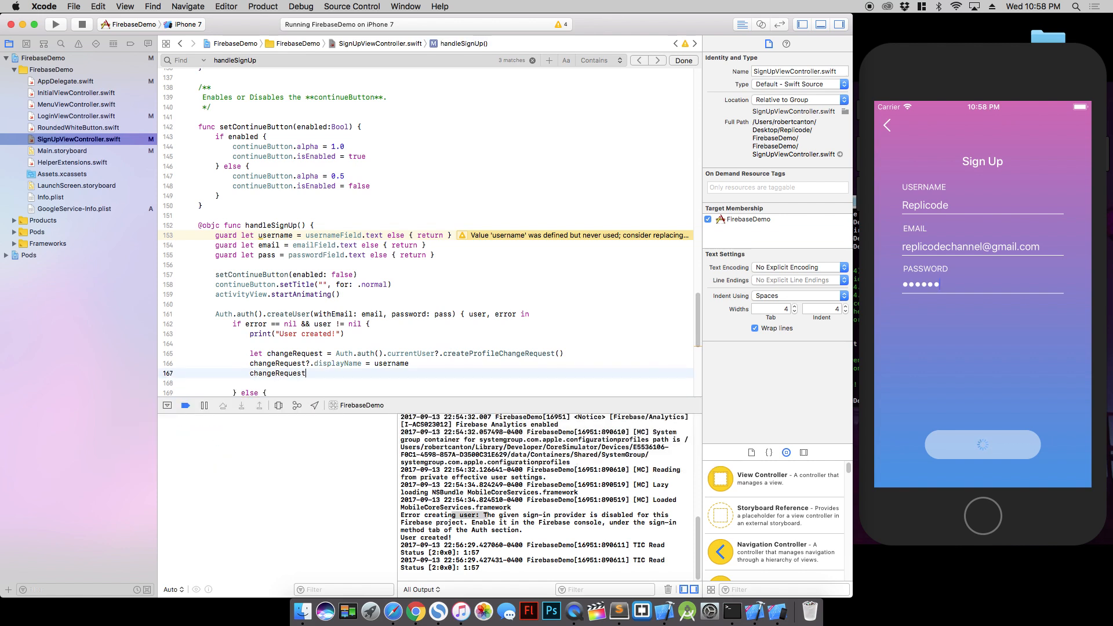
{"action": "type", "text": ".co"}
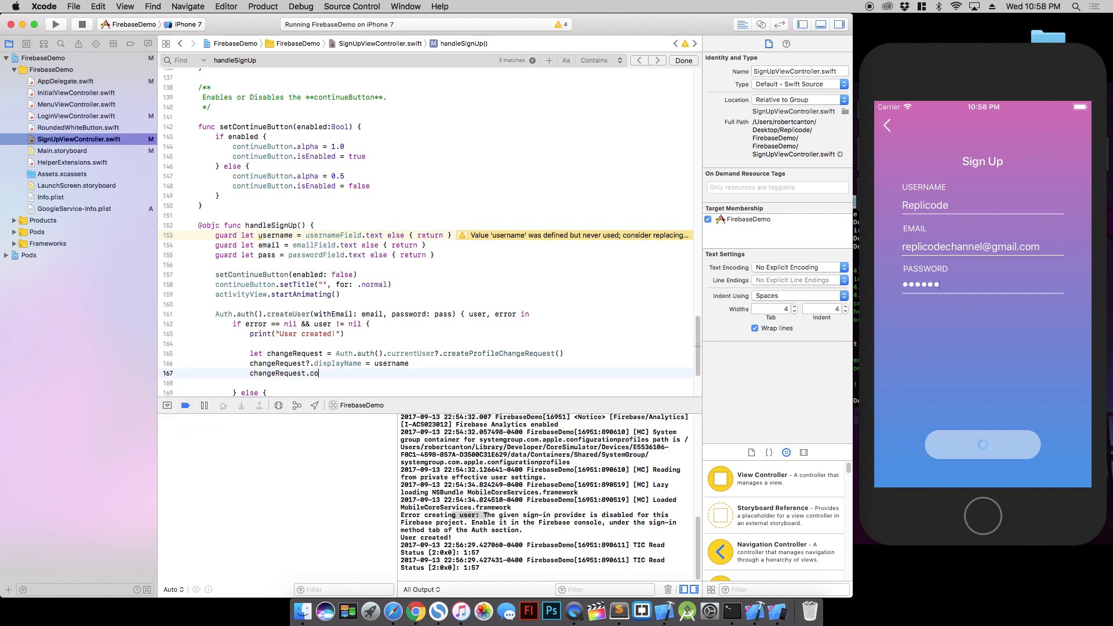
{"action": "type", "text": "?."}
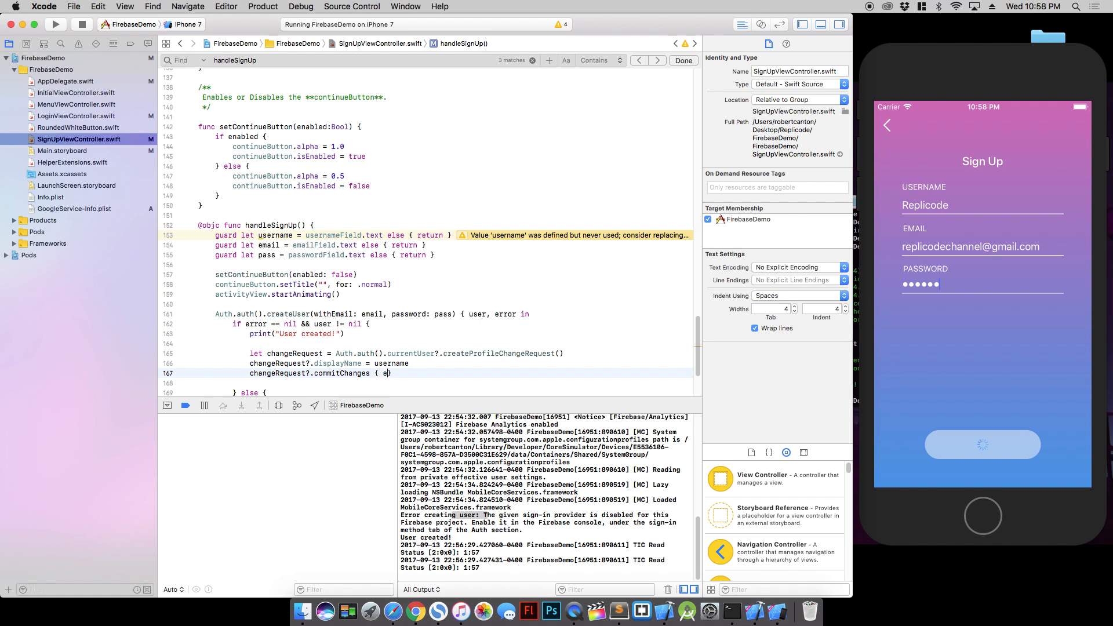
{"action": "type", "text": "rror in"}
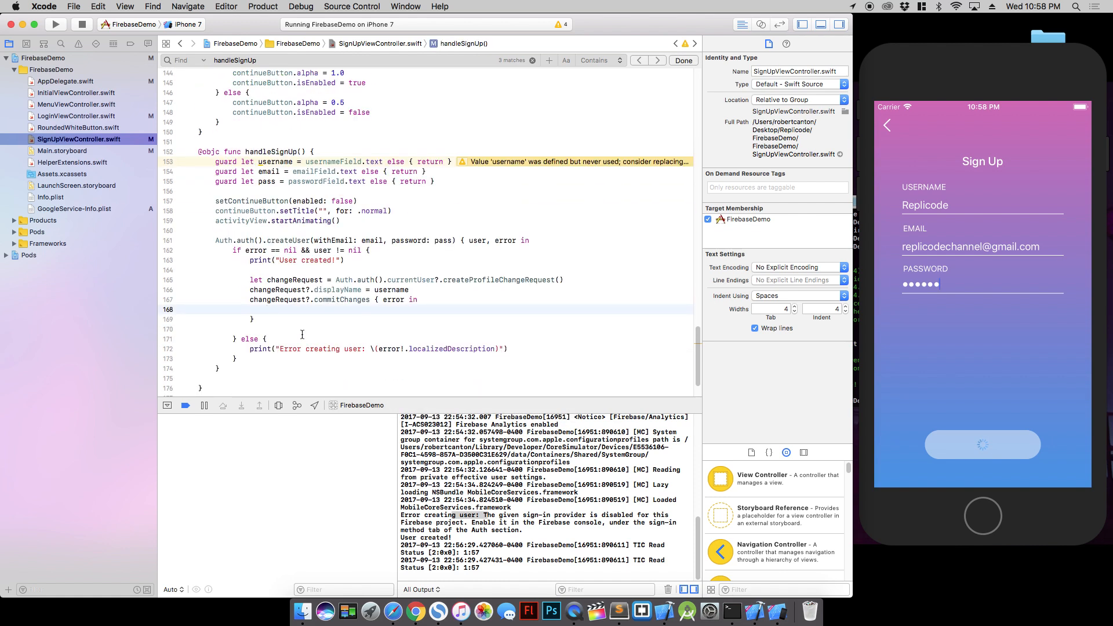
{"action": "type", "text": "if error == nio"}
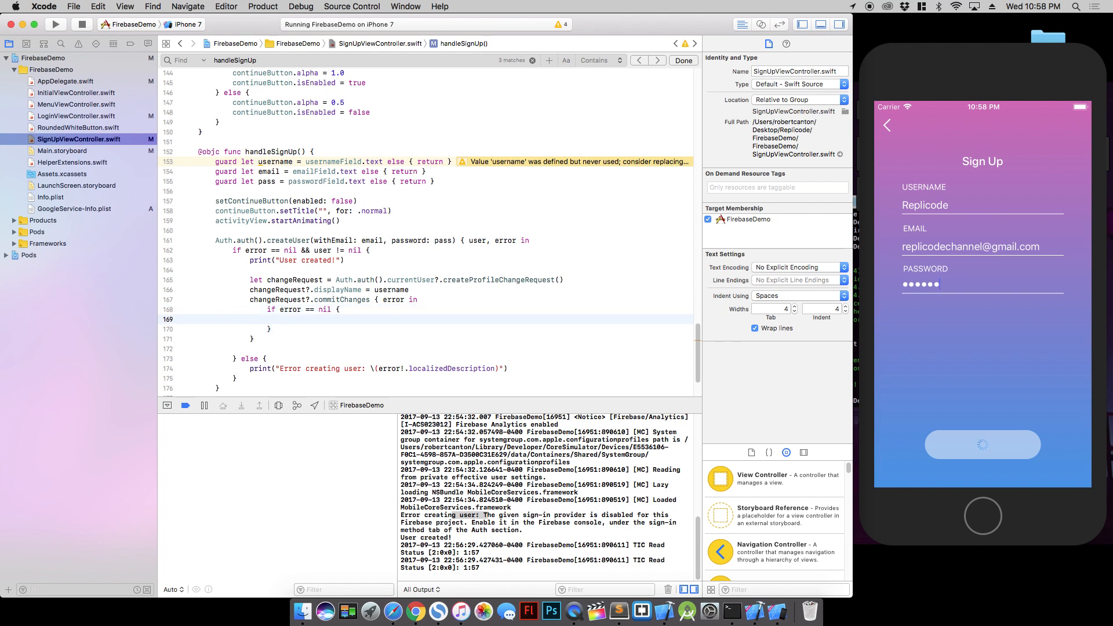
{"action": "type", "text": "print(\""}
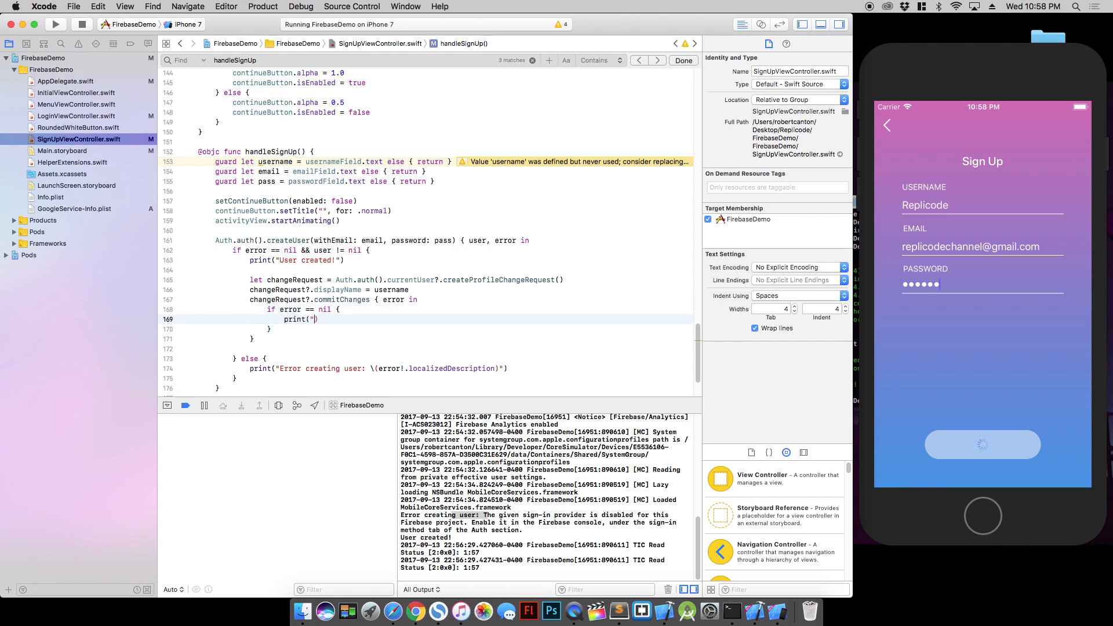
{"action": "type", "text": "User display name changed!"}
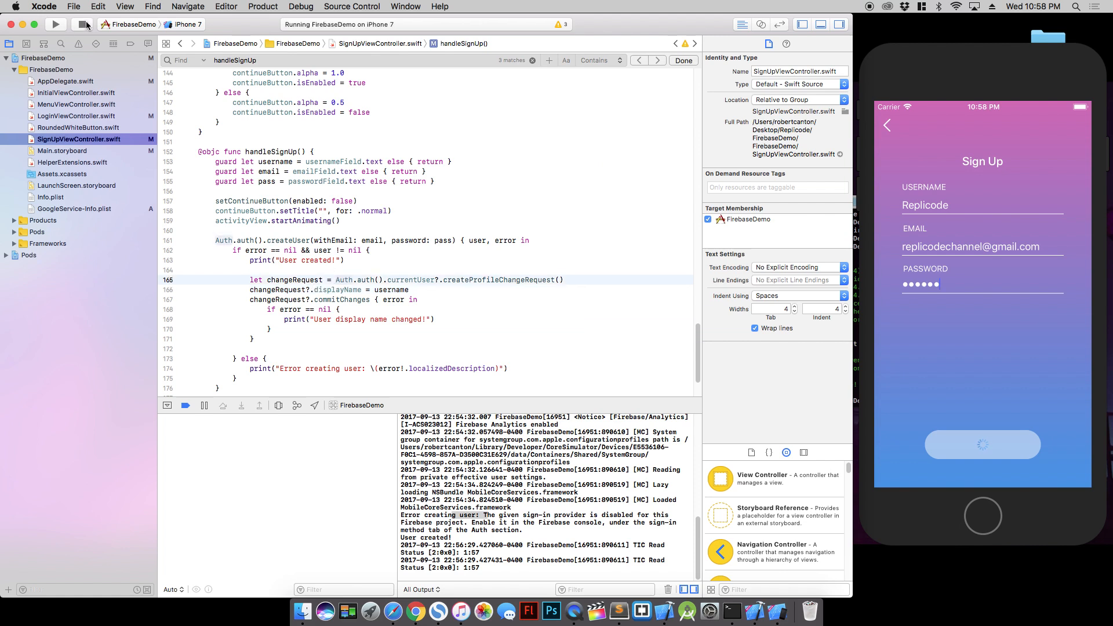
Stop the running app and rebuild and launch it again from Xcode.
{"action": "left_click", "coordinate": [55, 24]}
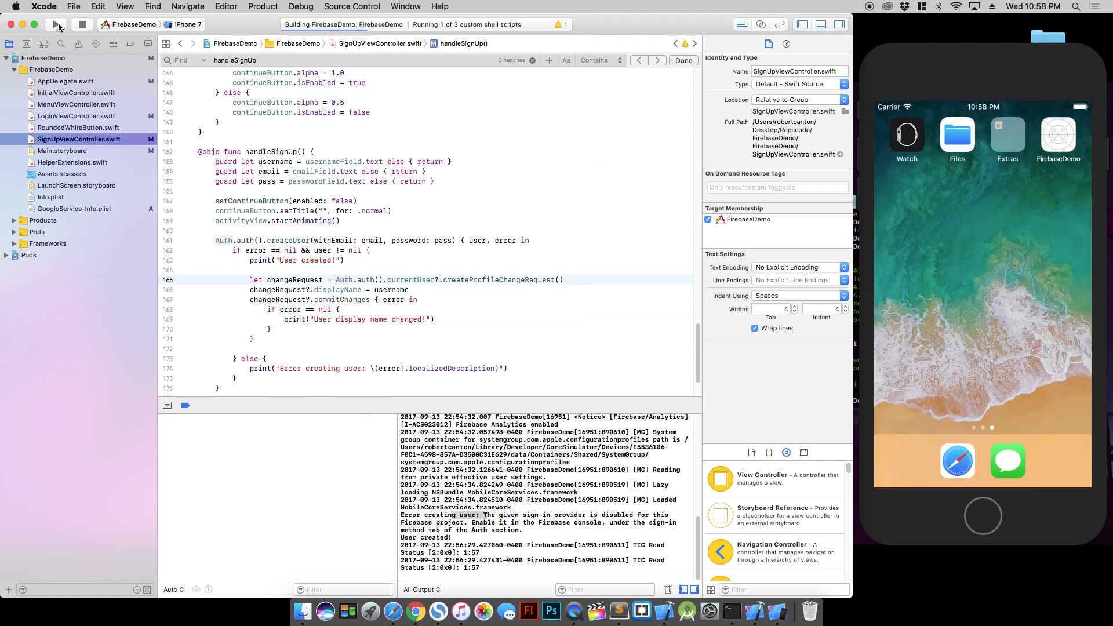
{"action": "left_click", "coordinate": [55, 24]}
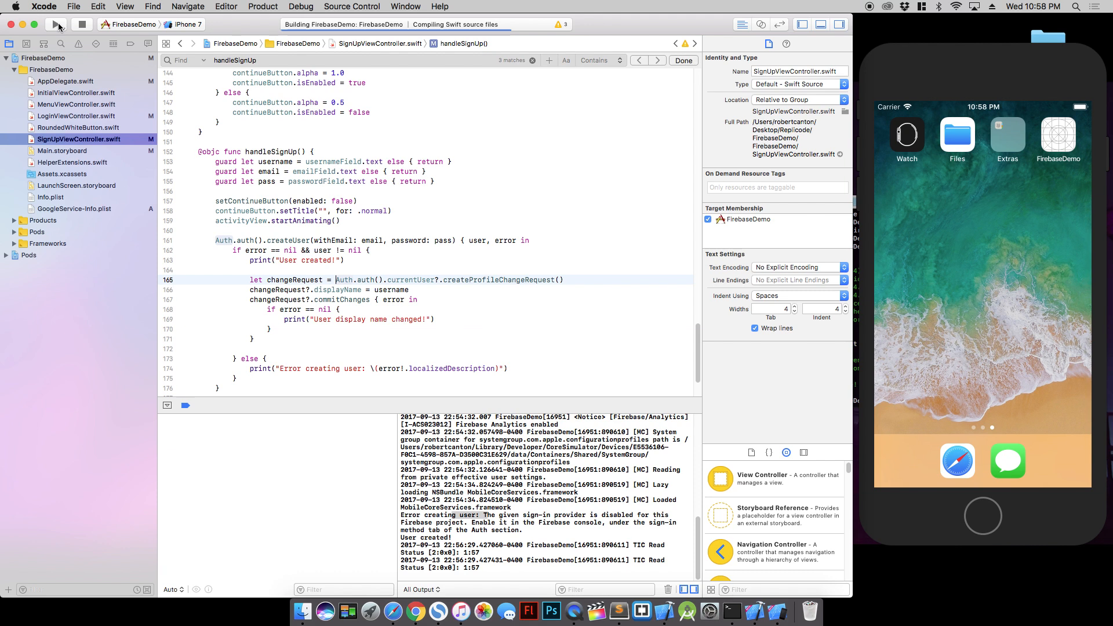
{"action": "left_click", "coordinate": [56, 24]}
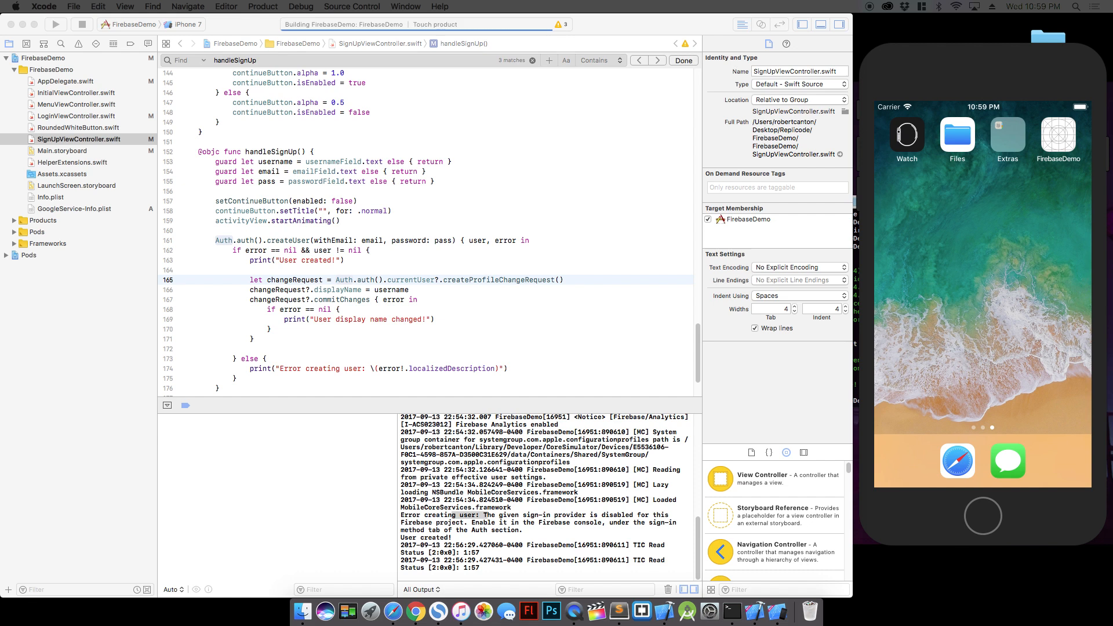
{"action": "left_click", "coordinate": [56, 24]}
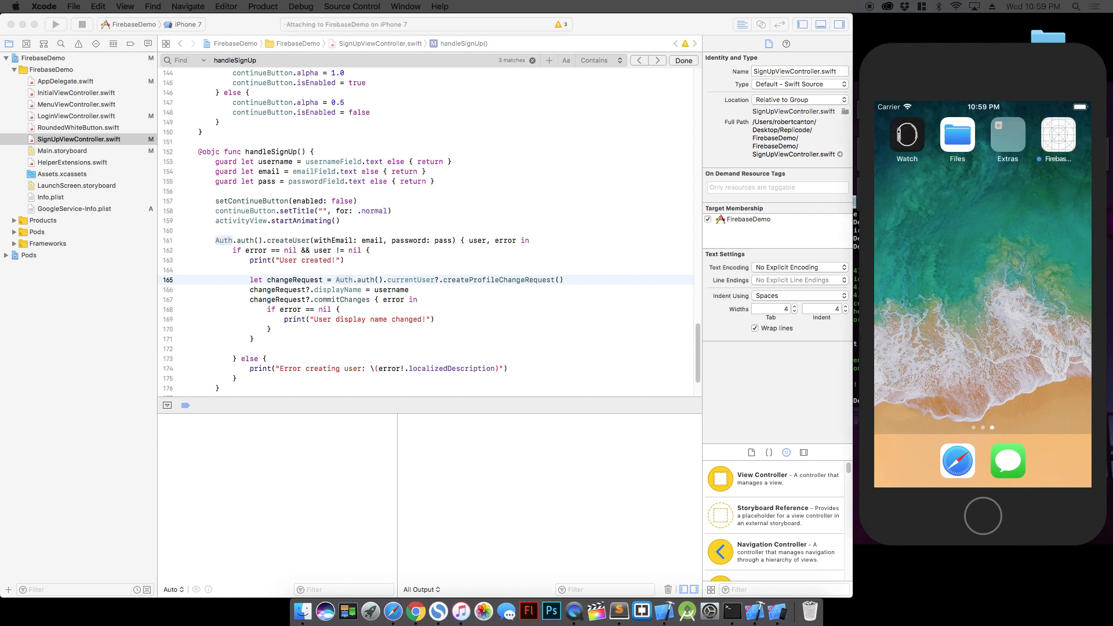
{"action": "left_click", "coordinate": [56, 24]}
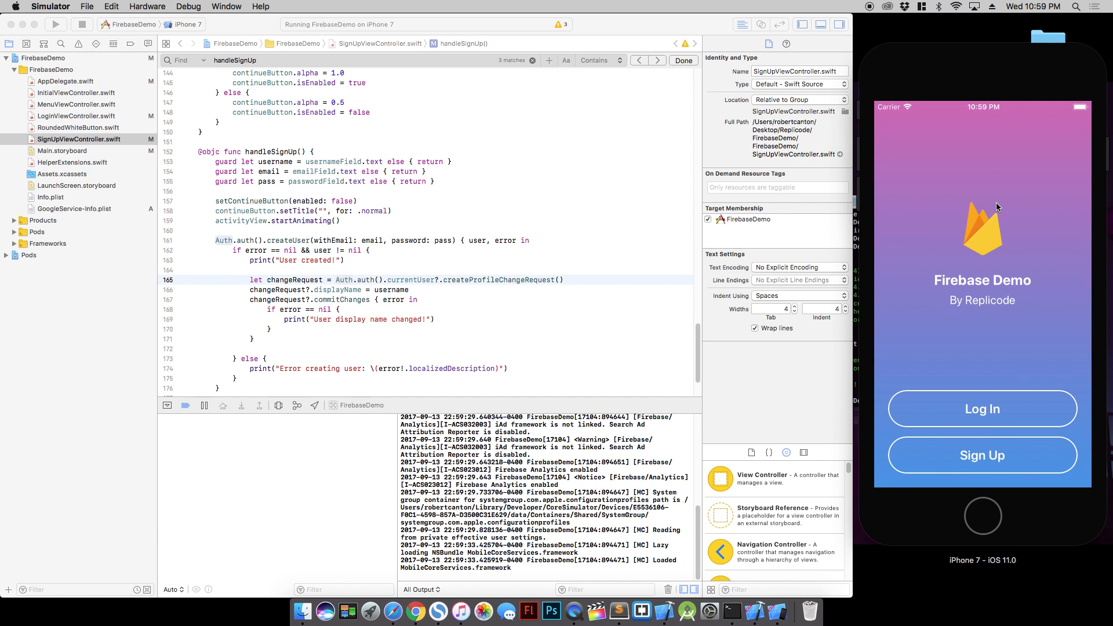
Fill the Sign Up form with username 'replicode', email and password, and submit it.
{"action": "left_click", "coordinate": [981, 455]}
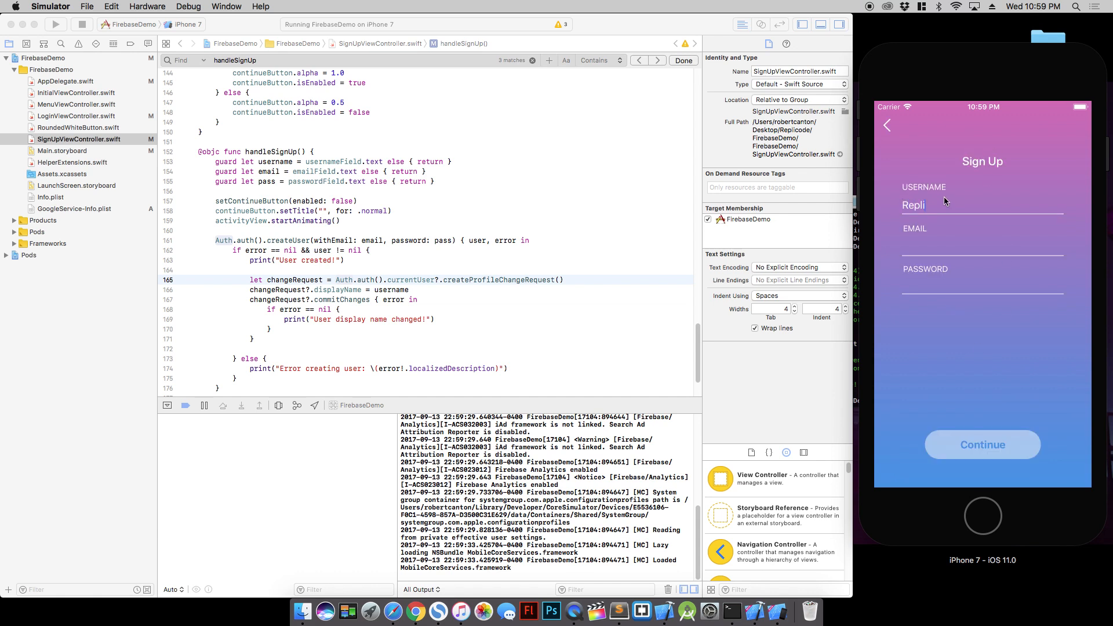
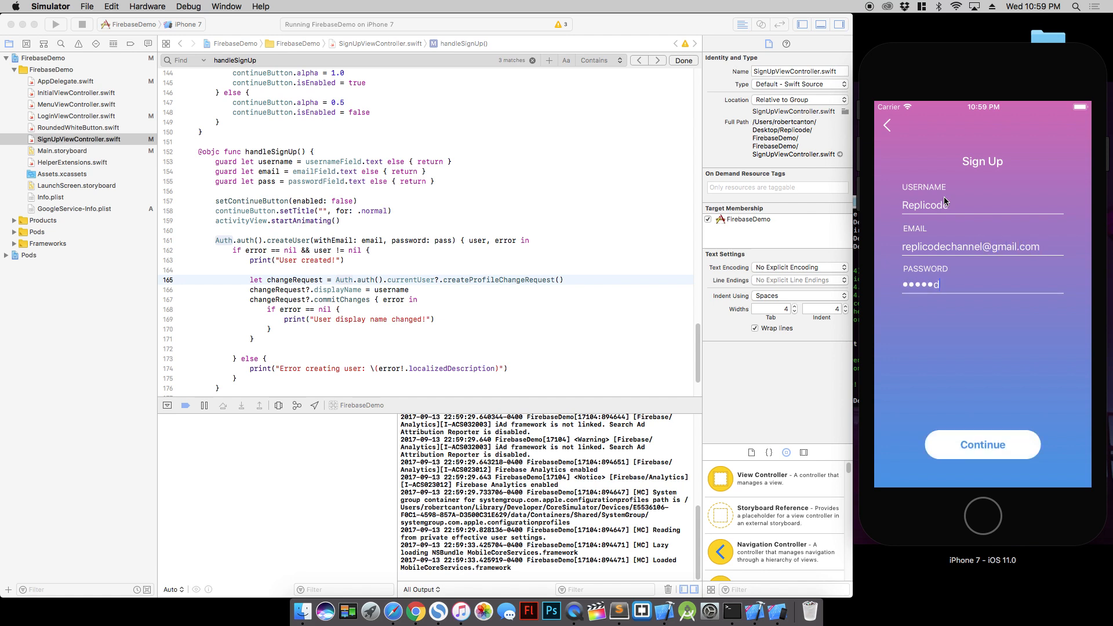
{"action": "left_click", "coordinate": [982, 444]}
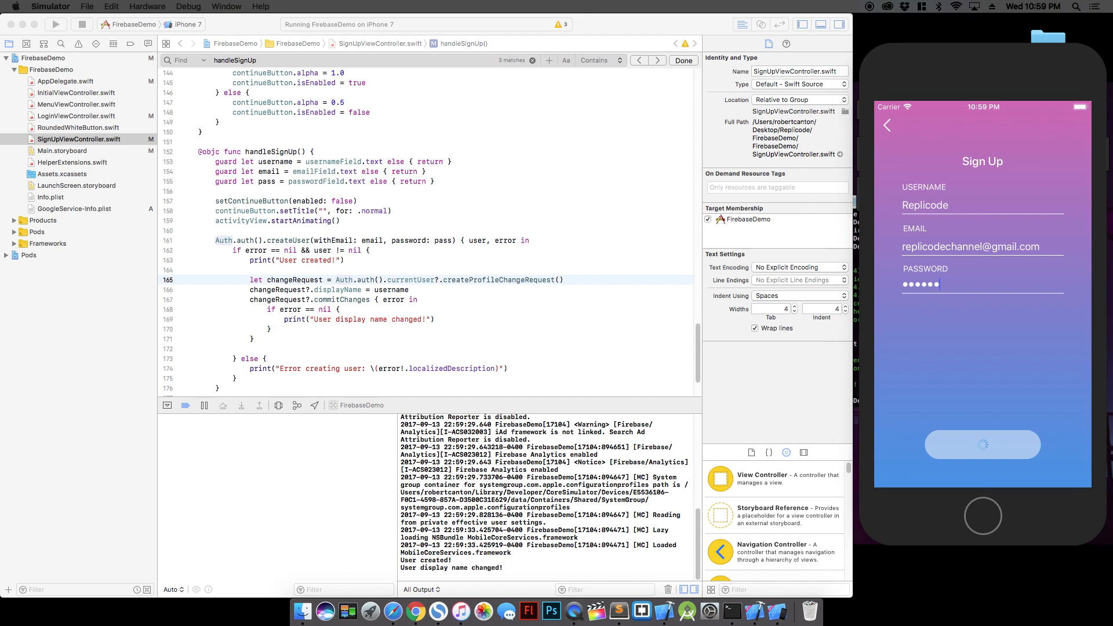
Check the new account in Firebase Authentication's users list, then begin a 'self' line in the sign-up code.
{"action": "left_click", "coordinate": [415, 611]}
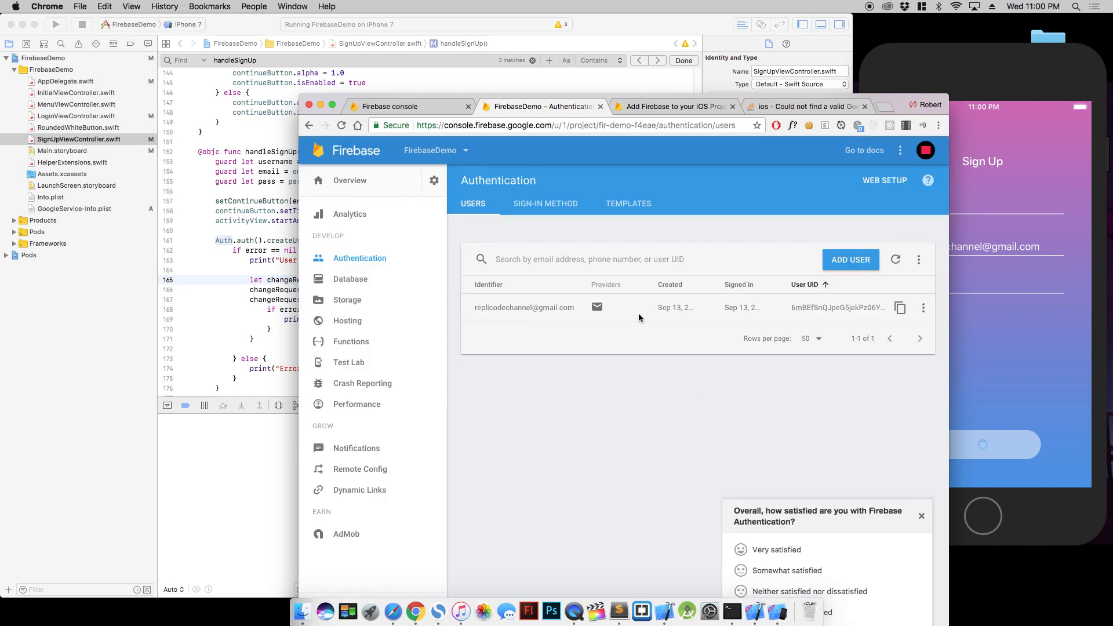
{"action": "mouse_move", "coordinate": [341, 99]}
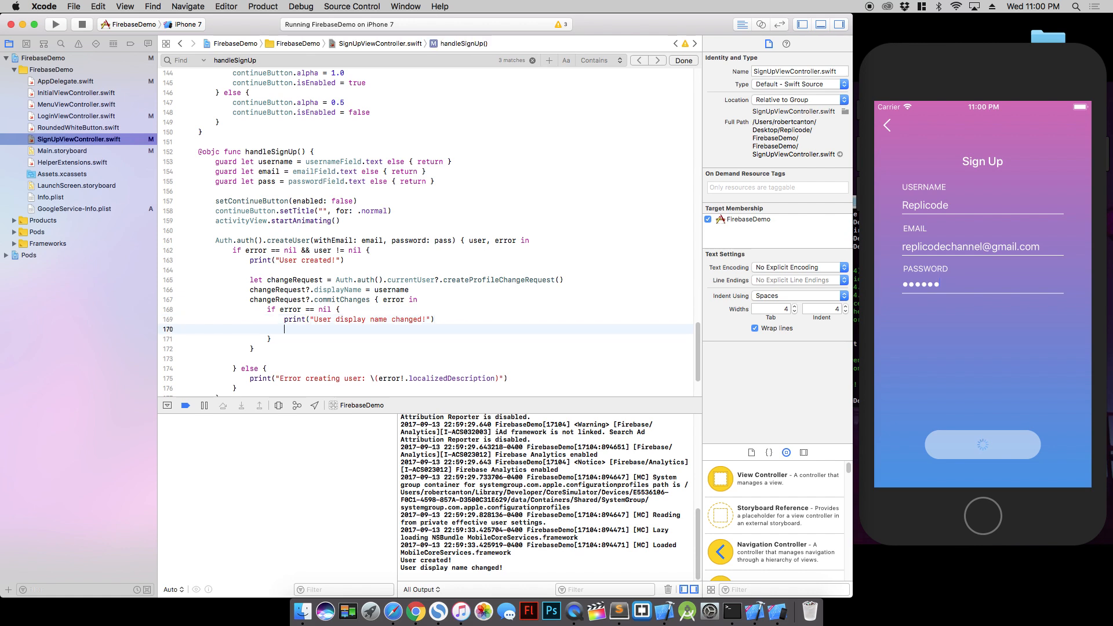
{"action": "type", "text": "self"}
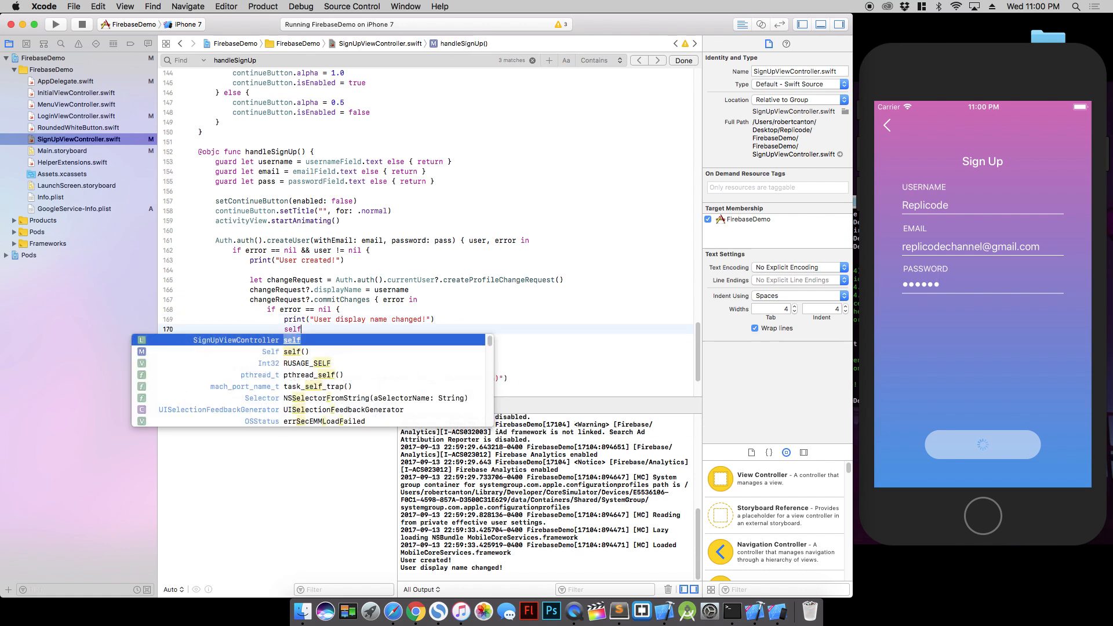
Finish self.dismiss(animated: false, completion: nil) in the success handler and switch to MenuViewController.swift.
{"action": "type", "text": ".di"}
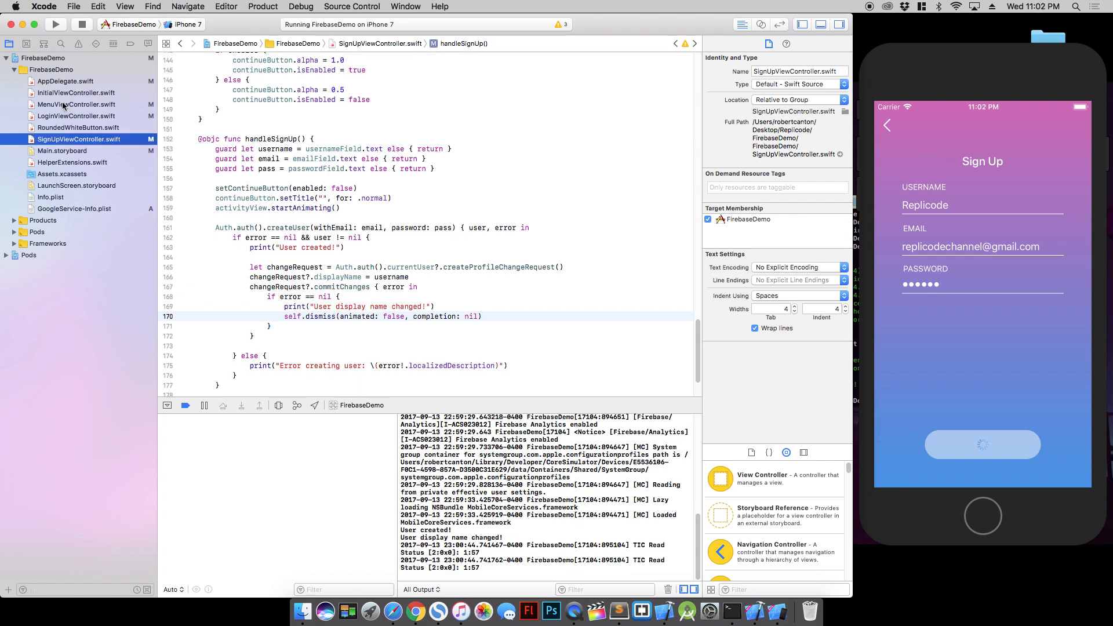
{"action": "left_click", "coordinate": [76, 103]}
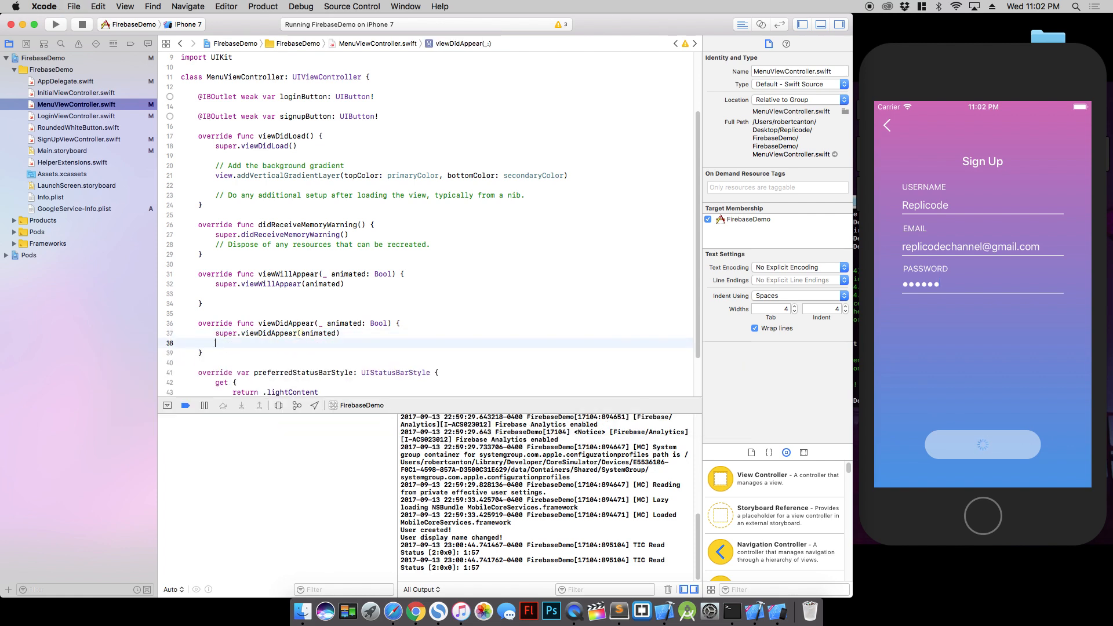
In viewDidAppear add an if let user = Auth.auth().currentUser block.
{"action": "type", "text": "if let u"}
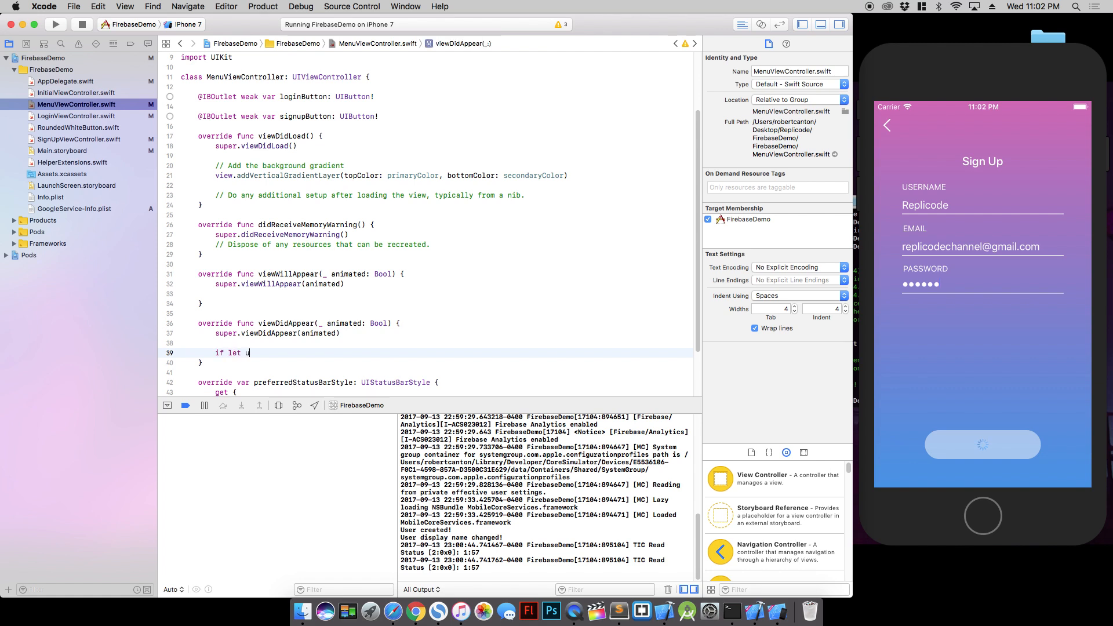
{"action": "type", "text": "ser ="}
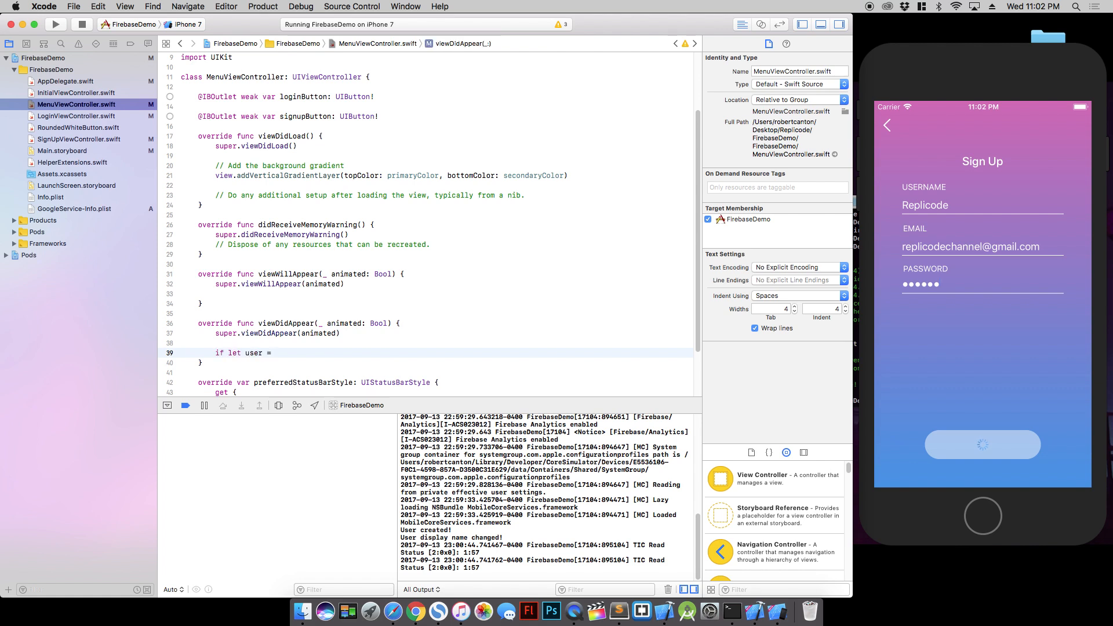
{"action": "type", "text": "Auth.auth().currentUser {"}
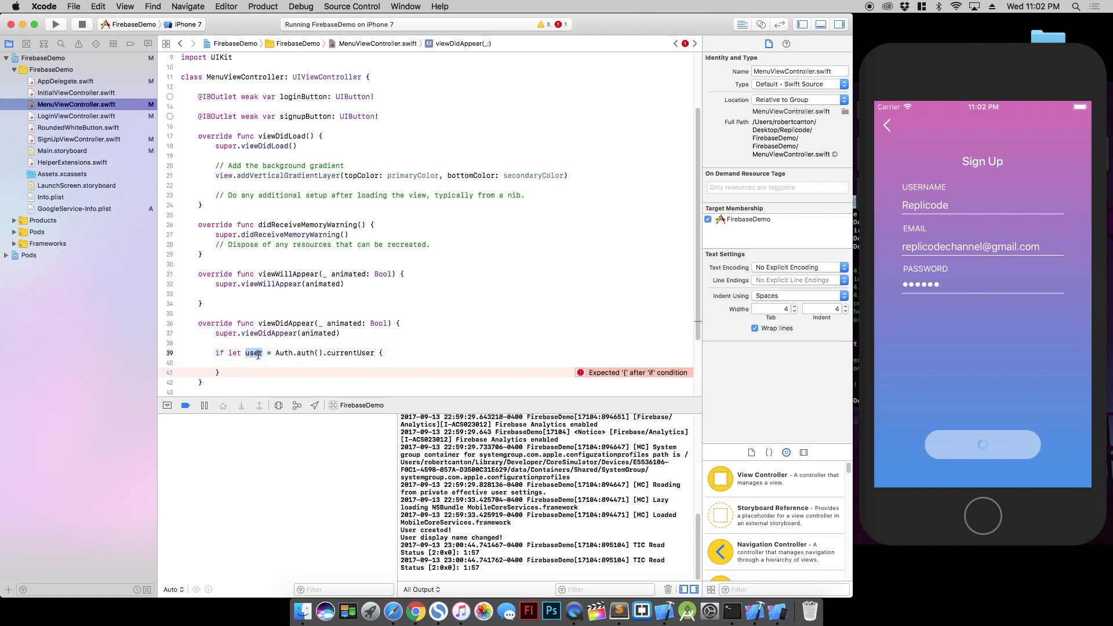
{"action": "scroll", "scroll_direction": "down", "scroll_amount": 3}
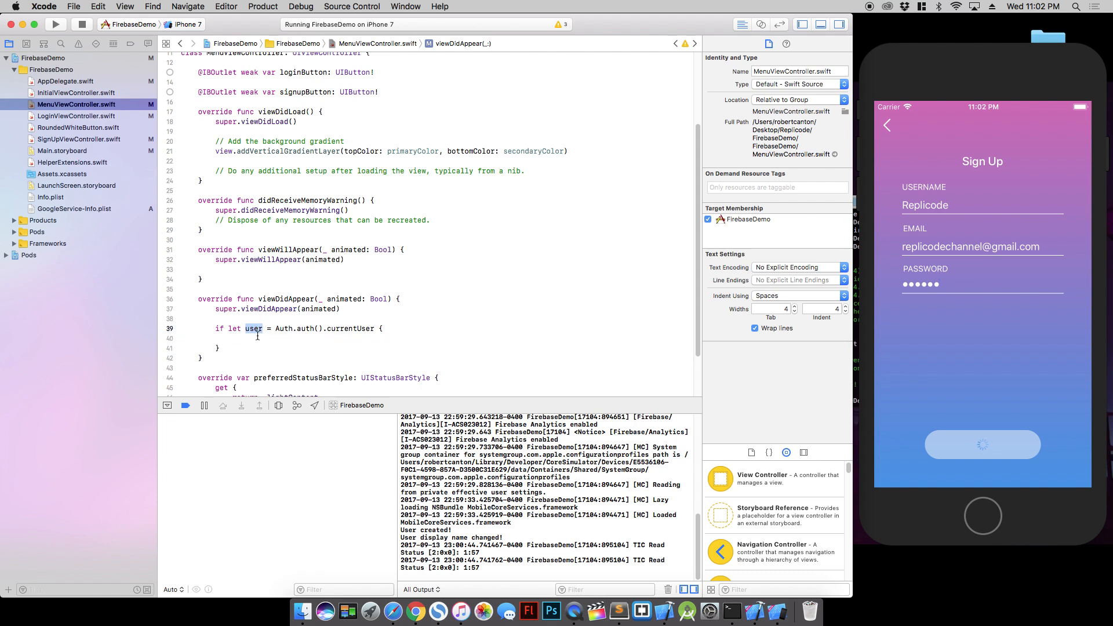
{"action": "left_click", "coordinate": [241, 337]}
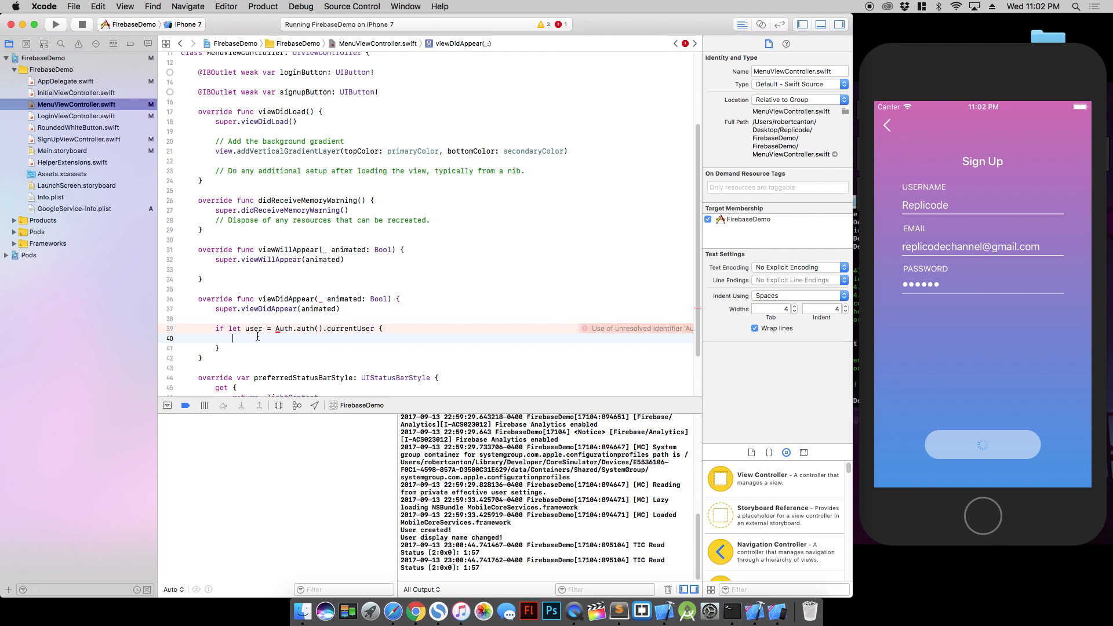
Add import Firebase at the top of MenuViewController.swift.
{"action": "scroll", "scroll_direction": "up", "scroll_amount": 3}
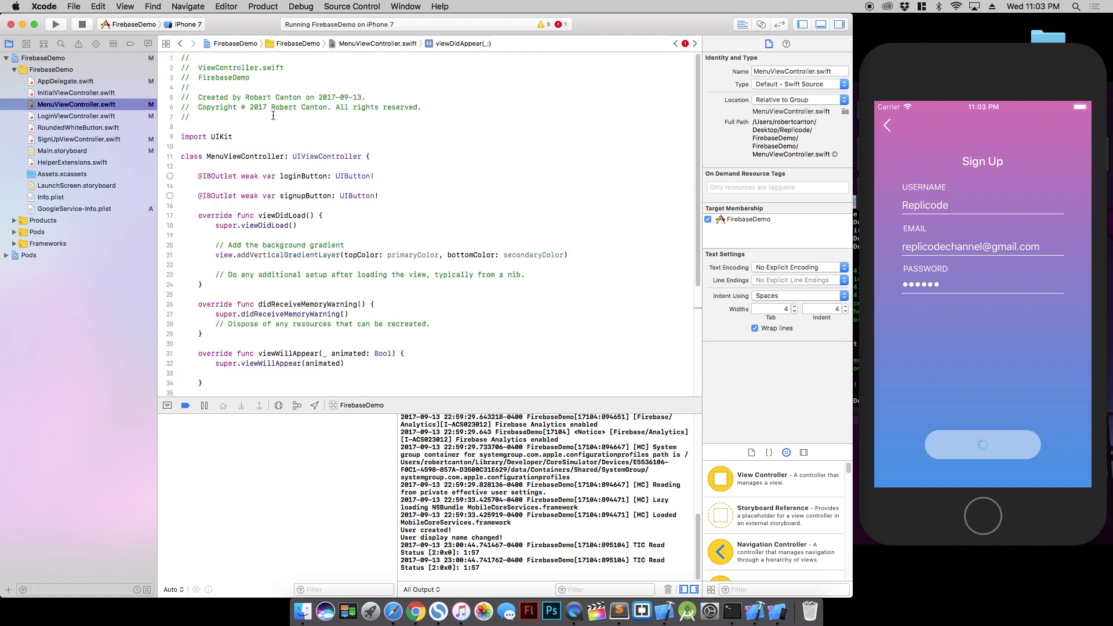
{"action": "type", "text": "import Firebase"}
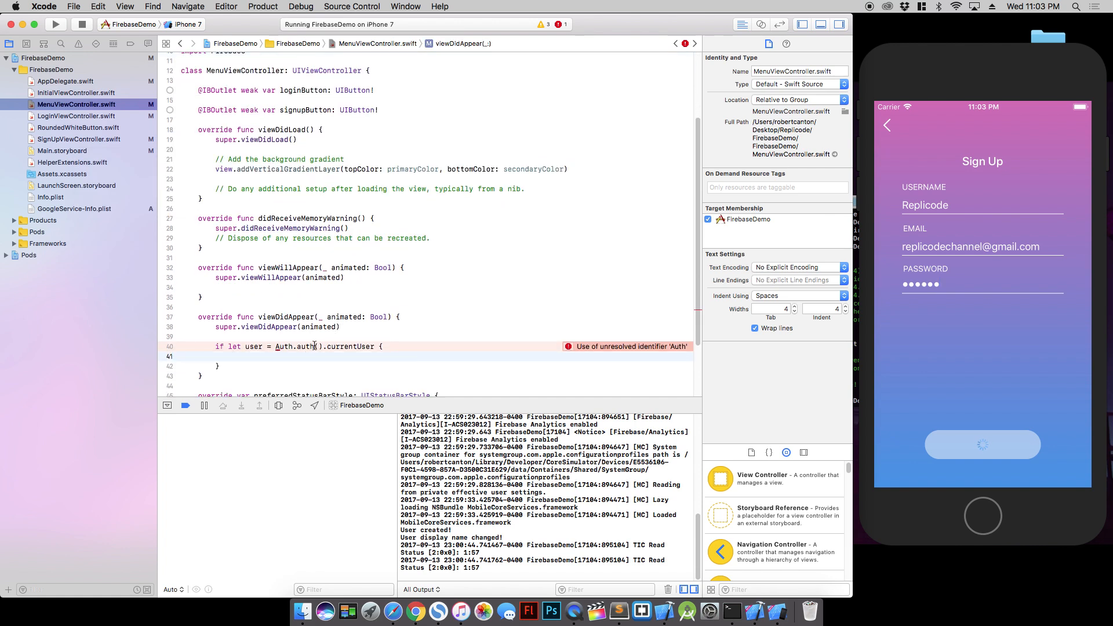
{"action": "left_click", "coordinate": [235, 355]}
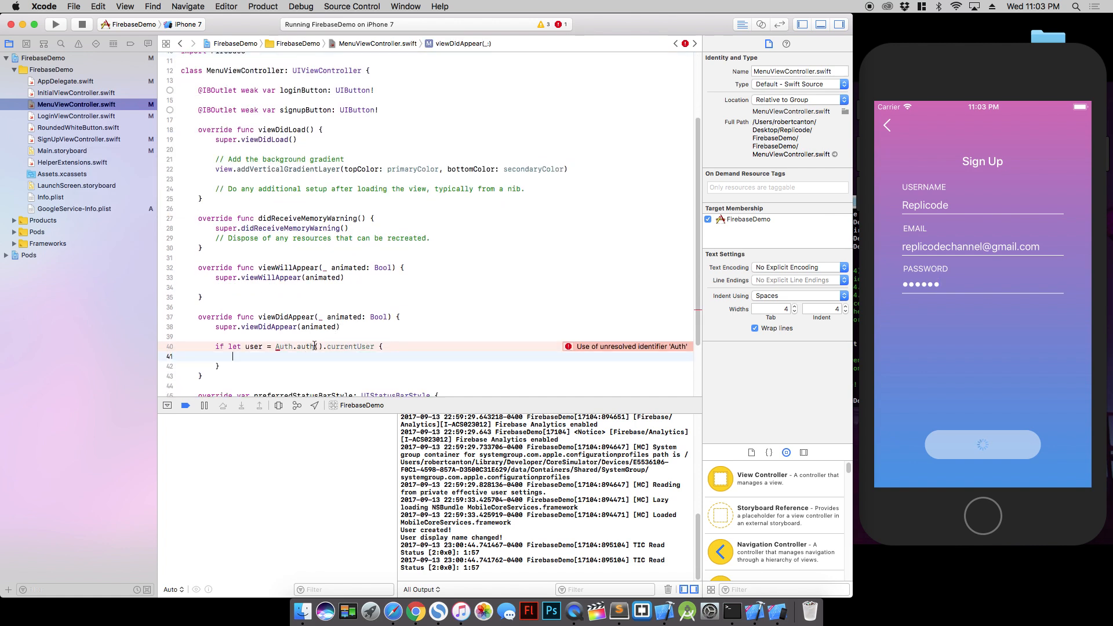
Inside the block call self.performSegue(withIdentifier: "toHomeScreen", sender: self).
{"action": "type", "text": "self.performSegue(withIdentifier: \"\", sender: Any?"}
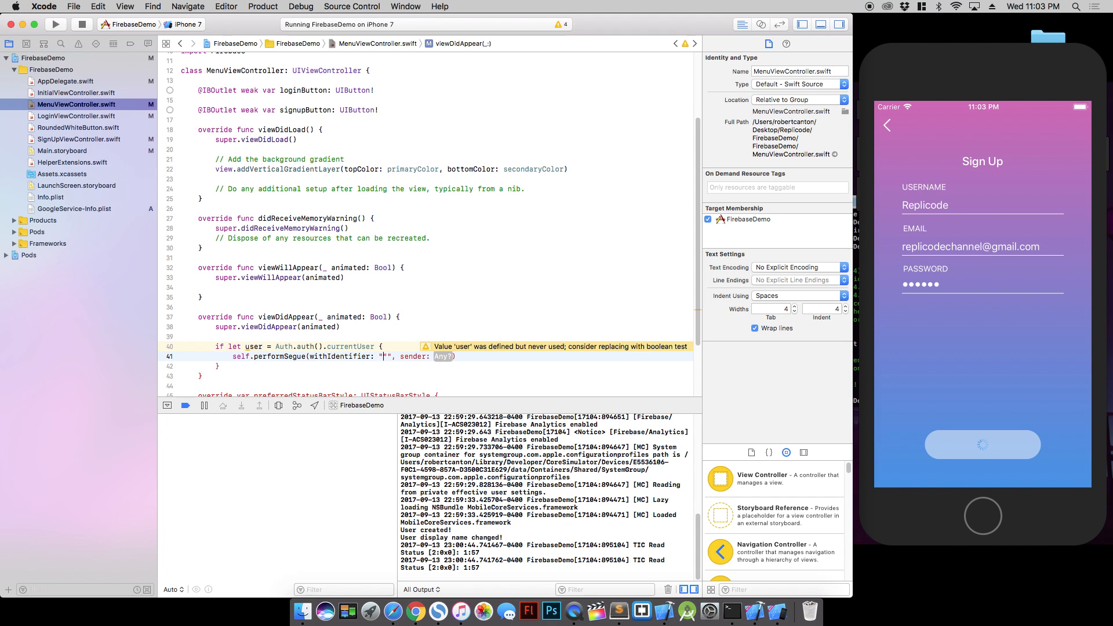
{"action": "type", "text": "toGo"}
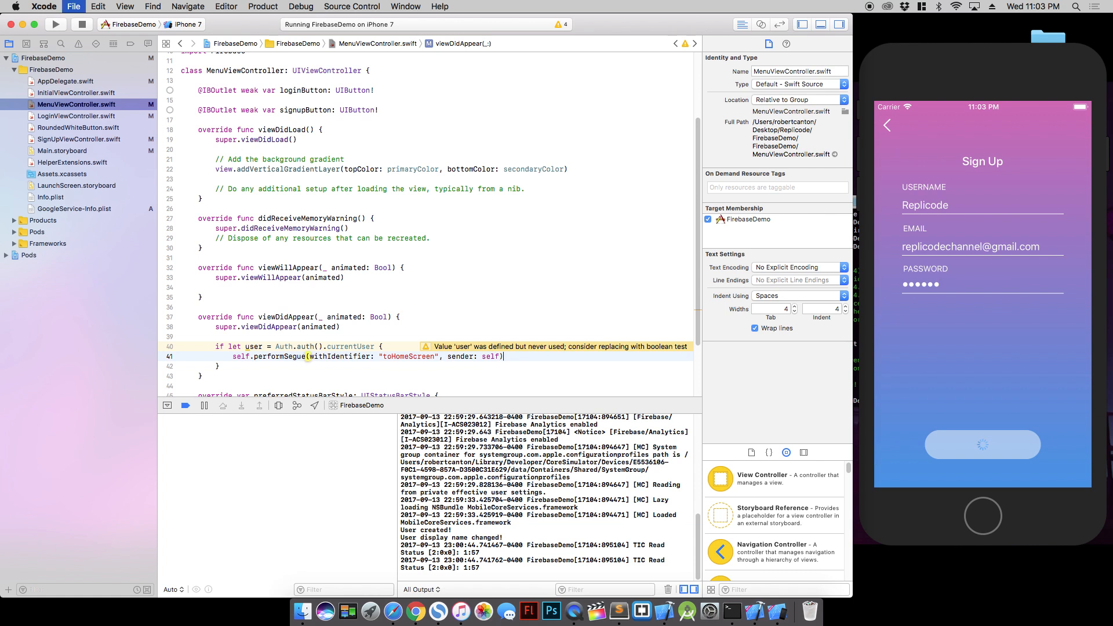
{"action": "left_click", "coordinate": [65, 150]}
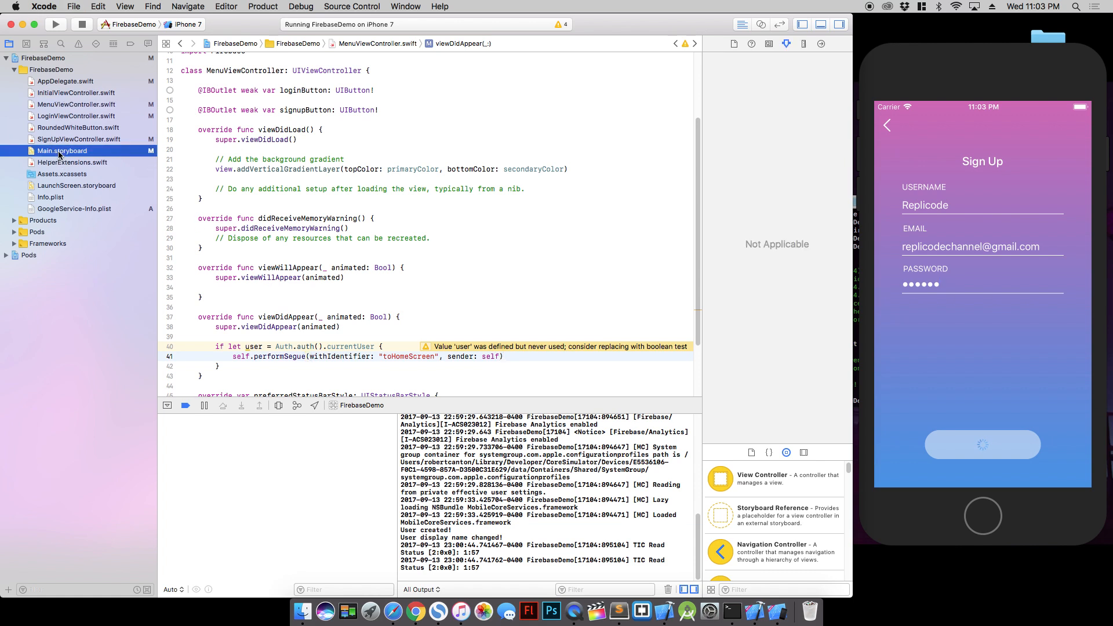
Set the storyboard segue to the Navigation Controller's identifier to toHomeScreen, then stop the app.
{"action": "left_click", "coordinate": [62, 150]}
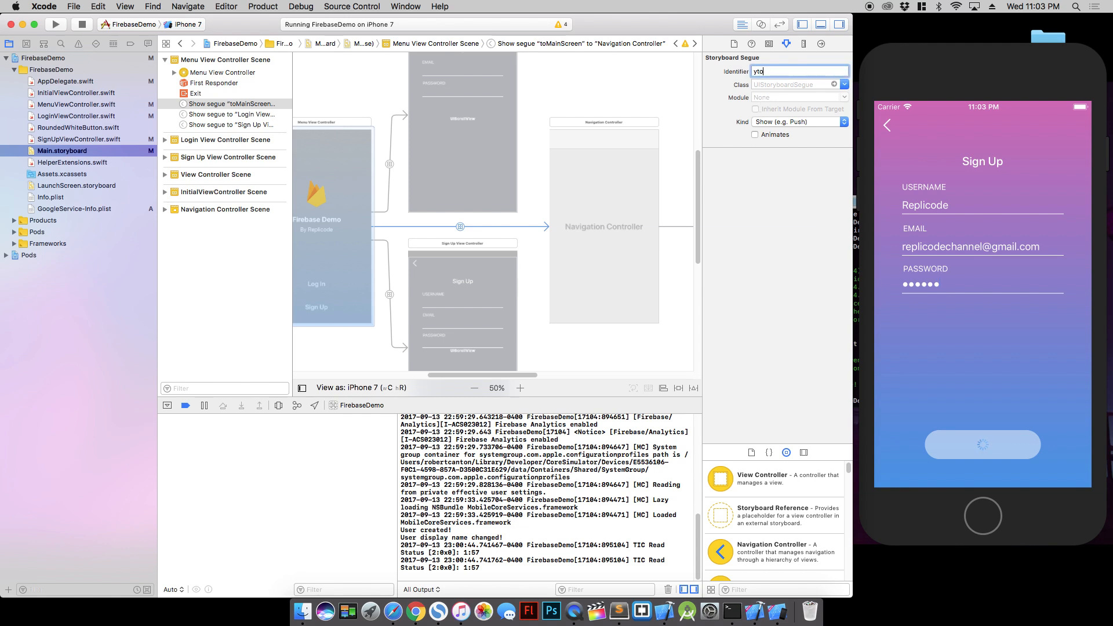
{"action": "type", "text": "toHomeScreen"}
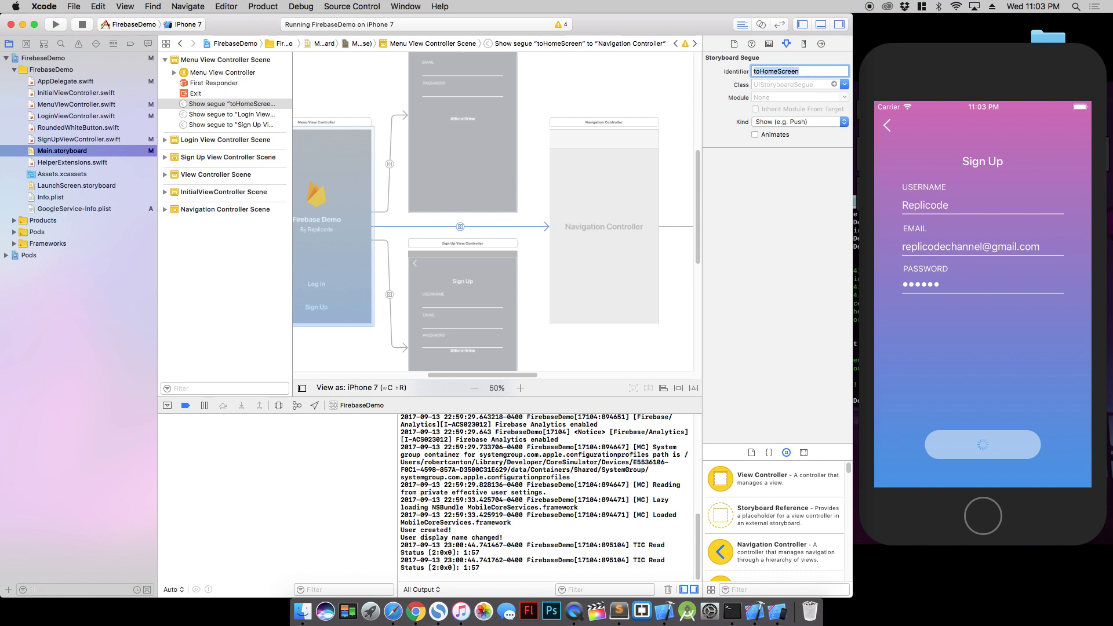
{"action": "left_click", "coordinate": [62, 104]}
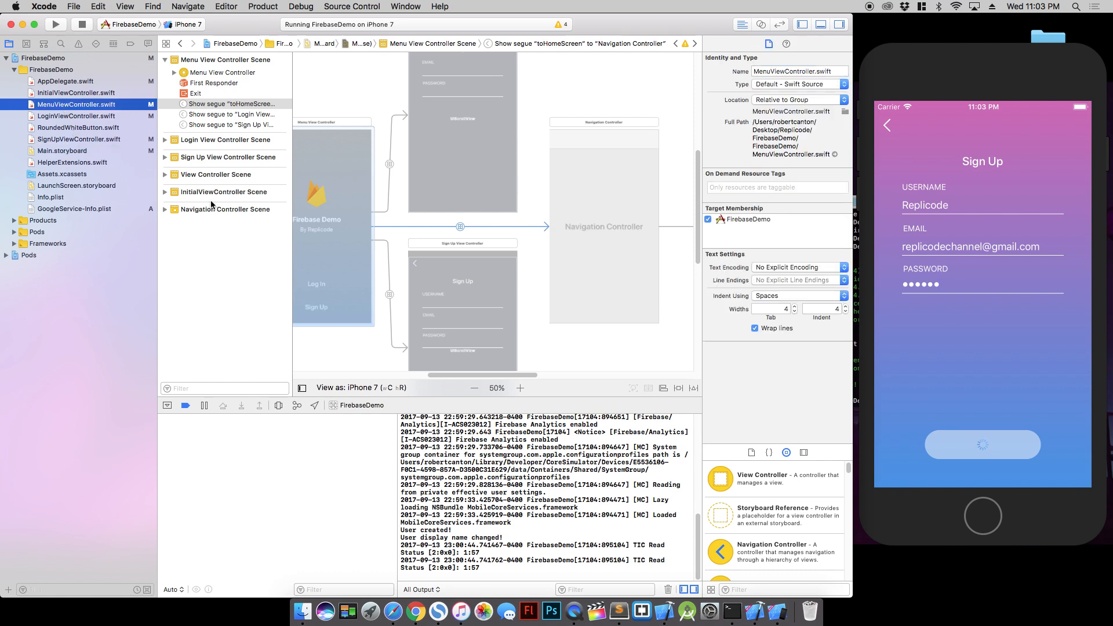
{"action": "left_click", "coordinate": [56, 24]}
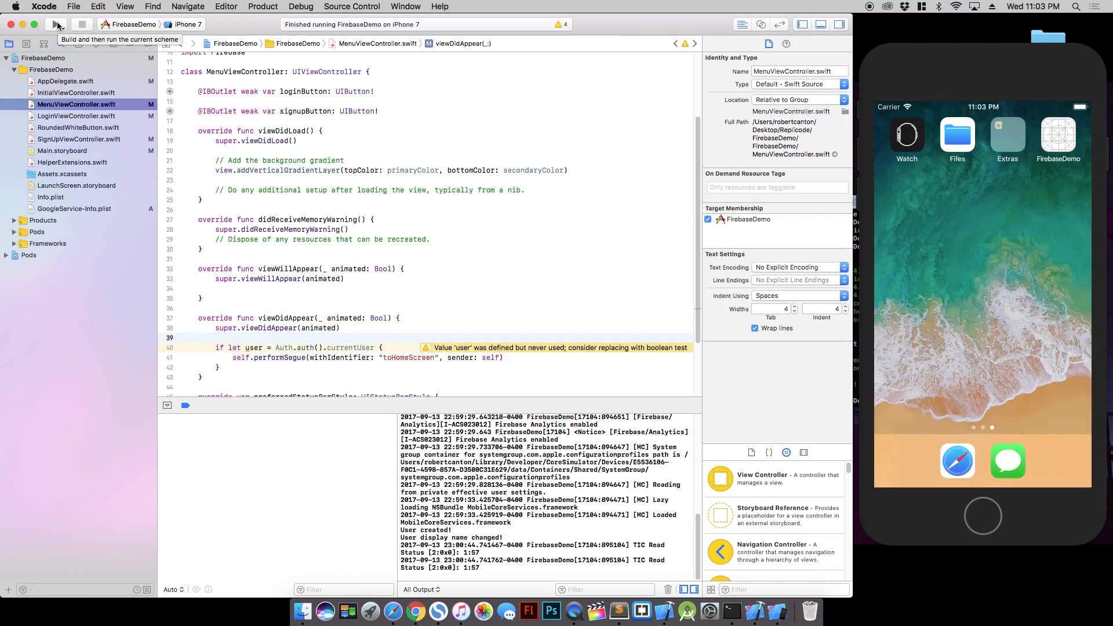
Run the app so the signed-in user lands on the Logged in! screen, then return to Main.storyboard.
{"action": "left_click", "coordinate": [56, 24]}
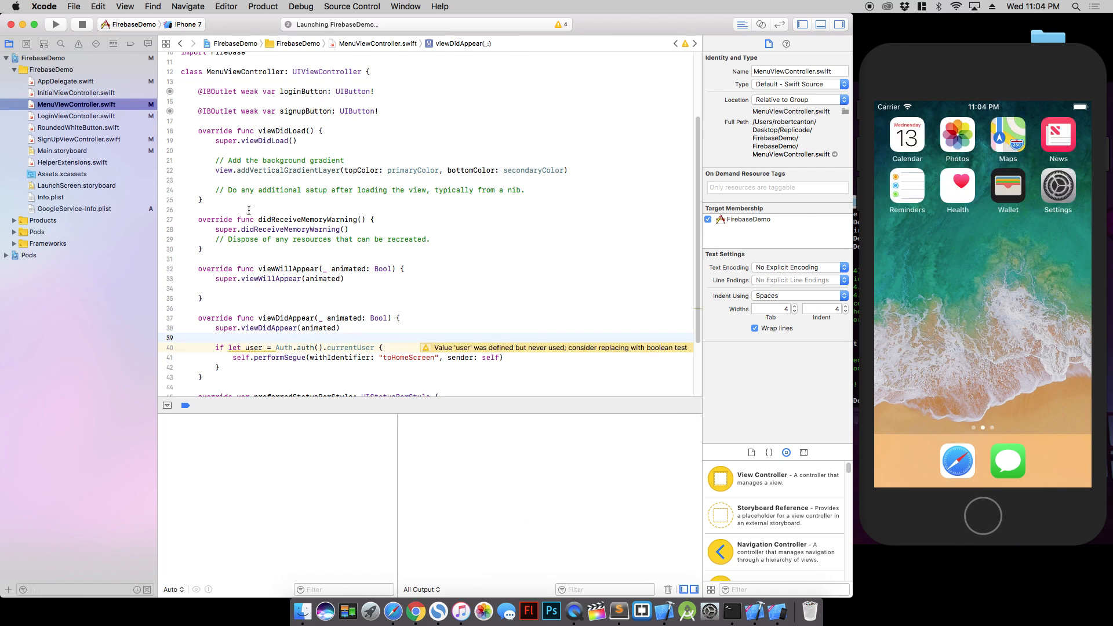
{"action": "left_click", "coordinate": [55, 23]}
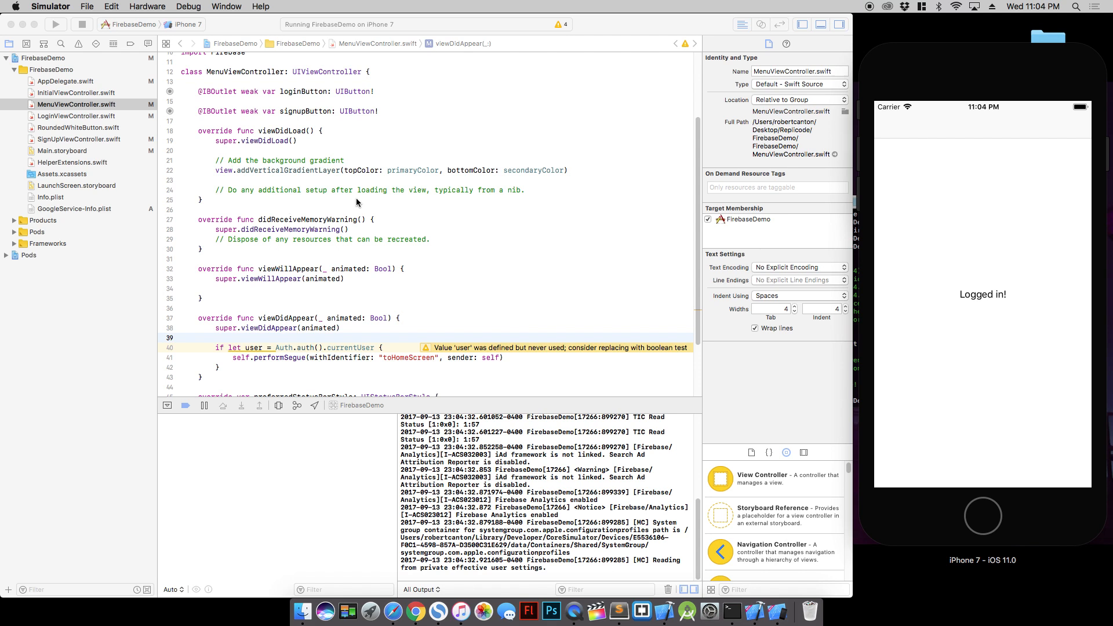
{"action": "mouse_move", "coordinate": [895, 207]}
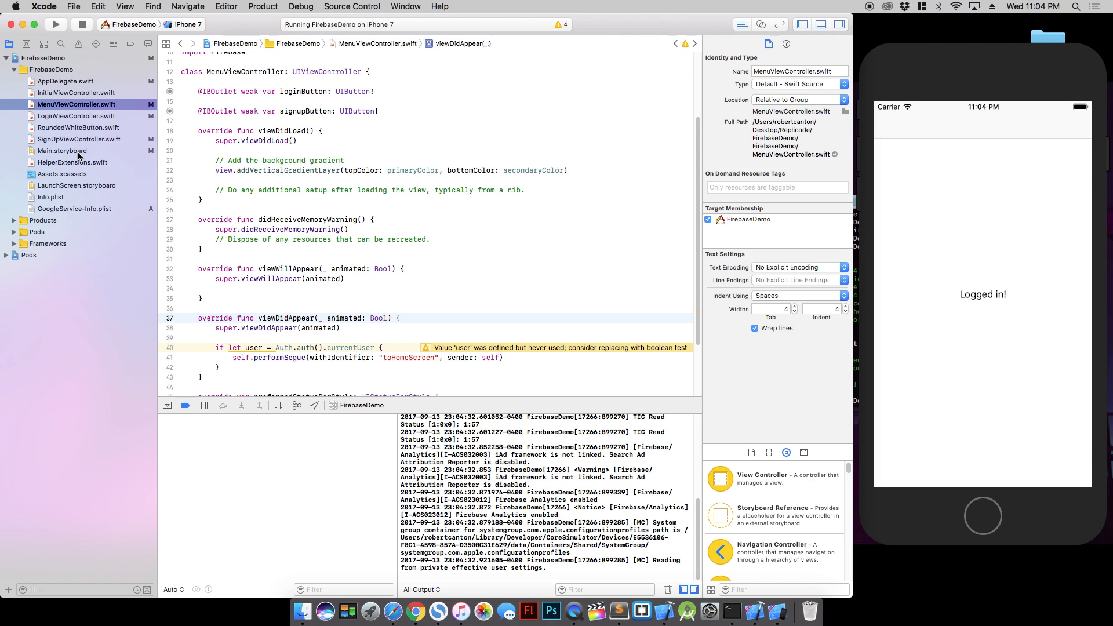
{"action": "left_click", "coordinate": [62, 150]}
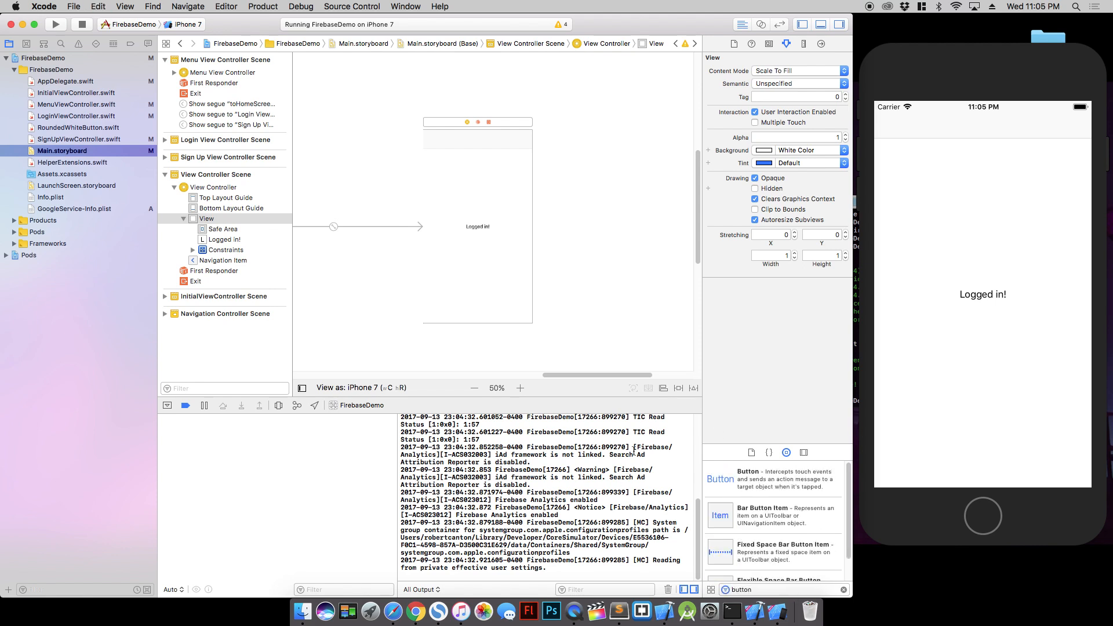
Add a Bar Button Item titled Log Out to the View Controller's navigation bar.
{"action": "left_click", "coordinate": [224, 260]}
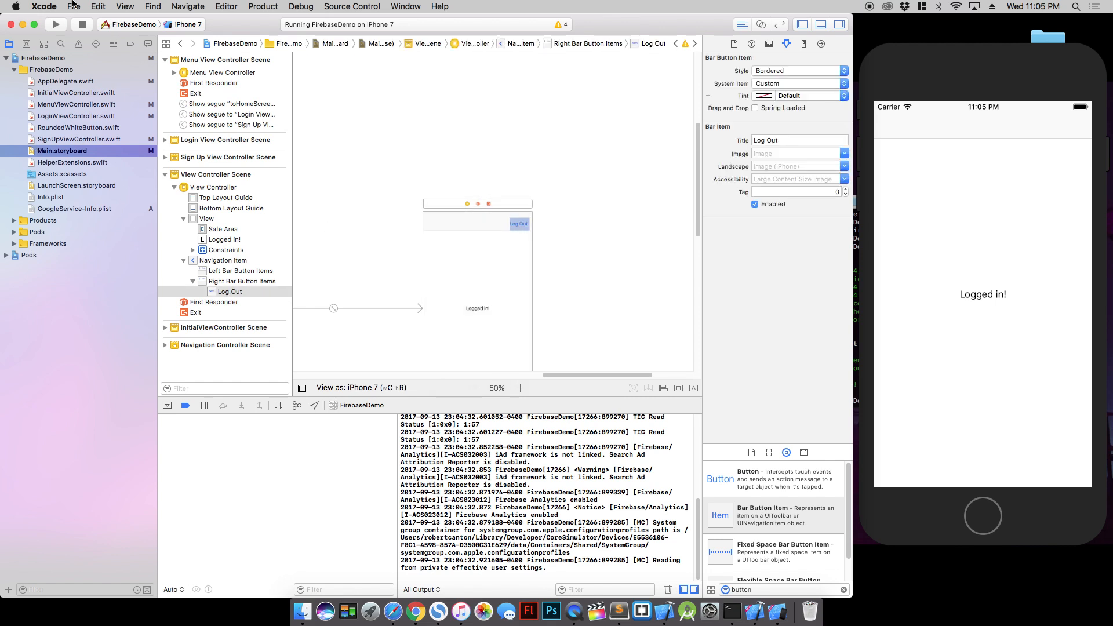
{"action": "left_click", "coordinate": [73, 7]}
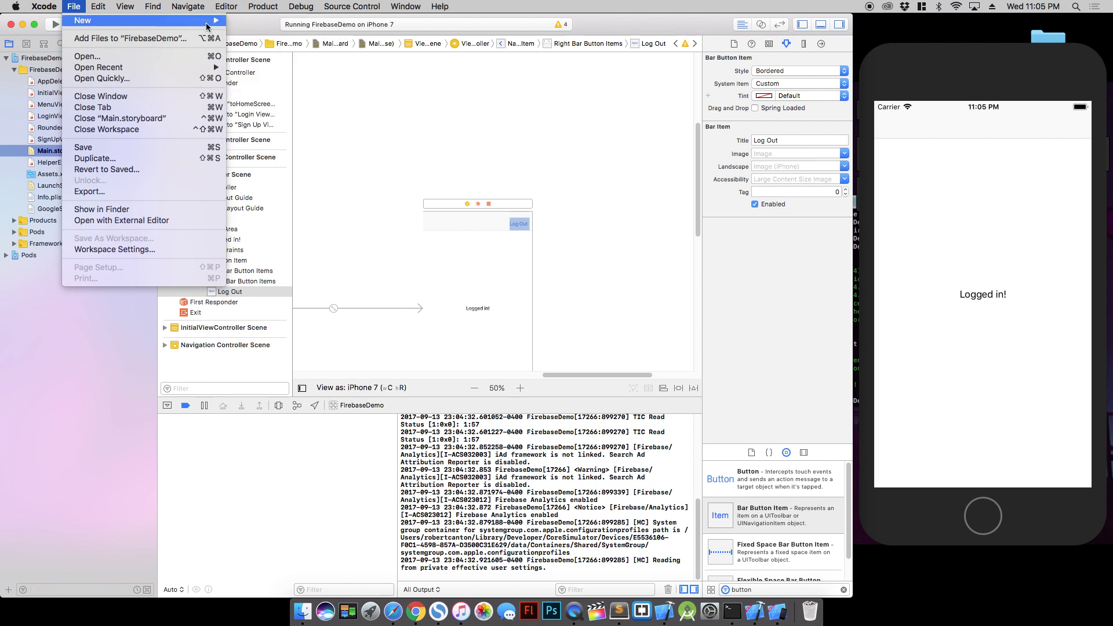
Create a new Swift file named HomeViewController in the project.
{"action": "left_click", "coordinate": [434, 138]}
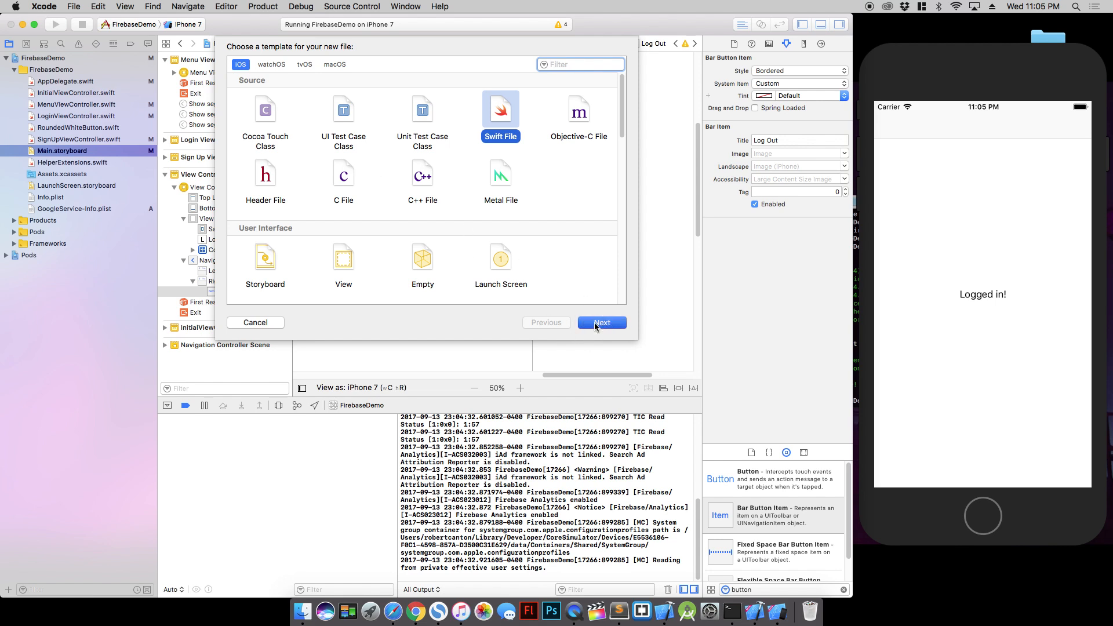
{"action": "left_click", "coordinate": [601, 322]}
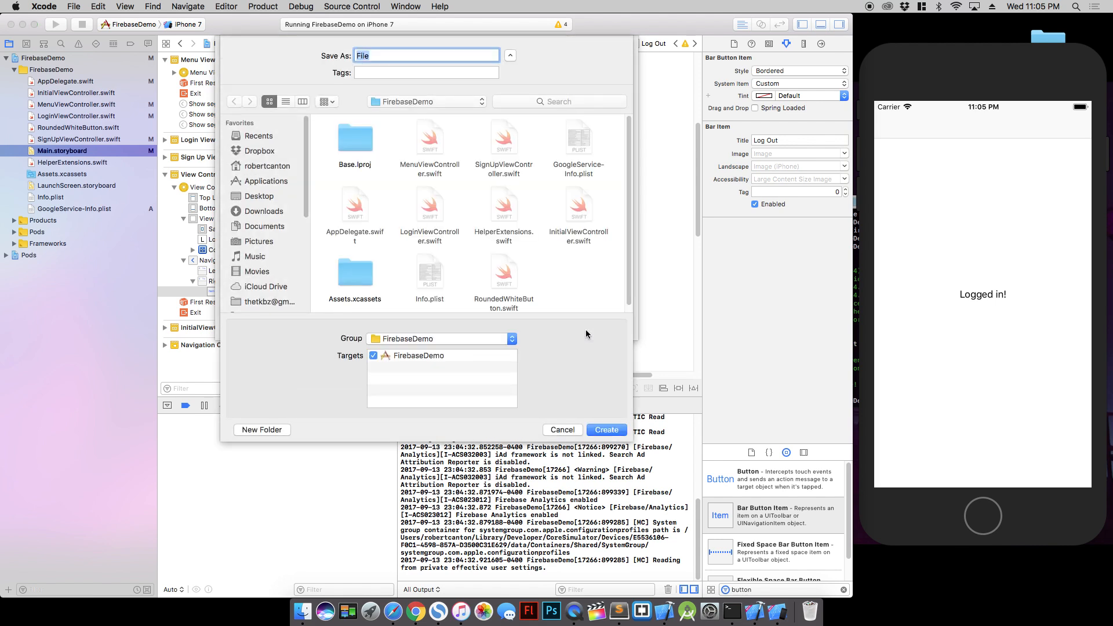
{"action": "type", "text": "HomeViewC"}
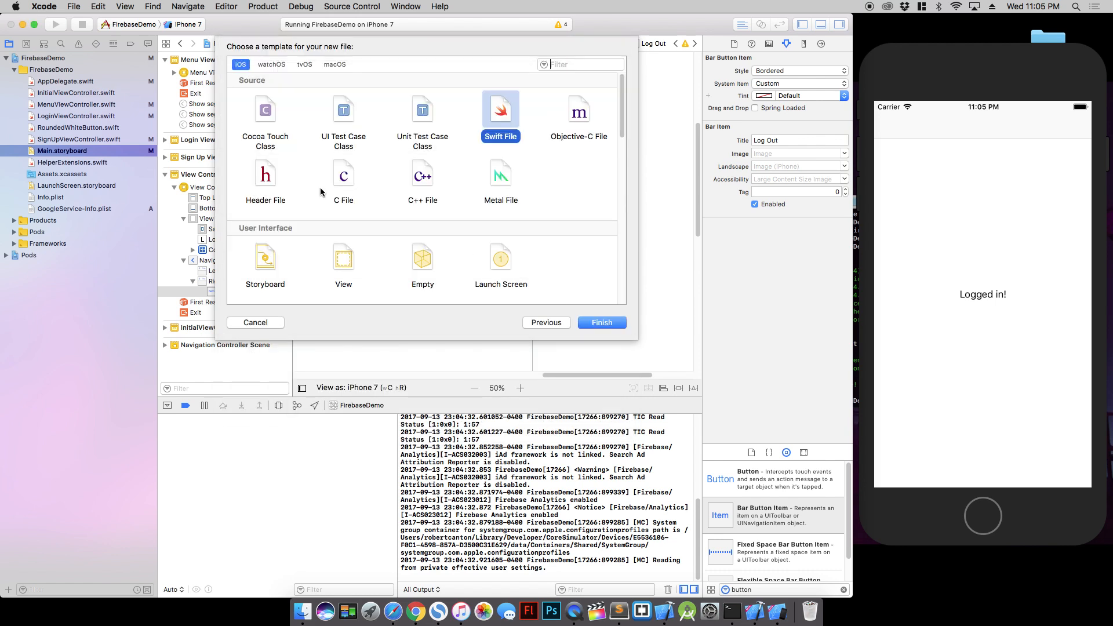
{"action": "left_click", "coordinate": [602, 323]}
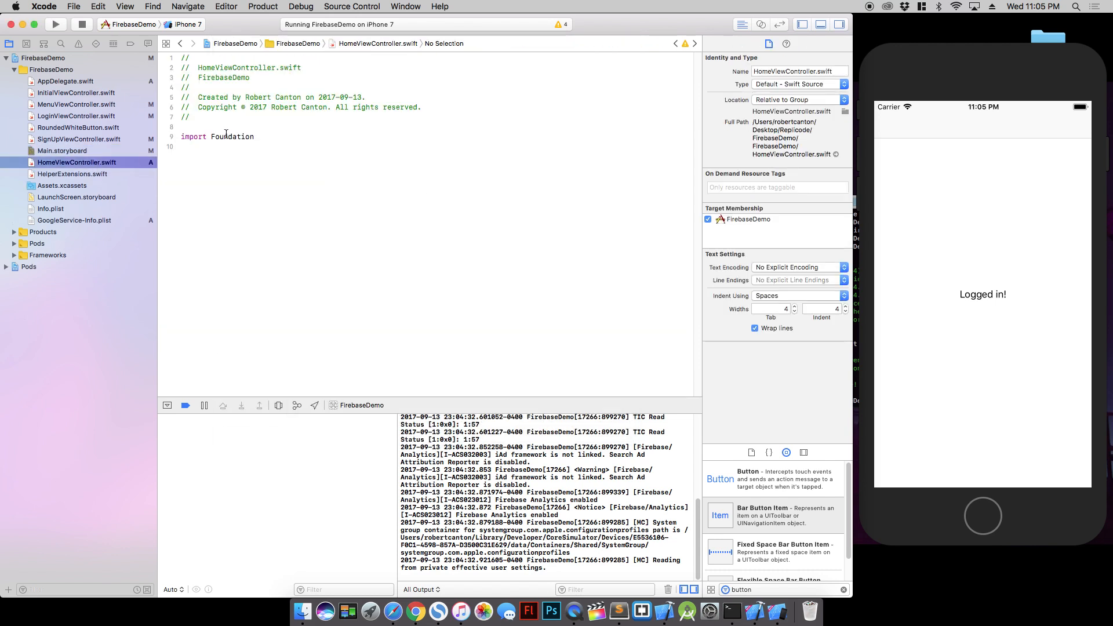
Write class HomeViewController: UIViewController importing UIKit with viewDidLoad calling super, then return to Main.storyboard.
{"action": "type", "text": "import UIKit"}
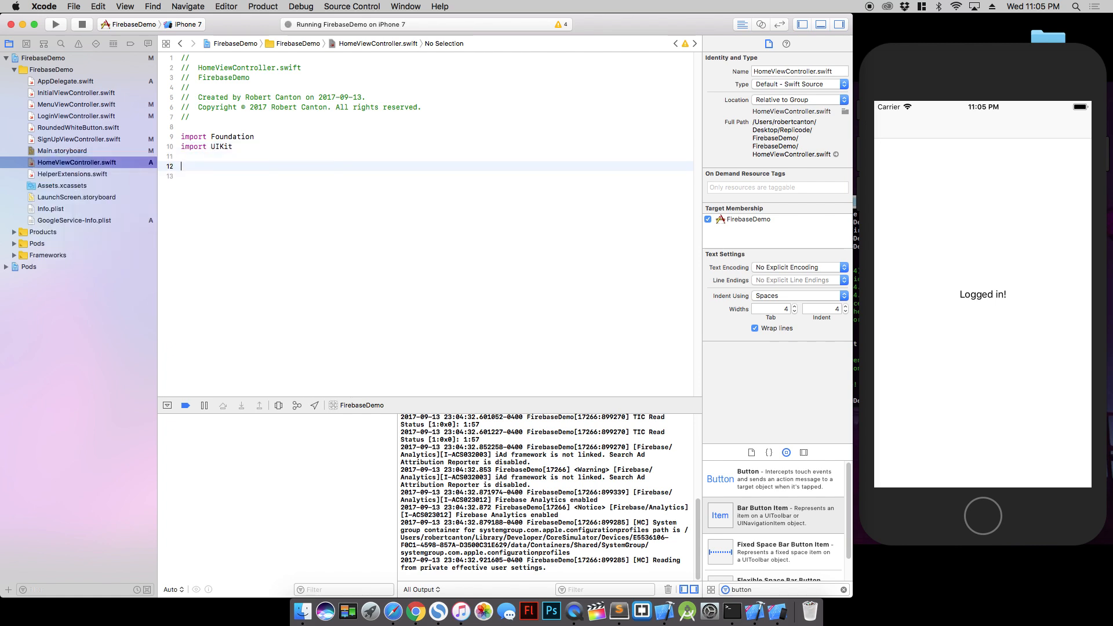
{"action": "type", "text": "class HomeViewController:"}
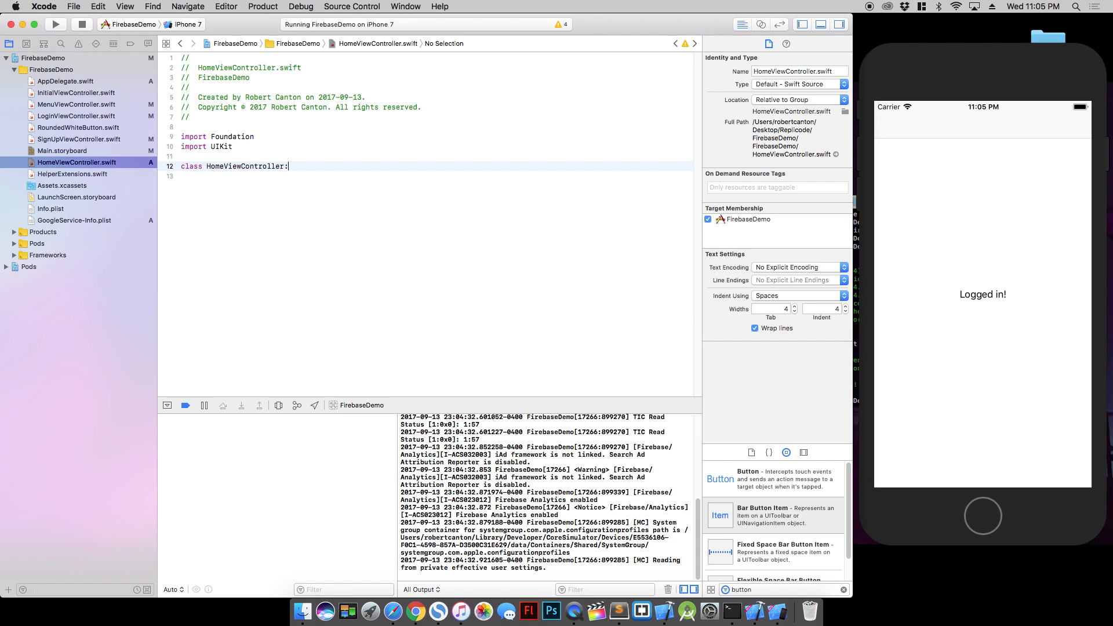
{"action": "type", "text": "UIViewController {"}
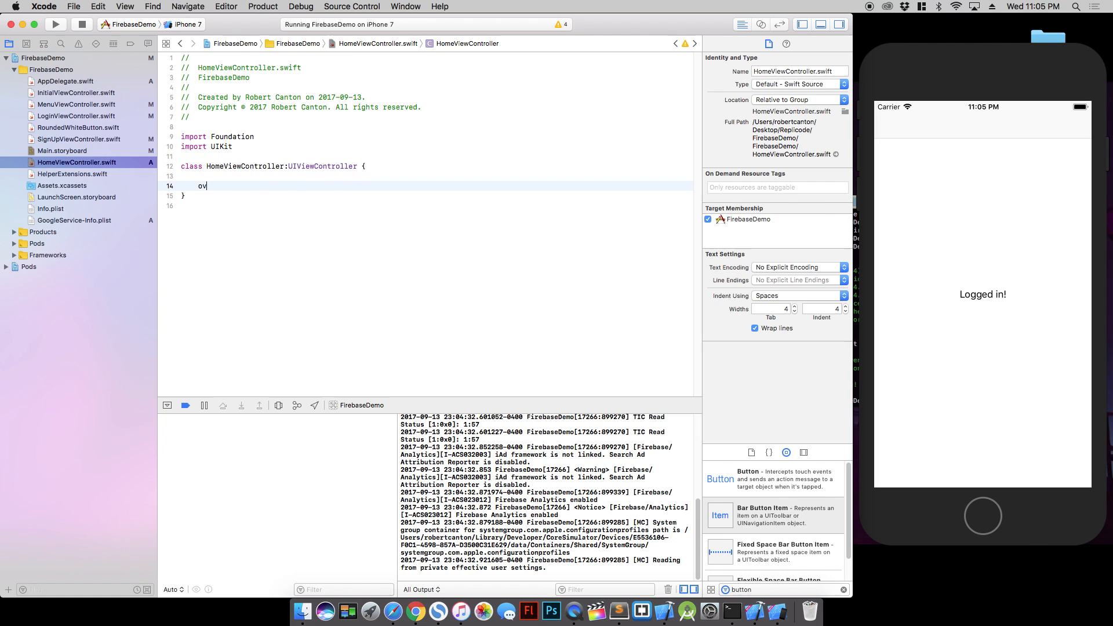
{"action": "type", "text": "erride func."}
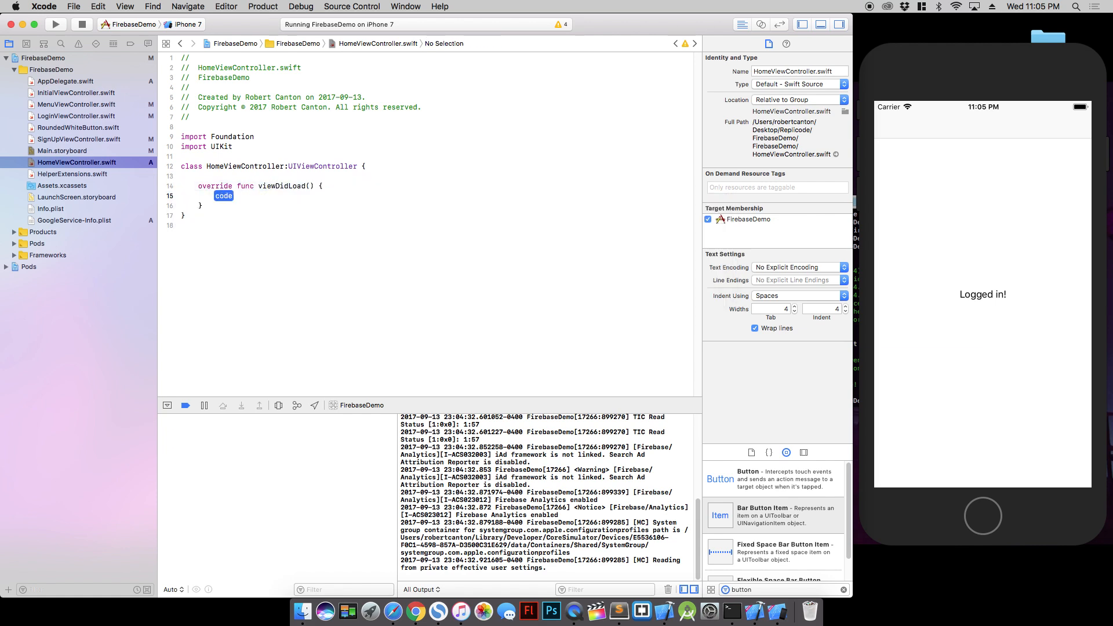
{"action": "type", "text": "super.viewDidLoad()"}
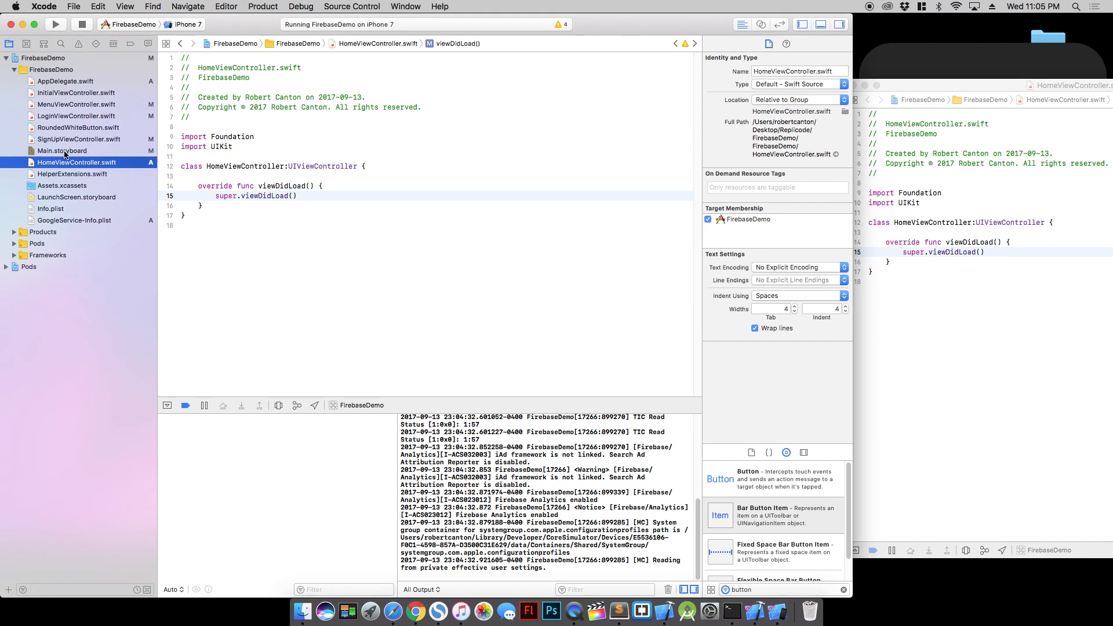
{"action": "left_click", "coordinate": [63, 151]}
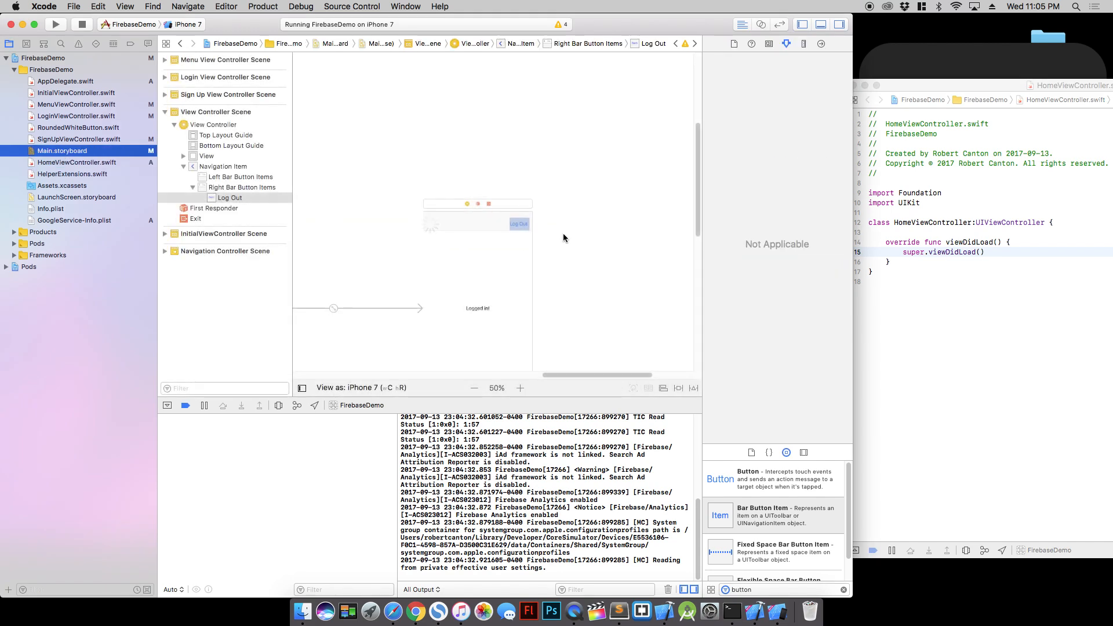
Connect the Log Out item to a new handleLogout action in HomeViewController.swift.
{"action": "left_click", "coordinate": [228, 197]}
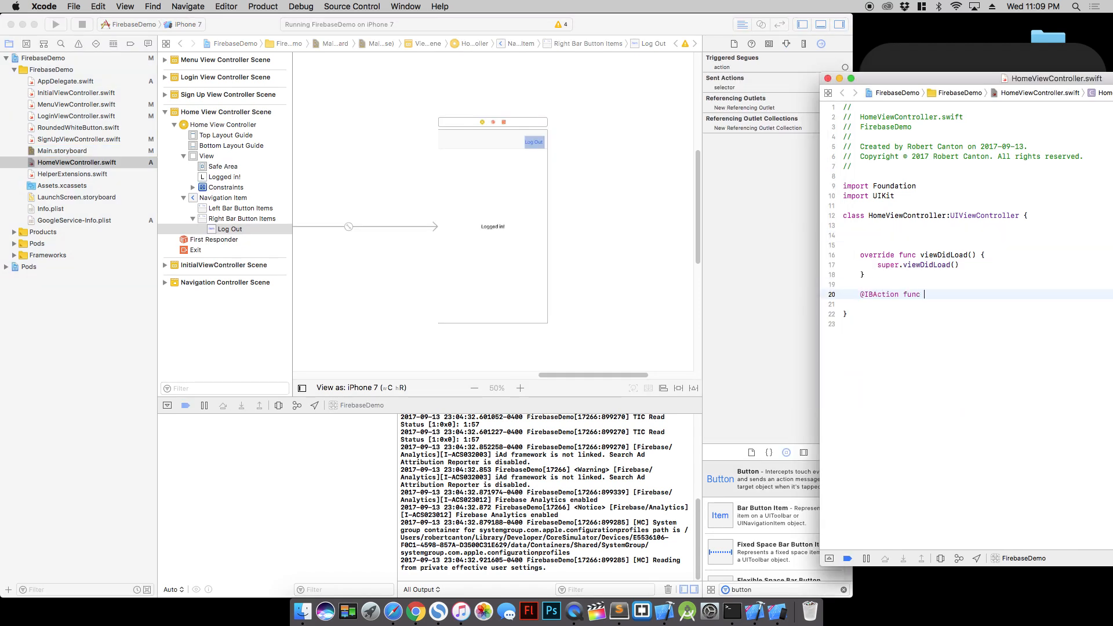
{"action": "type", "text": "handleLogout("}
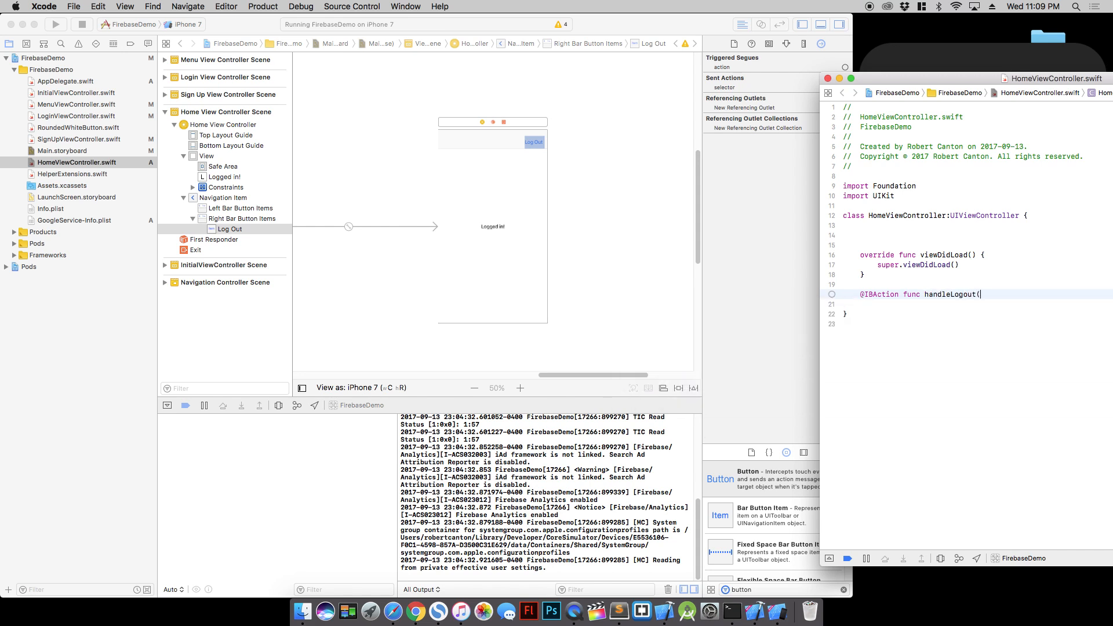
{"action": "type", "text": "_ target: UI"}
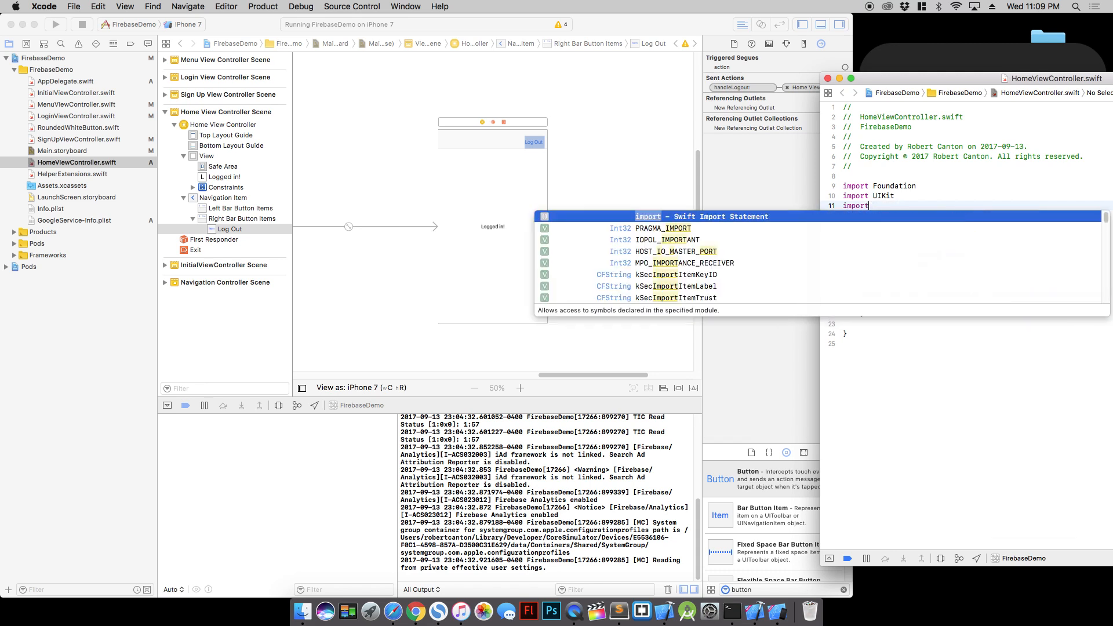
Import Firebase and sign the user out with try! Auth.auth().signOut() inside handleLogout.
{"action": "type", "text": "Firebase"}
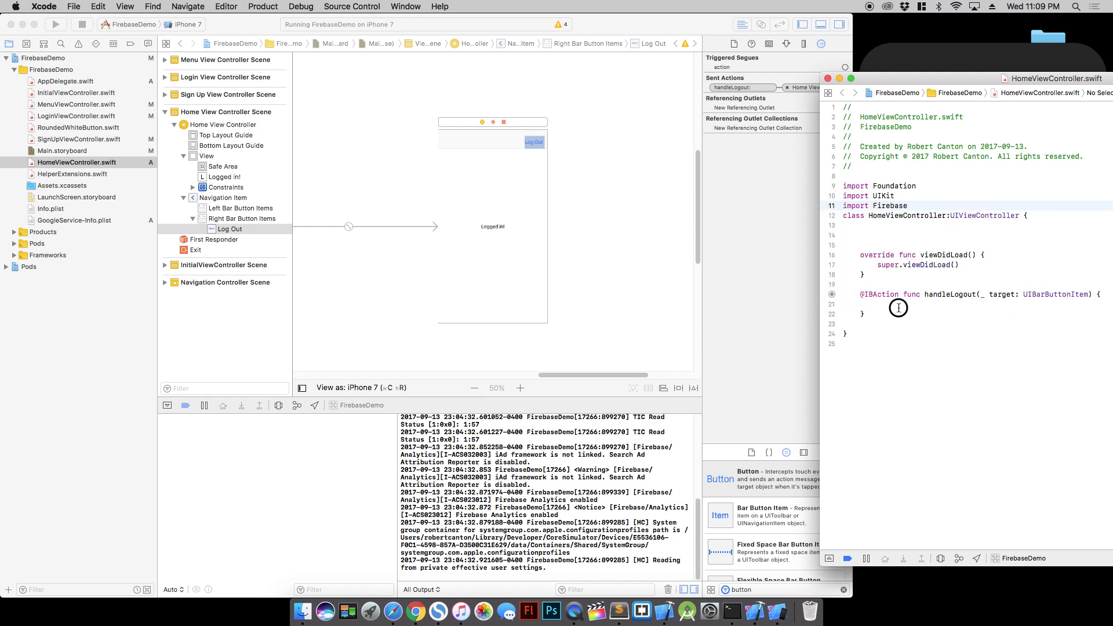
{"action": "type", "text": "try!"}
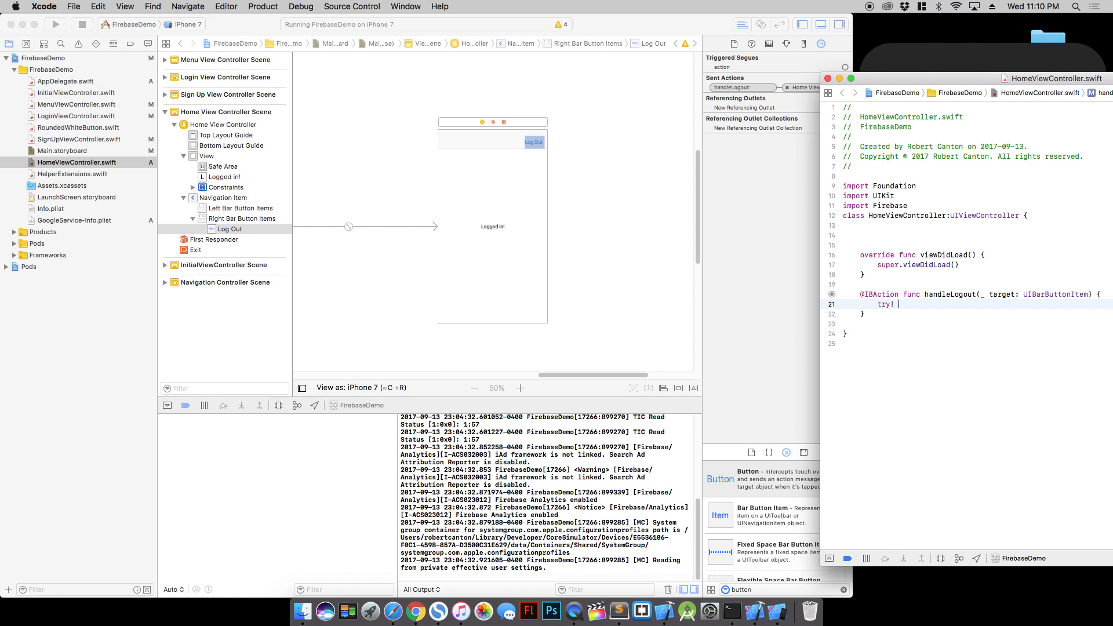
{"action": "type", "text": "Auth.auth().signOut("}
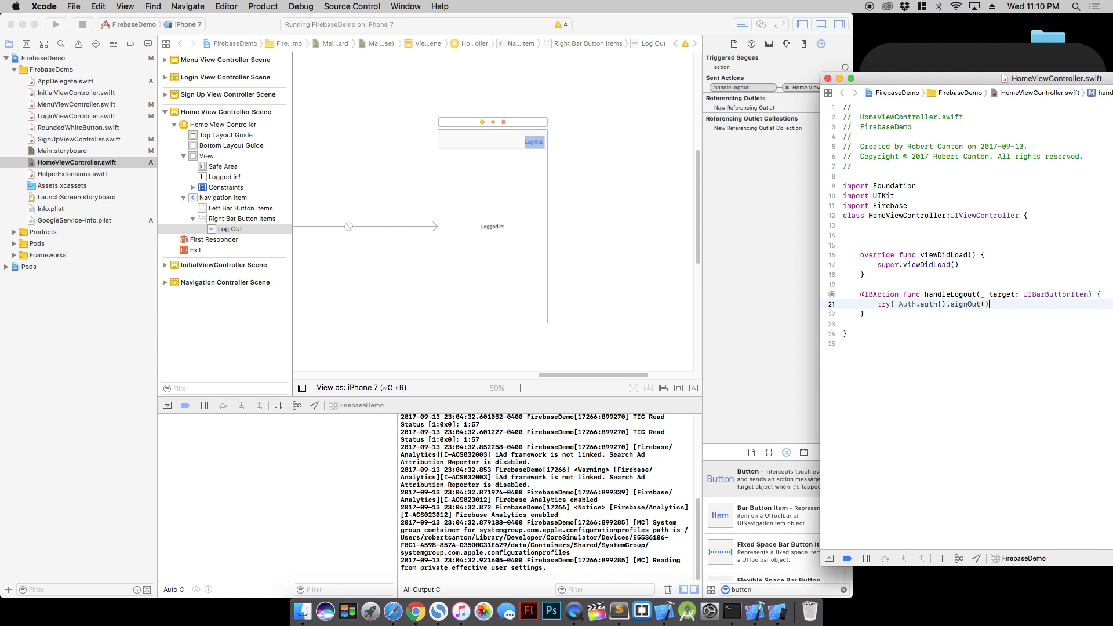
{"action": "key", "text": "return"}
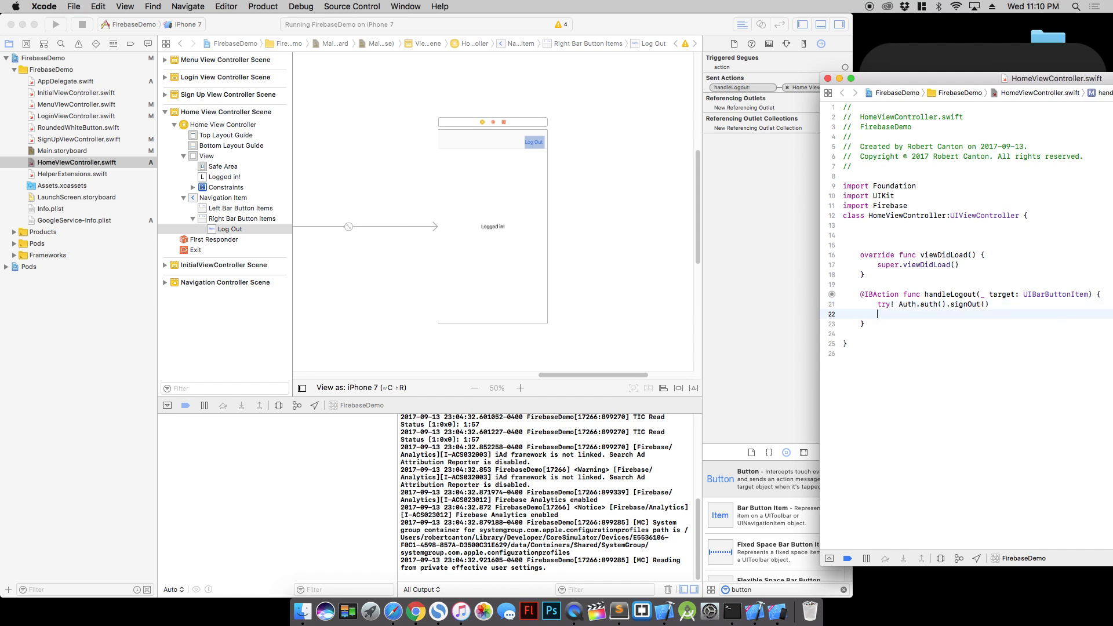
Finish the sign-out handler with self.dismiss, run the app and log out to the welcome screen.
{"action": "type", "text": "self."}
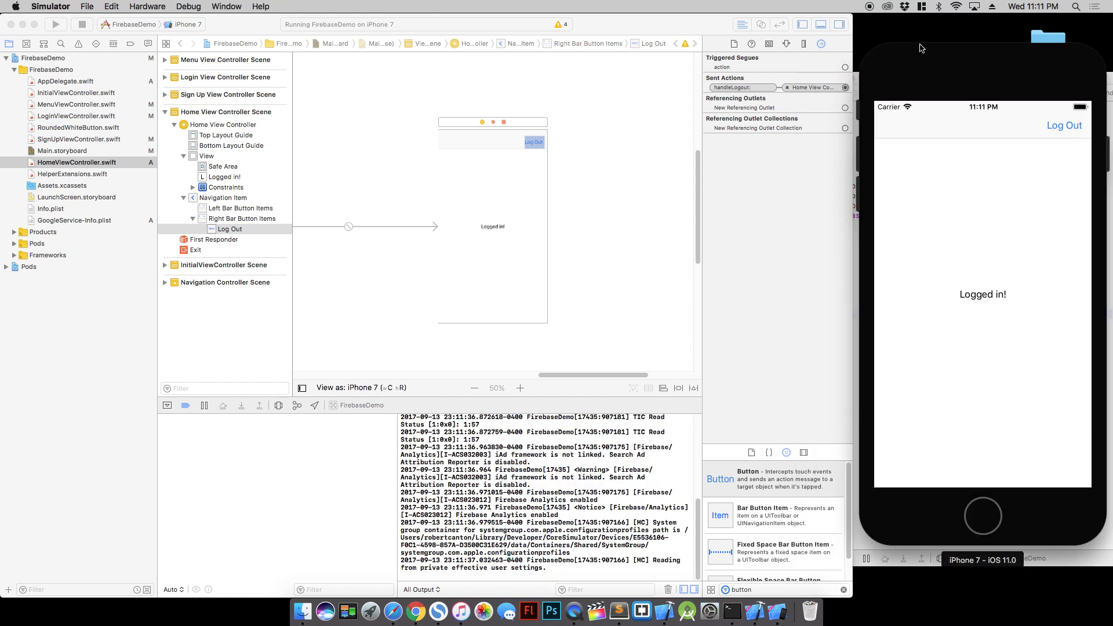
{"action": "mouse_move", "coordinate": [932, 160]}
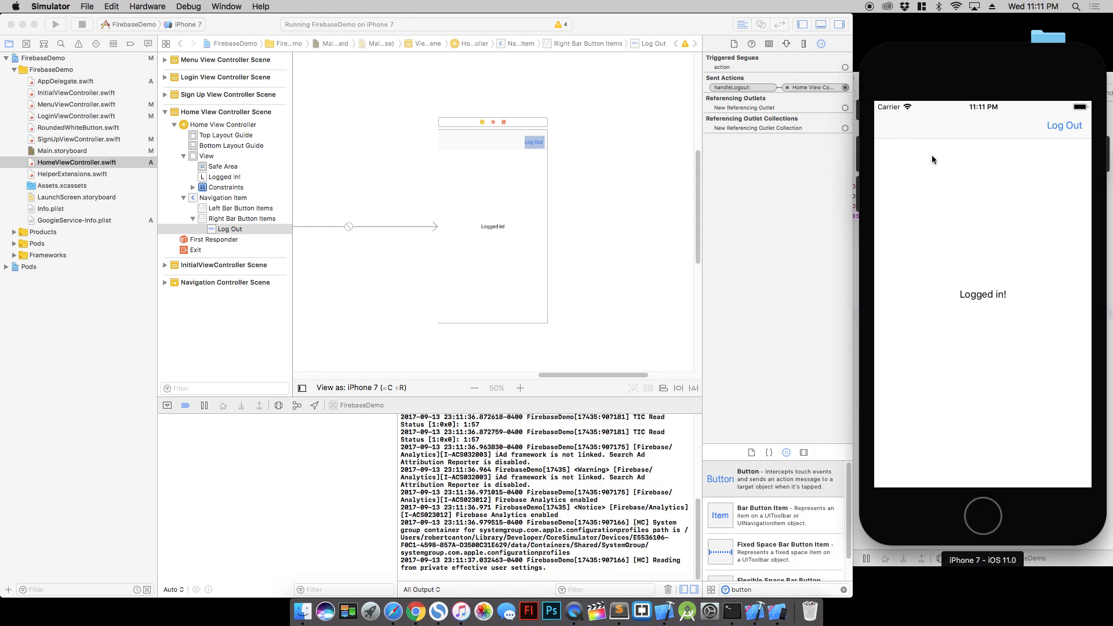
{"action": "left_click", "coordinate": [1064, 125]}
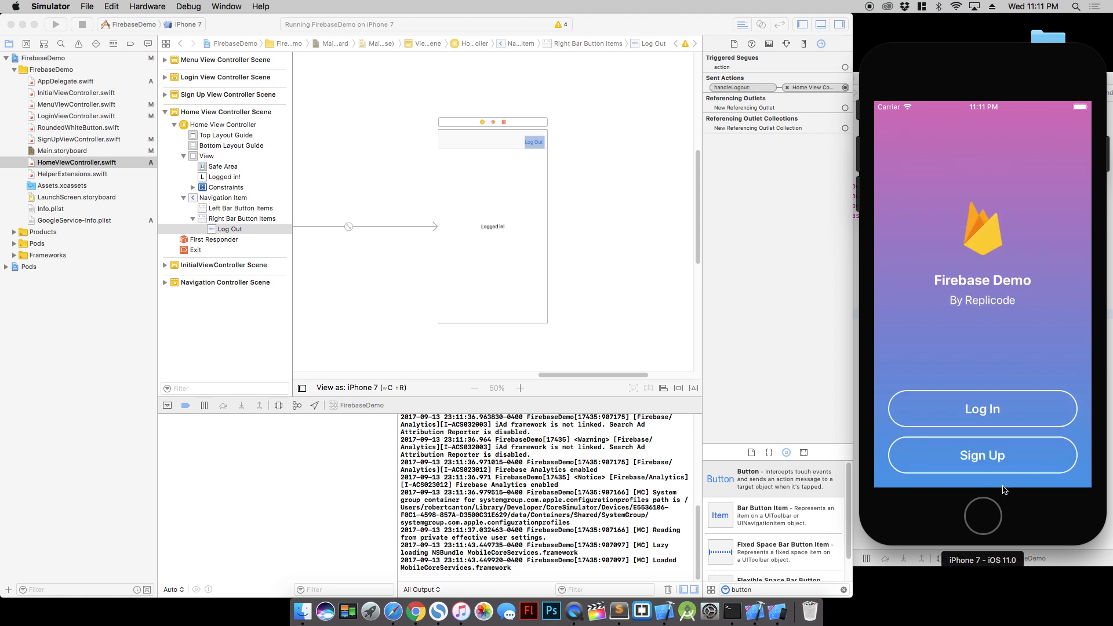
{"action": "mouse_move", "coordinate": [634, 248]}
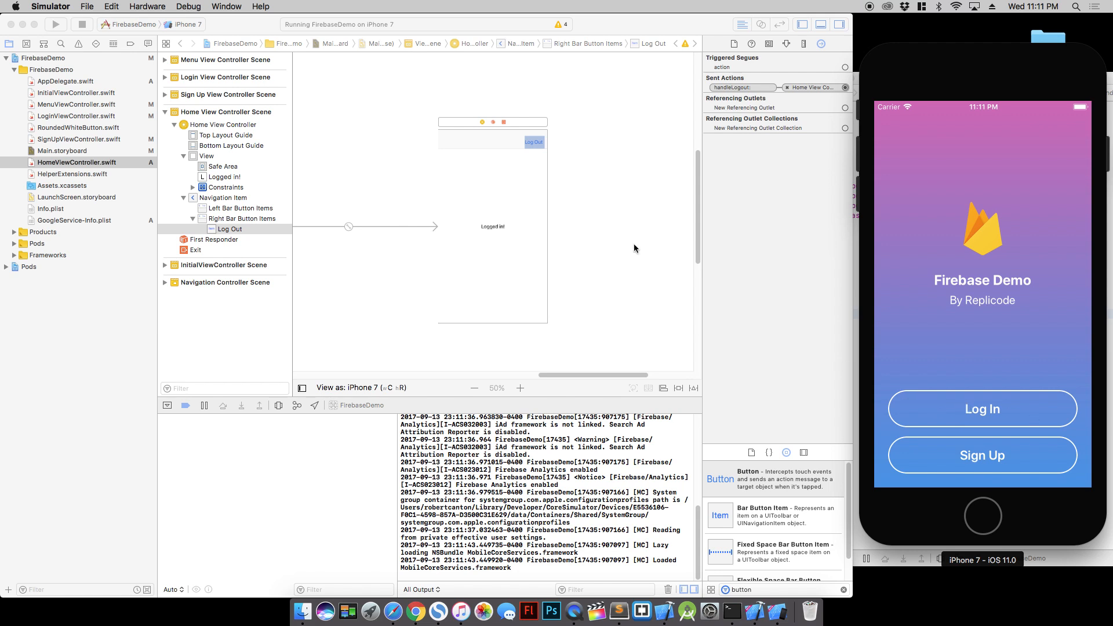
In LoginViewController.swift add import Firebase and scroll to handleSignIn.
{"action": "left_click", "coordinate": [80, 162]}
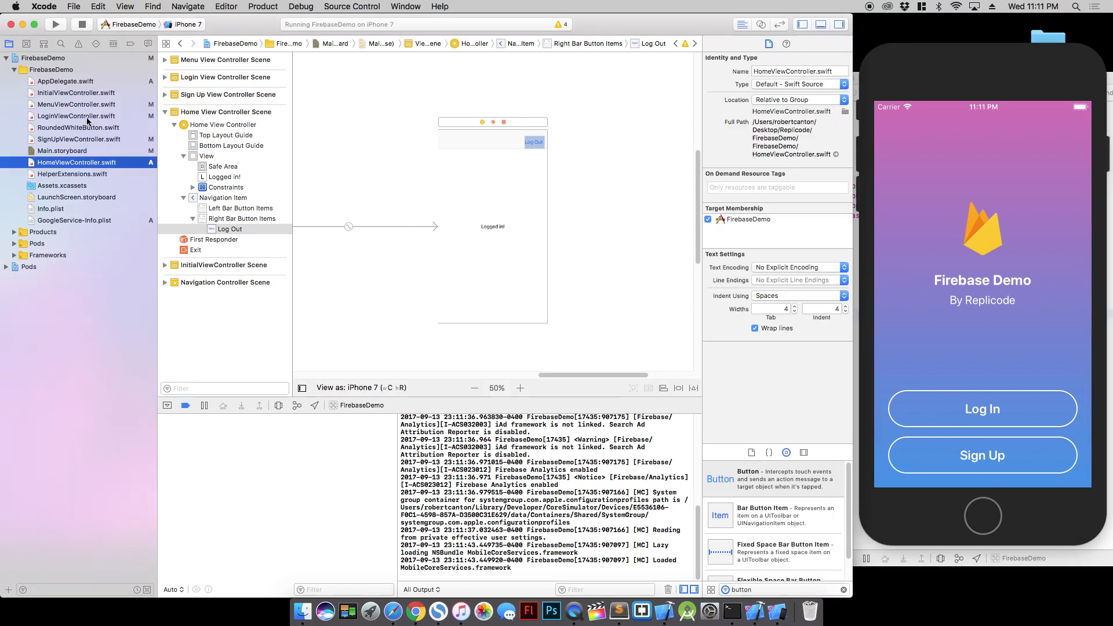
{"action": "left_click", "coordinate": [77, 116]}
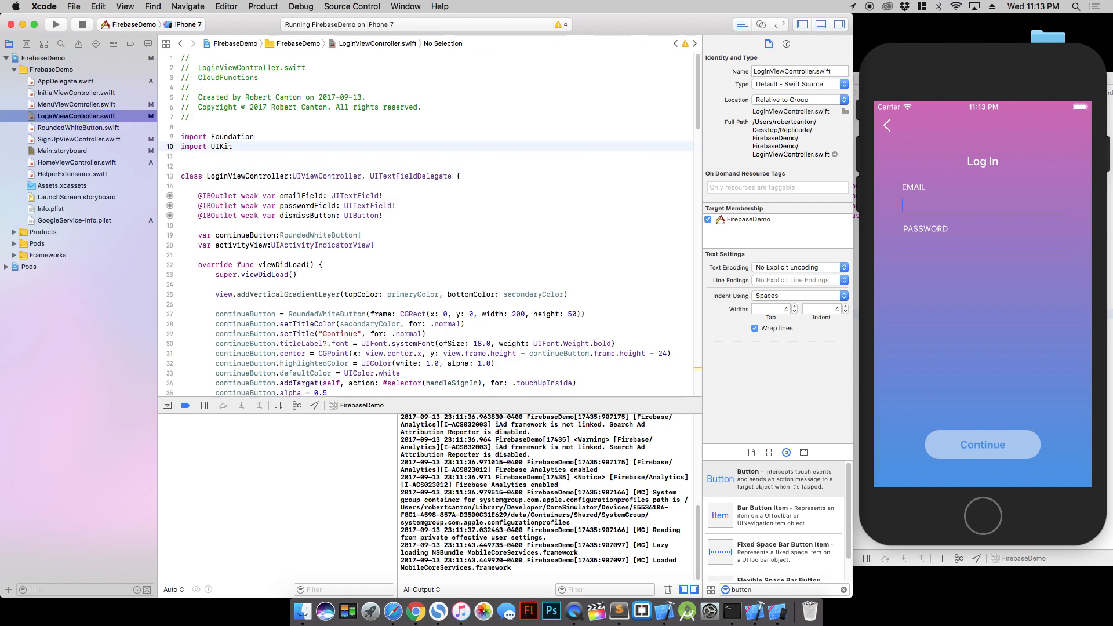
{"action": "type", "text": "import Firebase"}
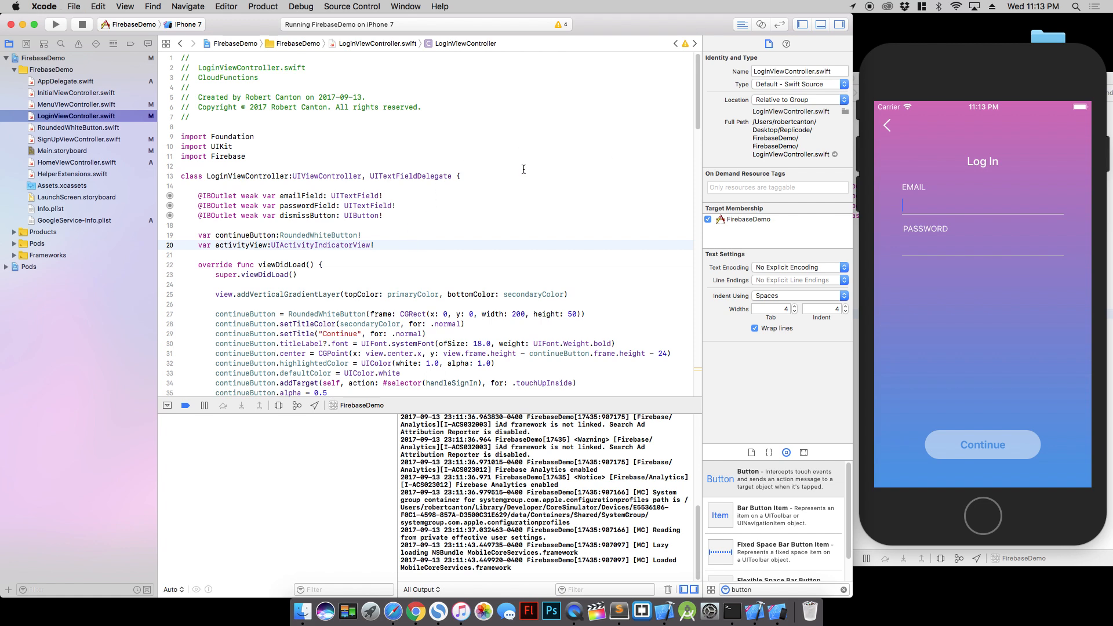
{"action": "scroll", "scroll_direction": "down", "scroll_amount": 3}
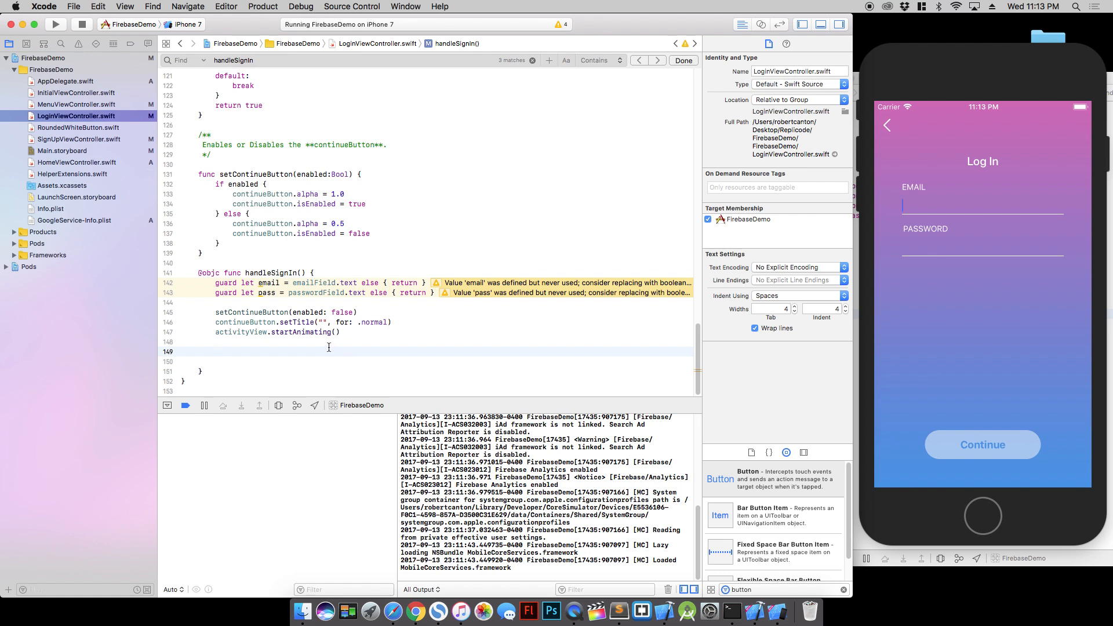
Call Auth.auth().signIn(withEmail: email, password: pass) with a { user, error in } closure.
{"action": "type", "text": "Auth."}
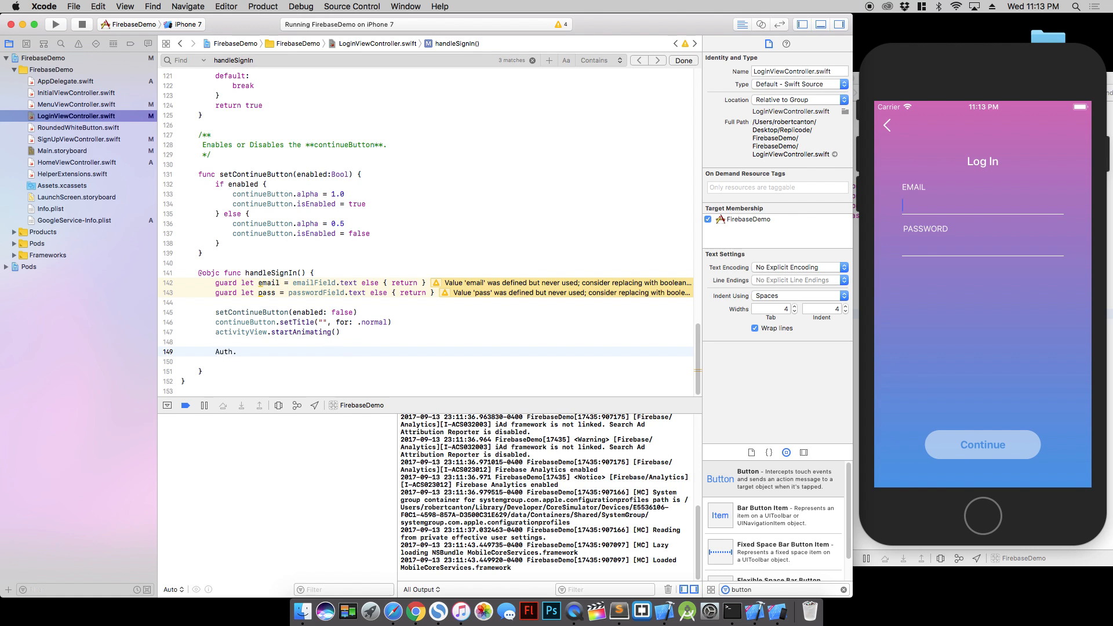
{"action": "type", "text": "auth()."}
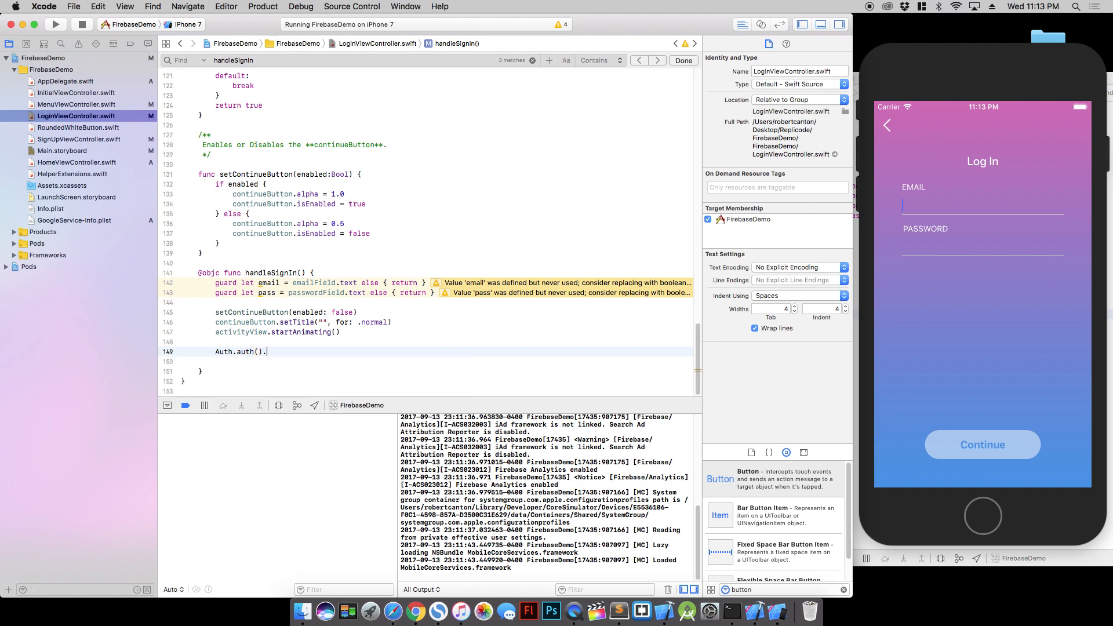
{"action": "type", "text": "sign"}
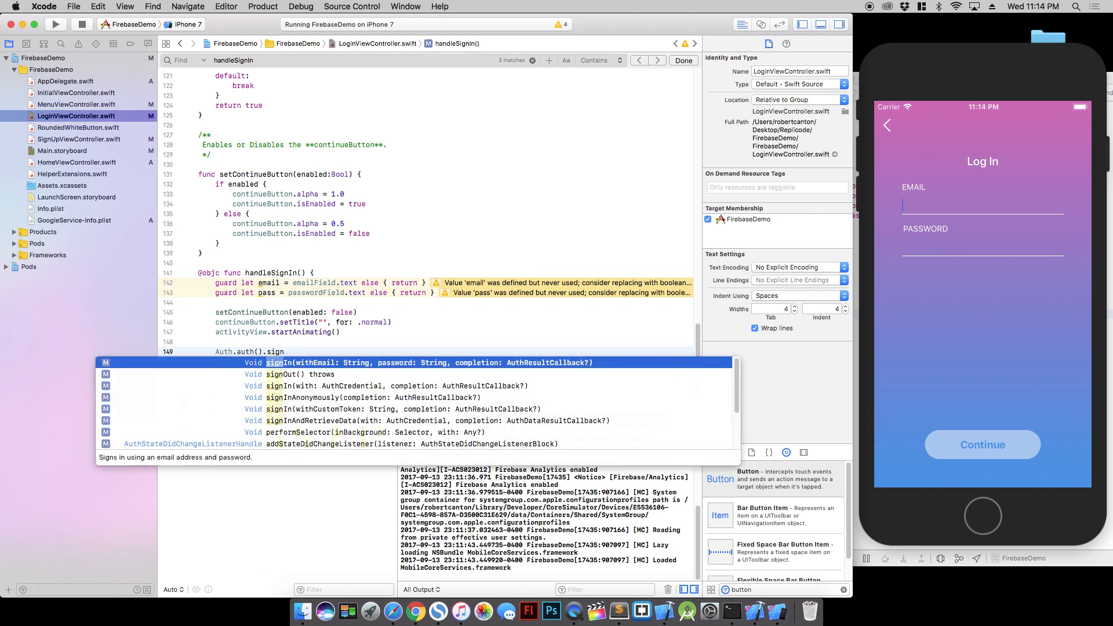
{"action": "left_click", "coordinate": [414, 362]}
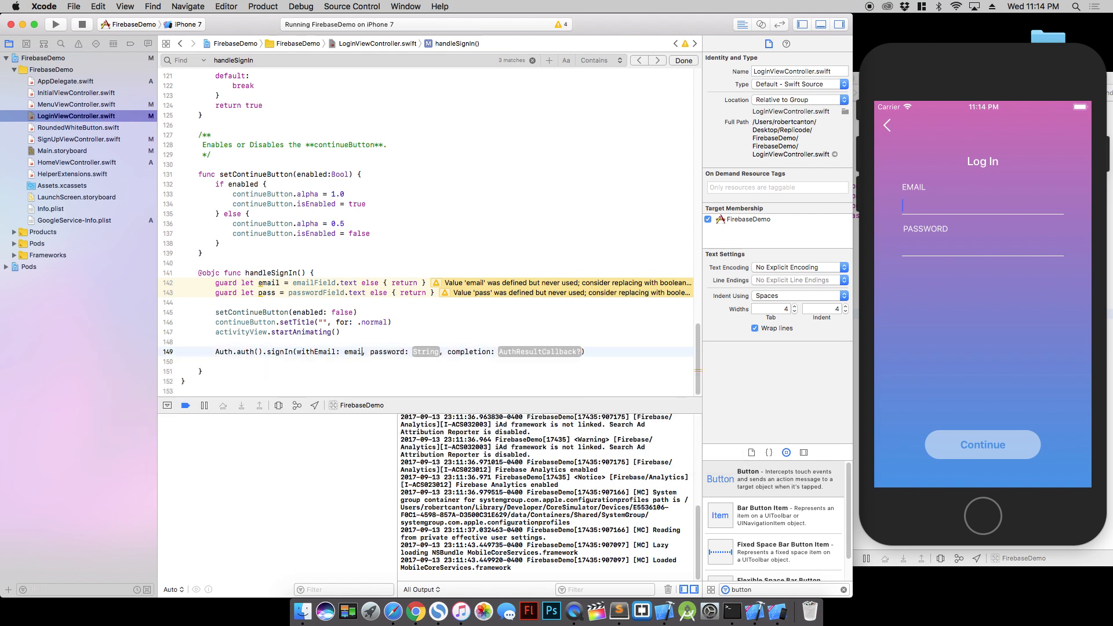
{"action": "type", "text": "pass) { us"}
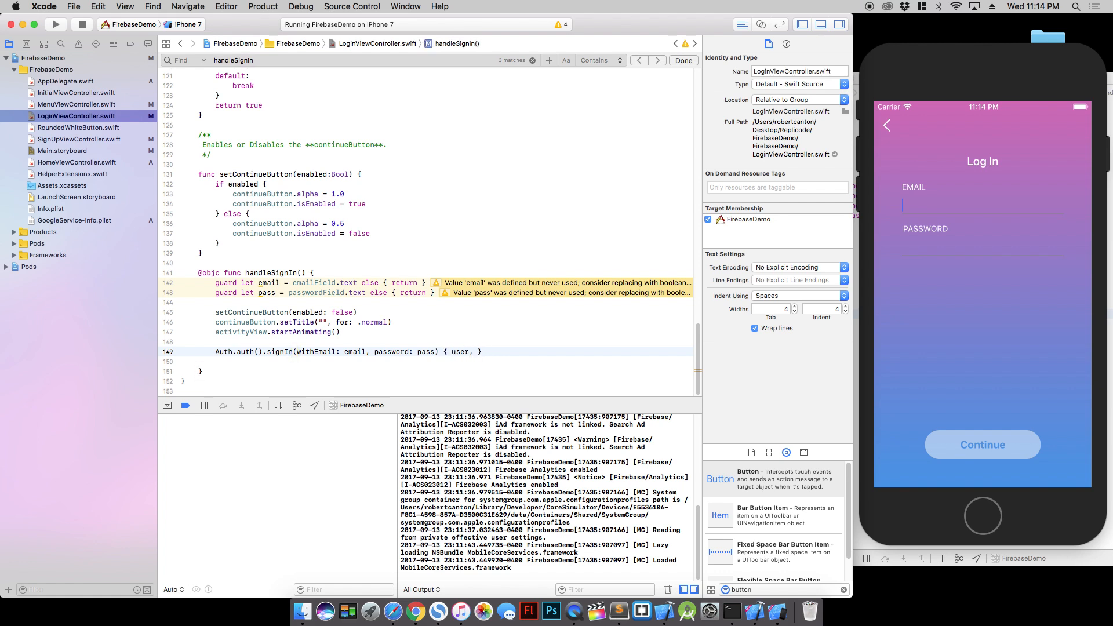
{"action": "type", "text": "error in"}
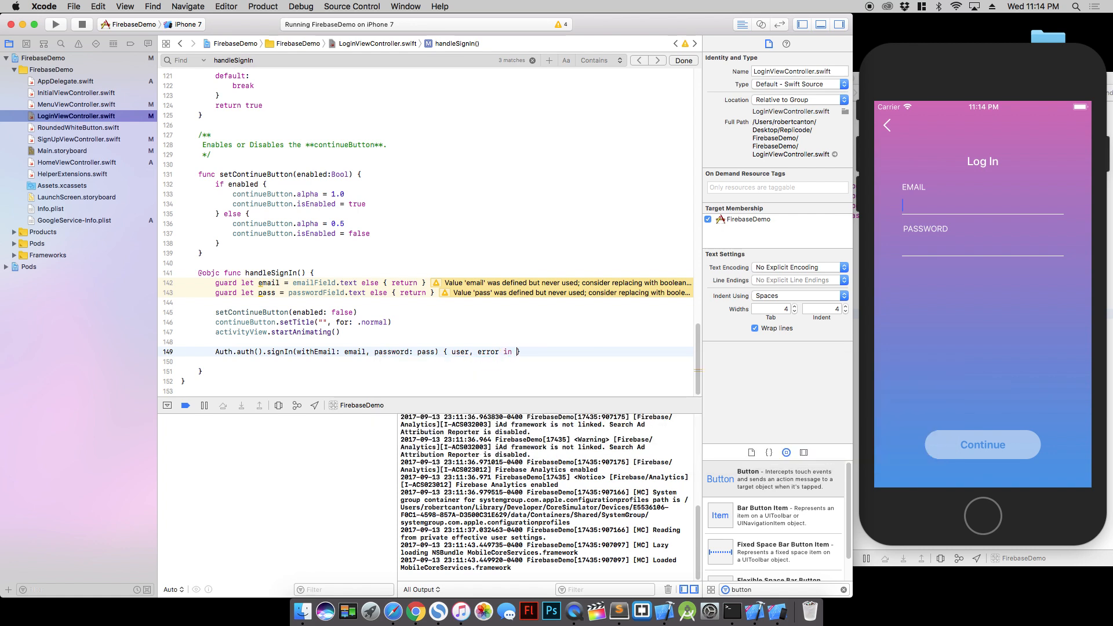
{"action": "key", "text": "Return"}
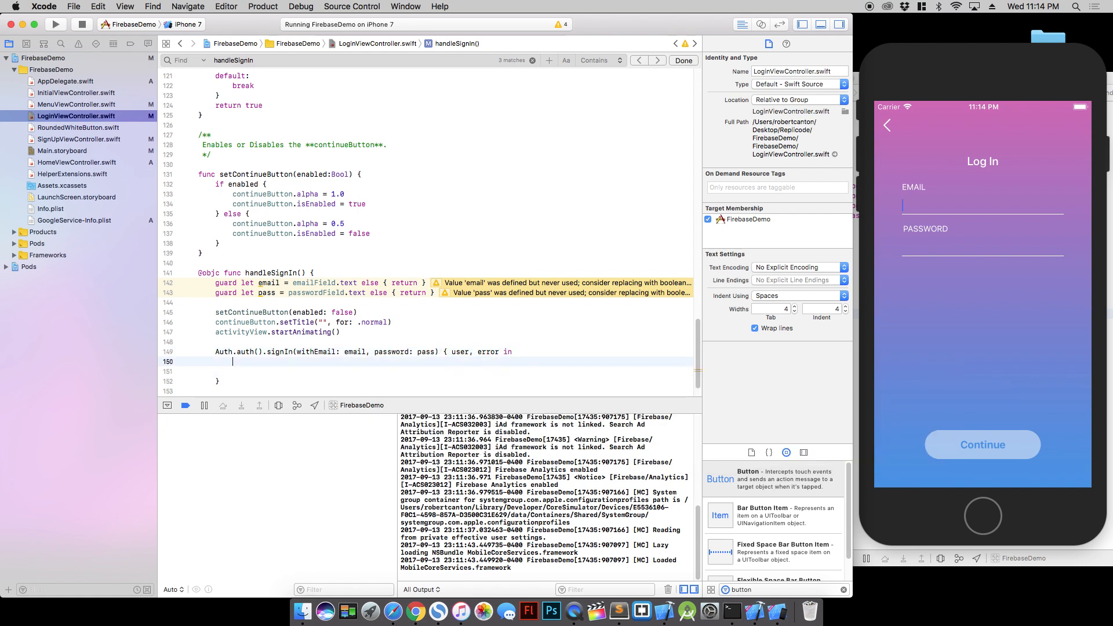
Dismiss when error is nil and user exists, otherwise print the error, then stop the run.
{"action": "type", "text": "if error ="}
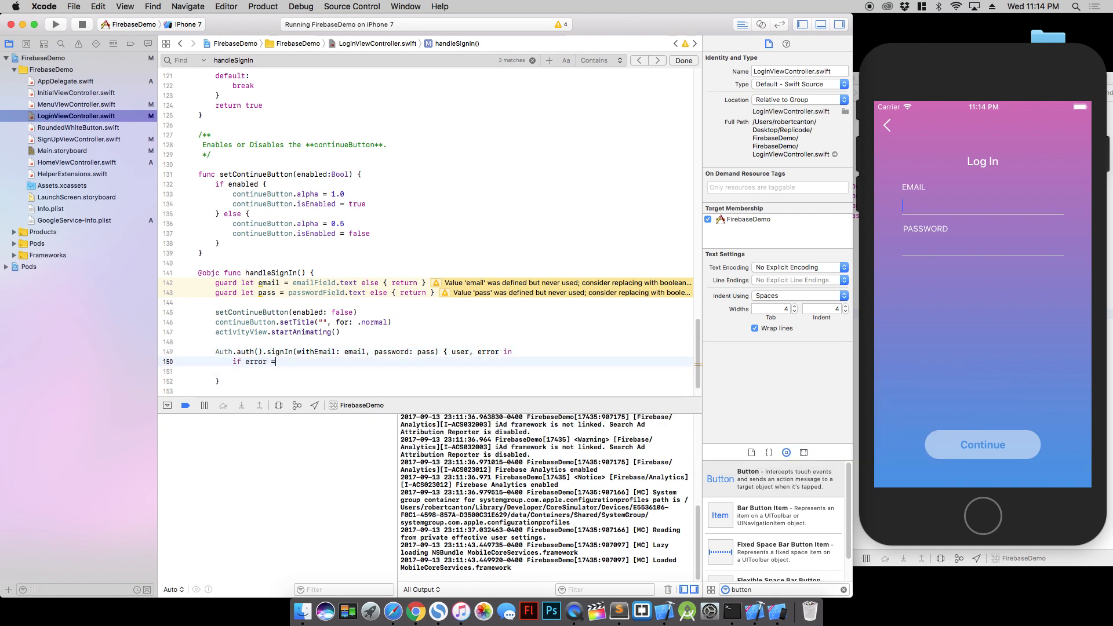
{"action": "type", "text": "= nil && user != nil {"}
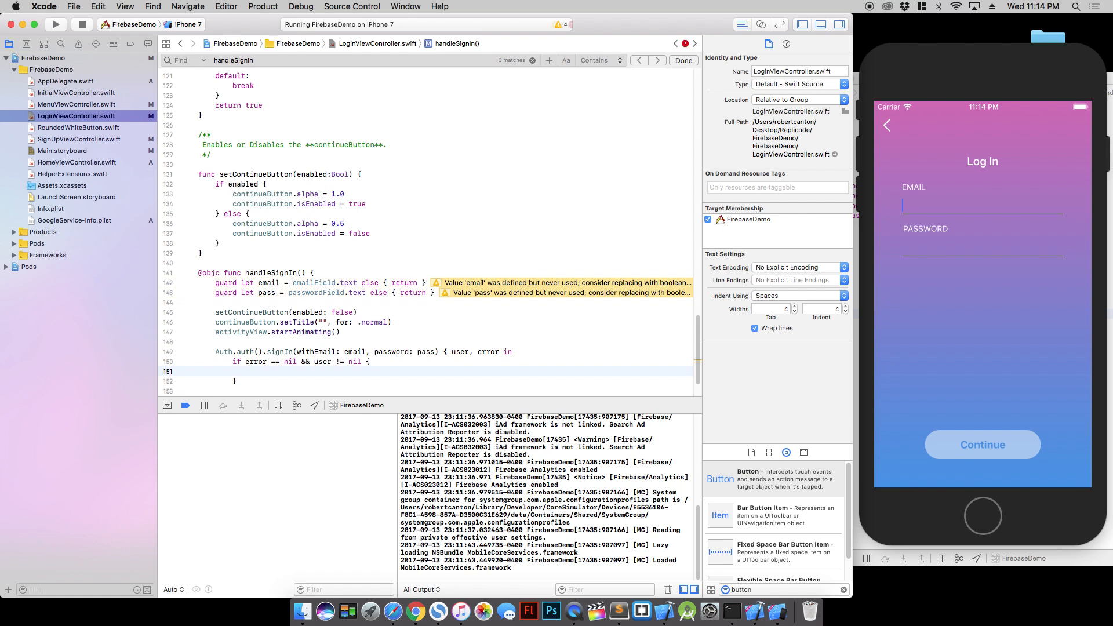
{"action": "type", "text": "self.dismiss(animated: false, completion: nil"}
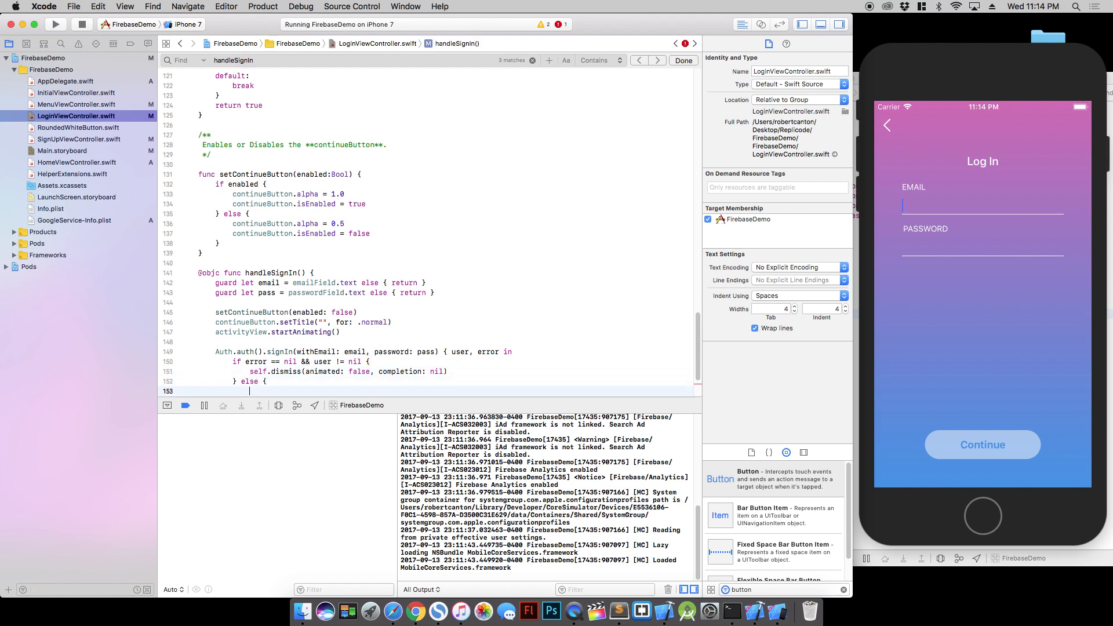
{"action": "type", "text": "print(\"Error loging in: \\(error!.localizedDescription"}
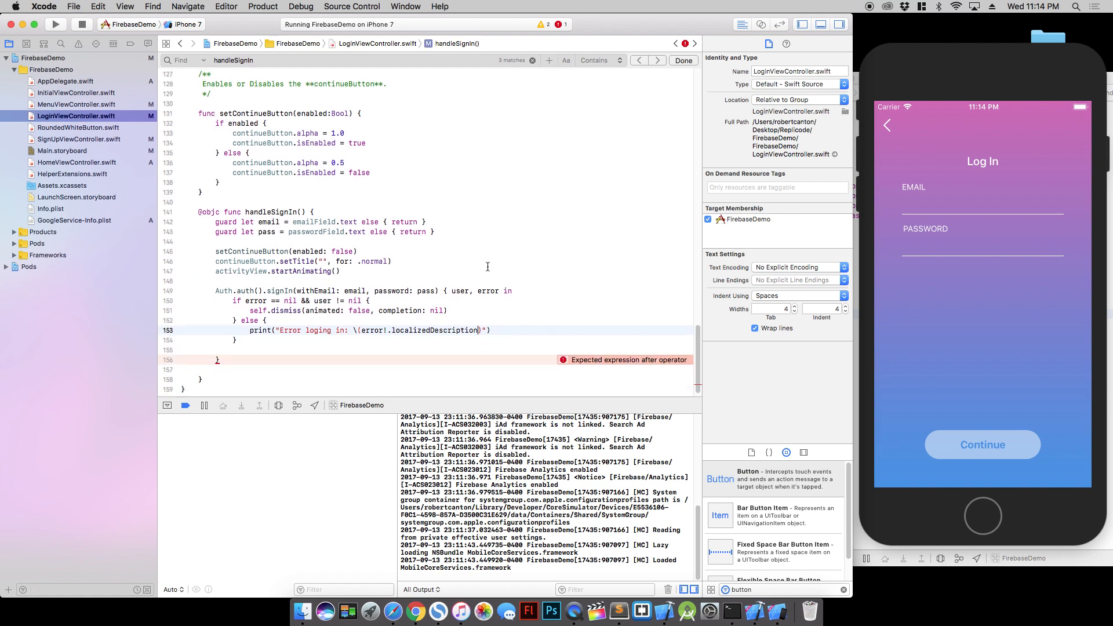
{"action": "left_click", "coordinate": [82, 24]}
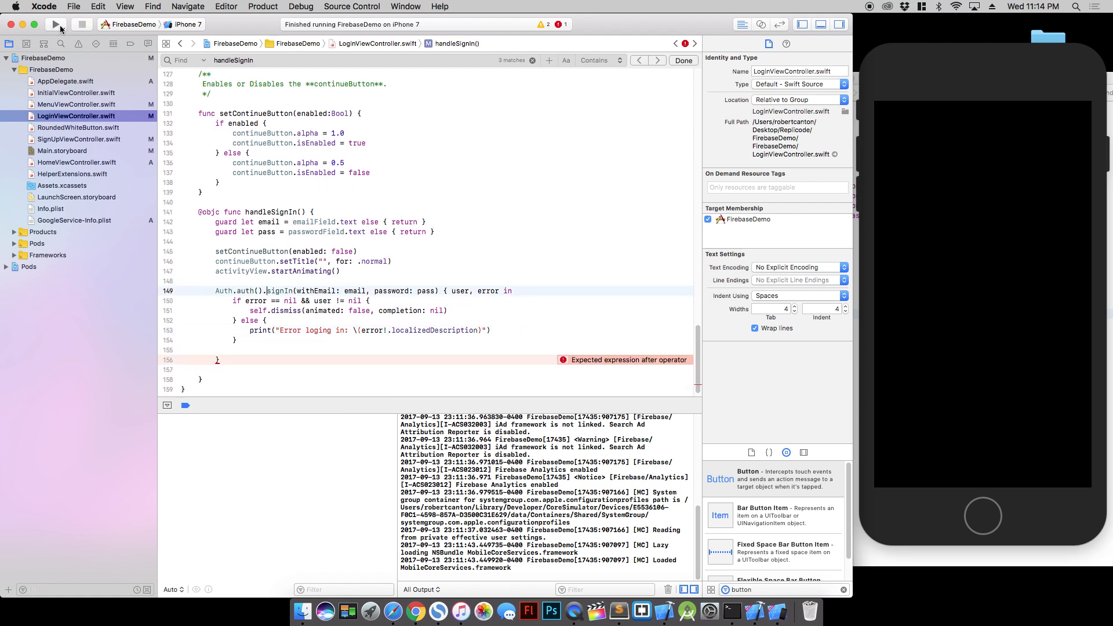
Build and run the app again and bring up the log in form in Simulator.
{"action": "left_click", "coordinate": [54, 24]}
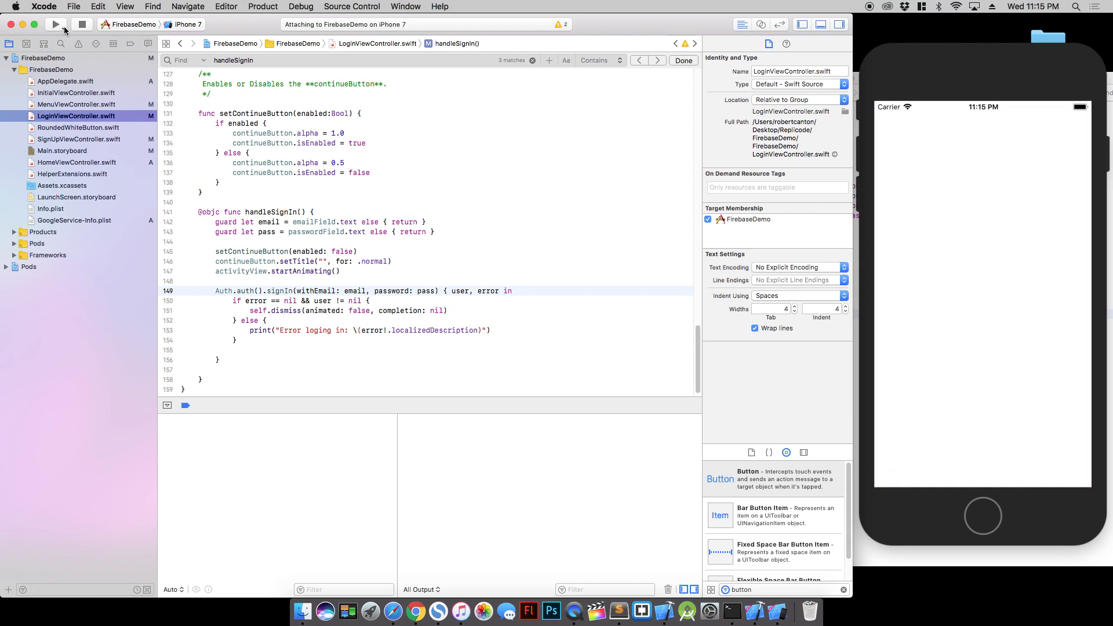
{"action": "left_click", "coordinate": [55, 23]}
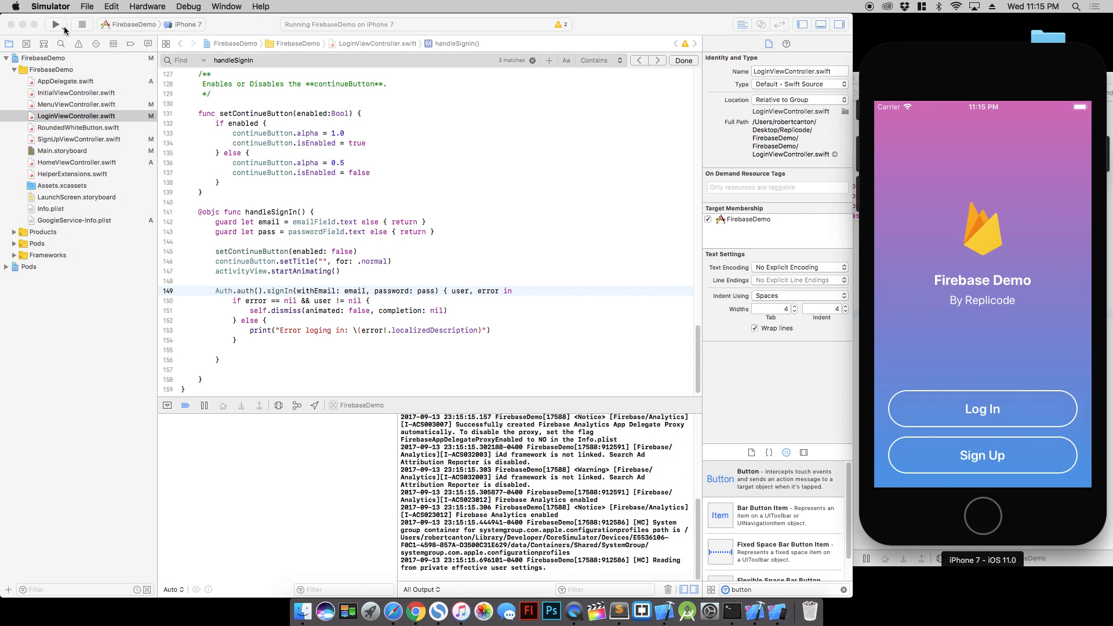
{"action": "mouse_move", "coordinate": [911, 355]}
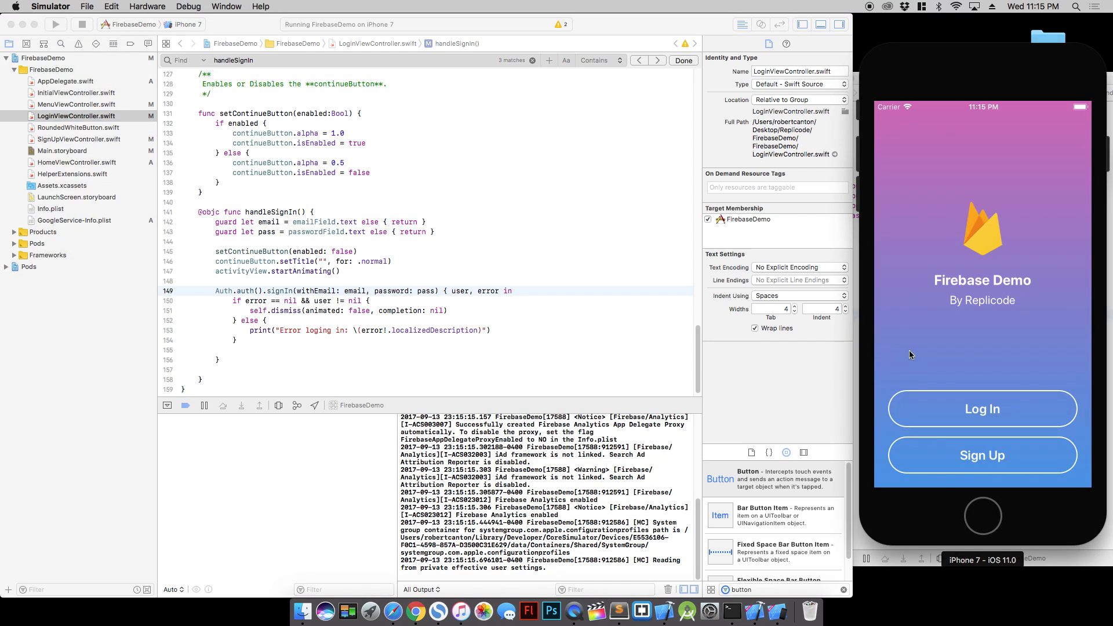
{"action": "mouse_move", "coordinate": [956, 411]}
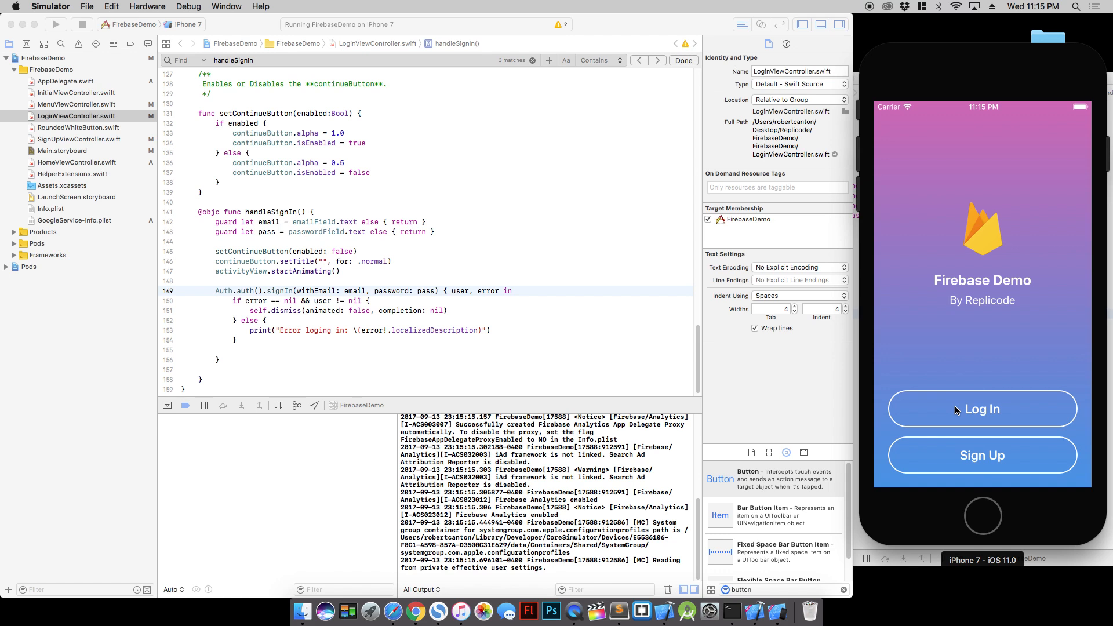
{"action": "left_click", "coordinate": [981, 409]}
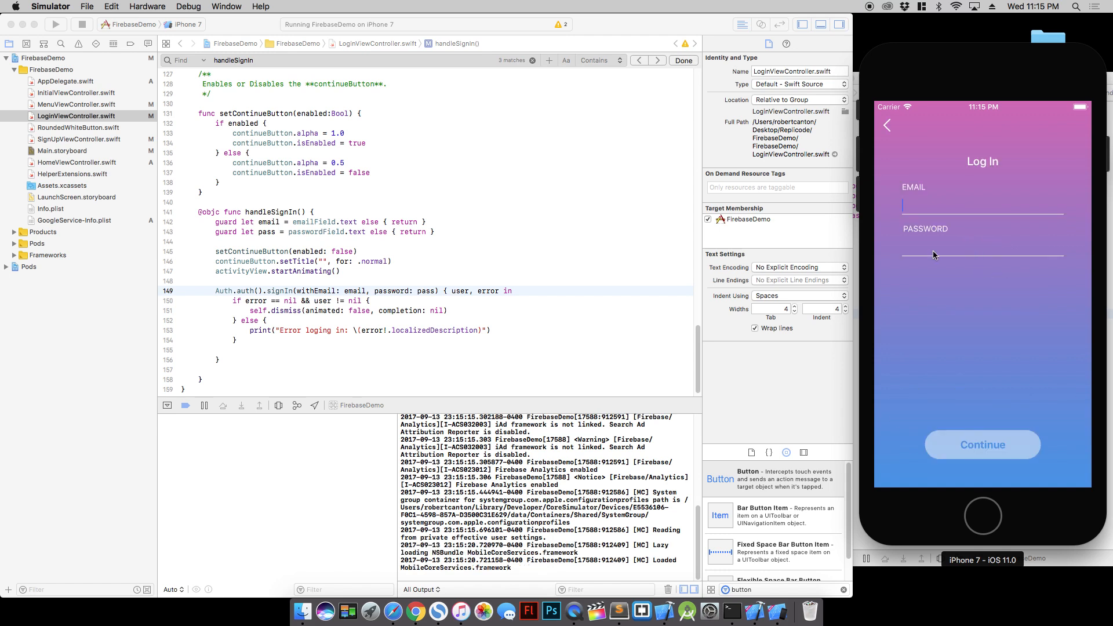
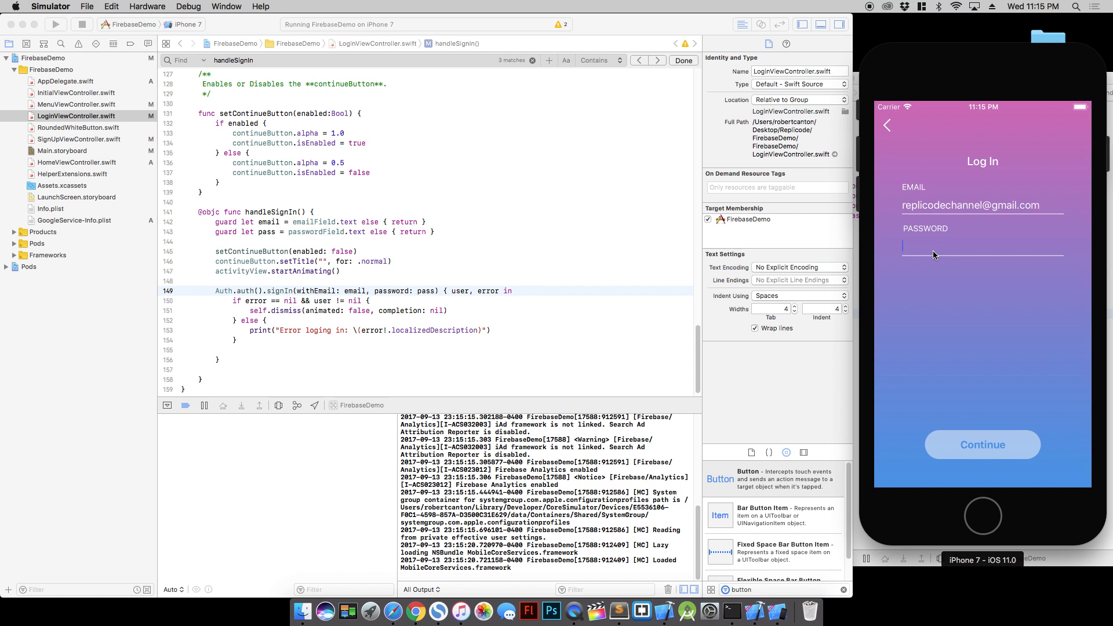
Log in with the replicodechannel email and password to reach Logged in!, then log out.
{"action": "type", "text": "•••••"}
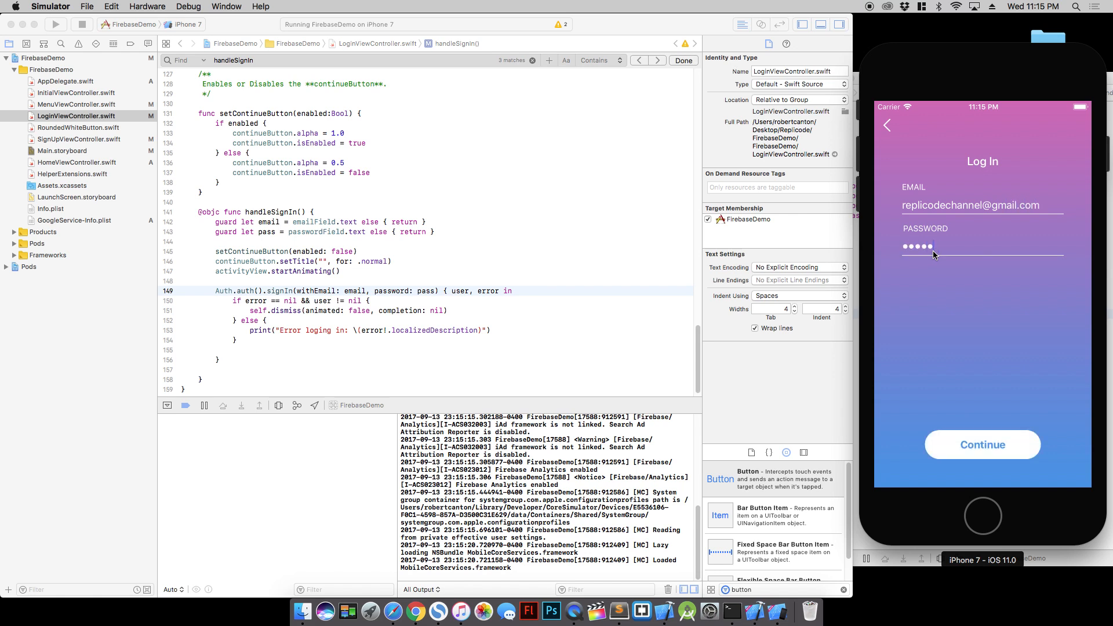
{"action": "type", "text": "d"}
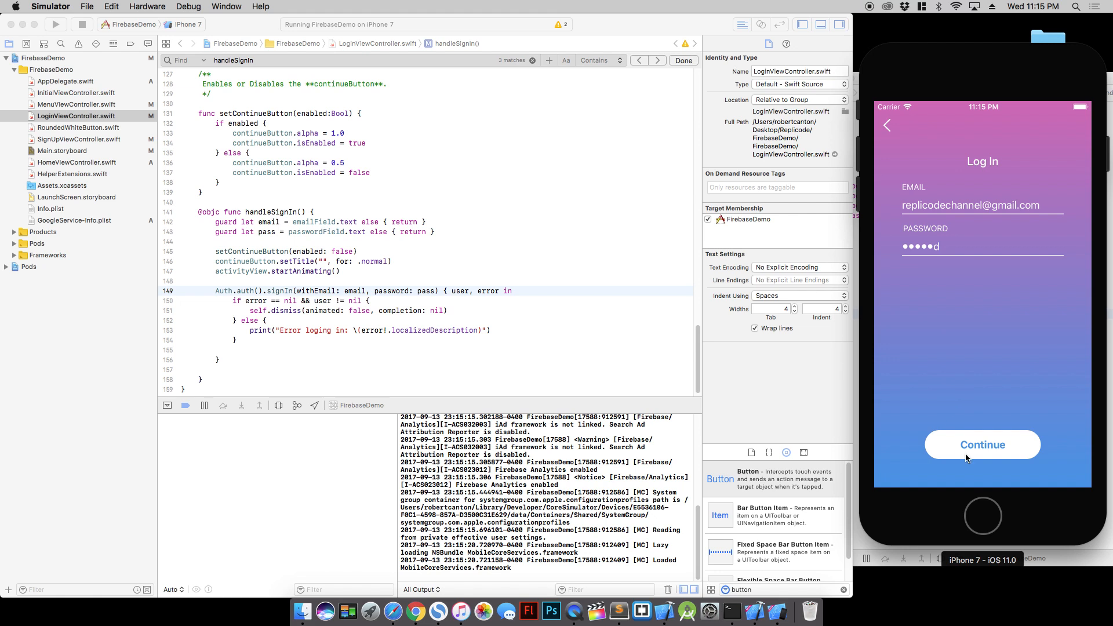
{"action": "left_click", "coordinate": [982, 444]}
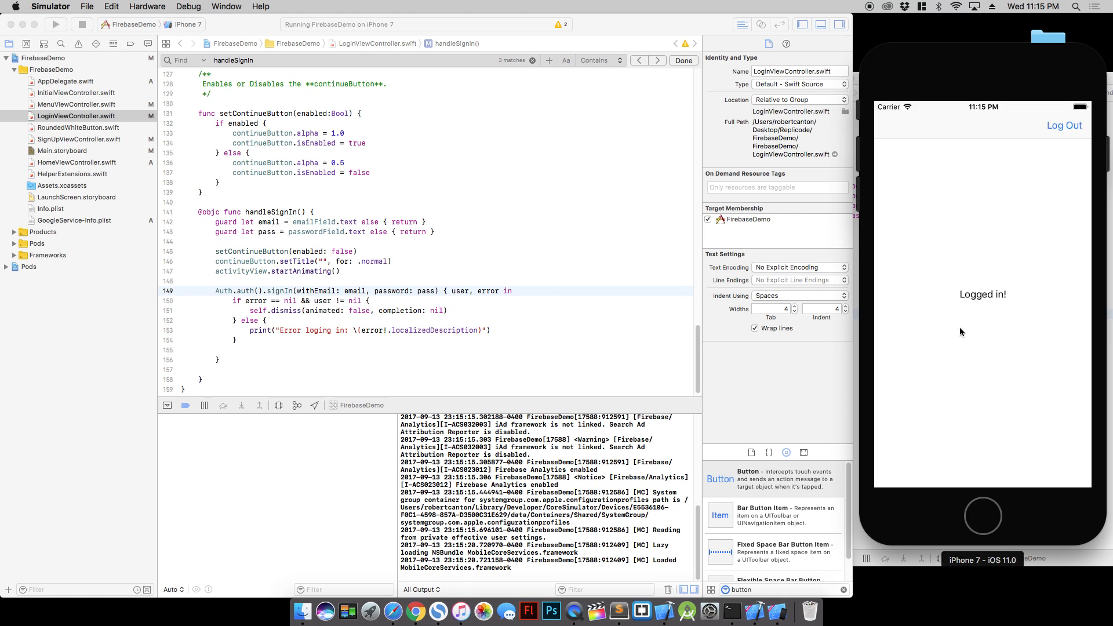
{"action": "mouse_move", "coordinate": [1054, 154]}
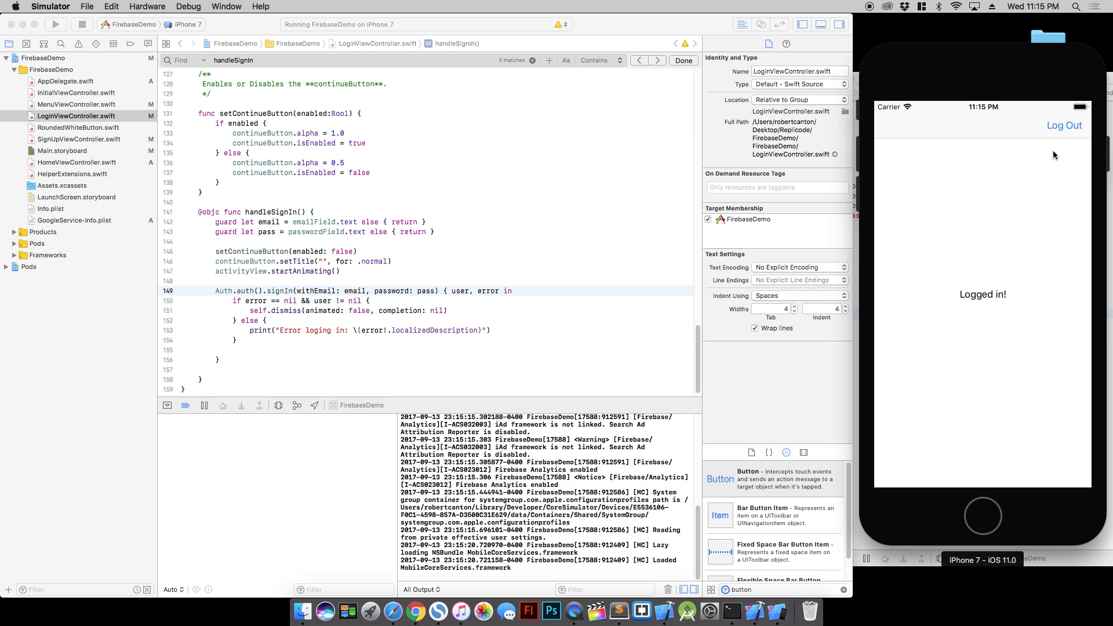
{"action": "left_click", "coordinate": [1063, 125]}
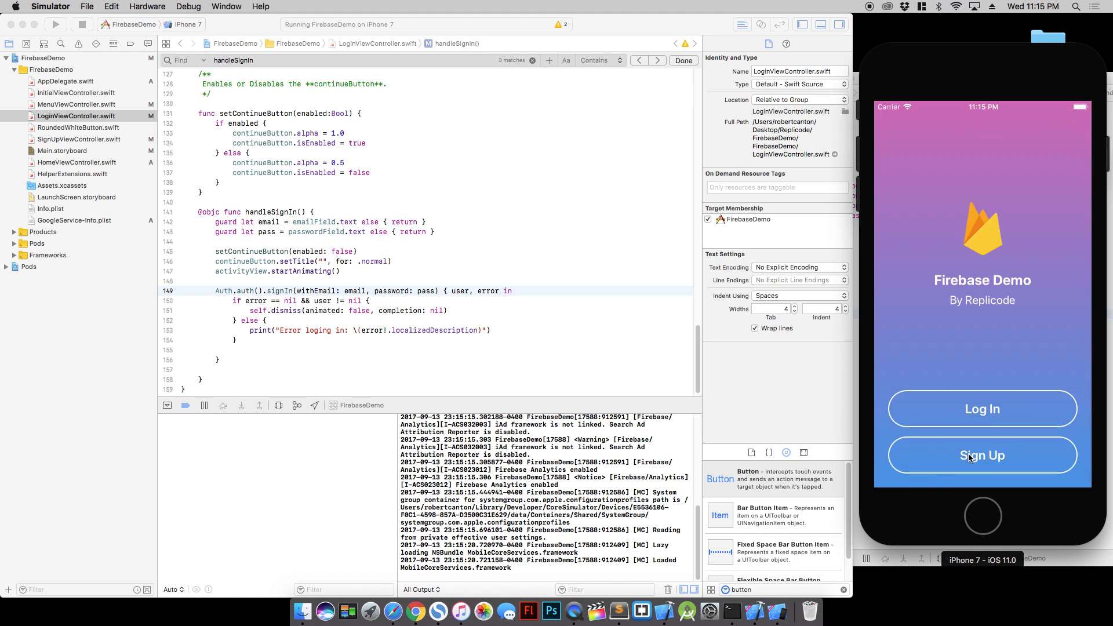
Sign up a new ricksanchez account with email and password, reach Logged in!, then log out.
{"action": "left_click", "coordinate": [982, 455]}
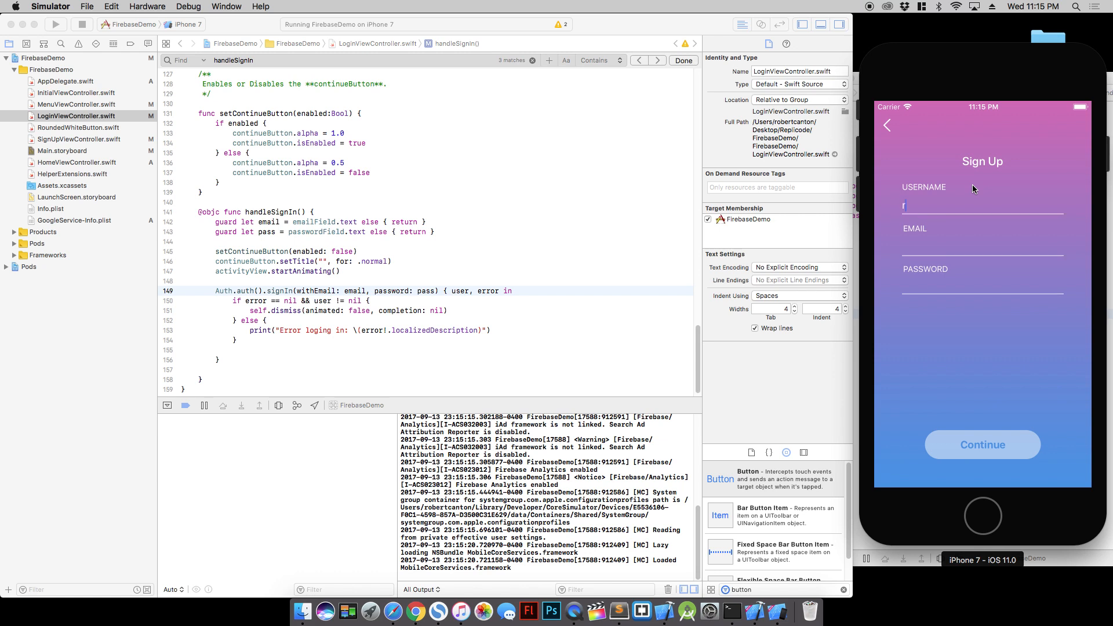
{"action": "type", "text": "icksan"}
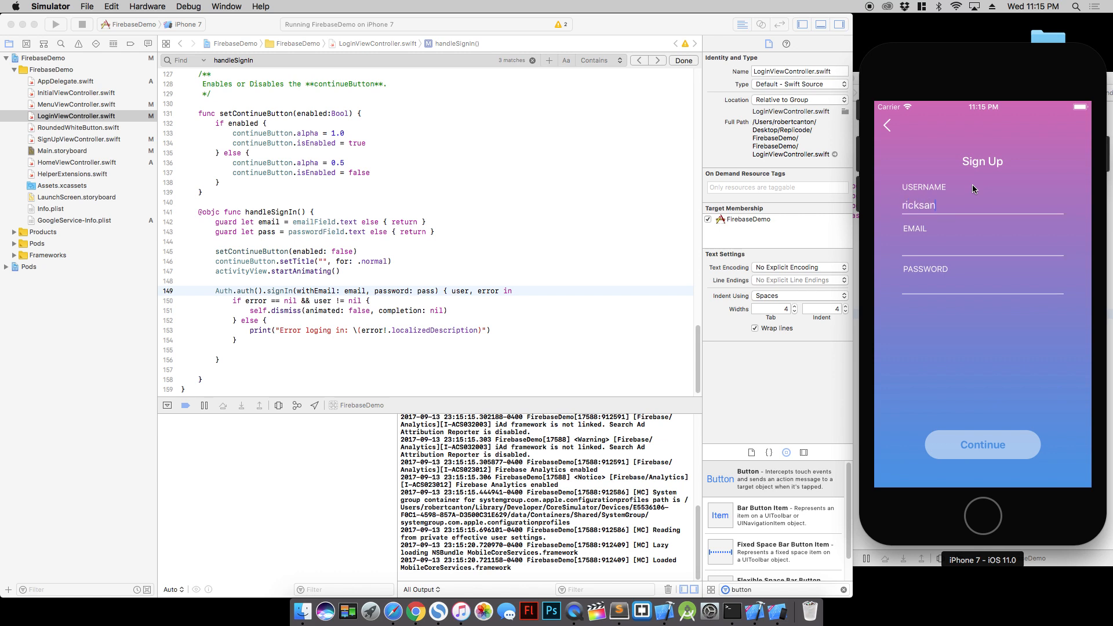
{"action": "type", "text": "ricksanchez"}
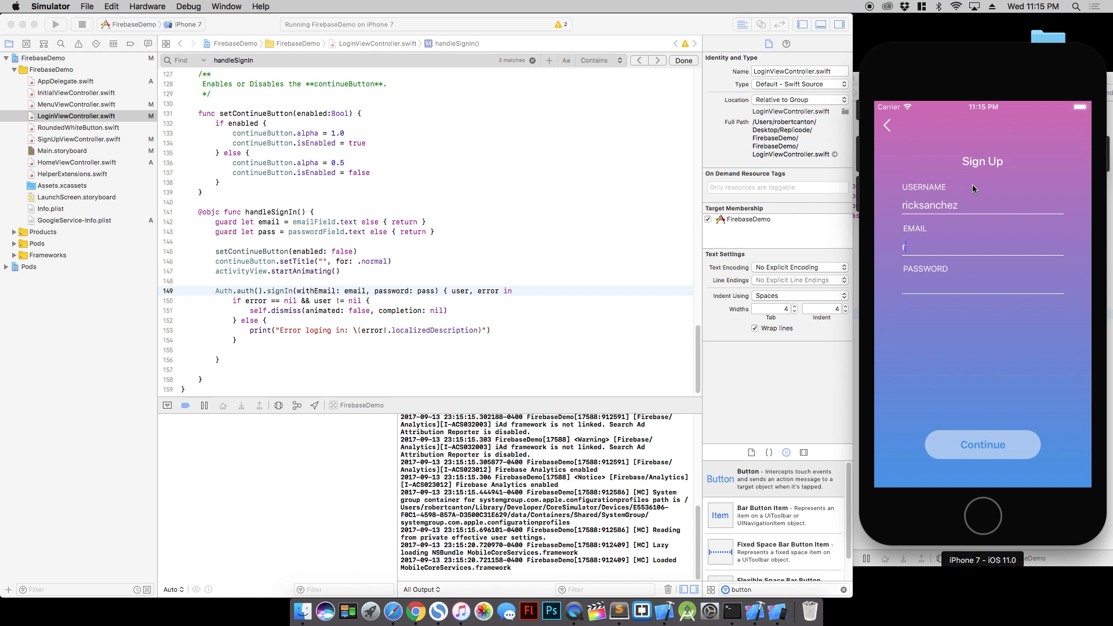
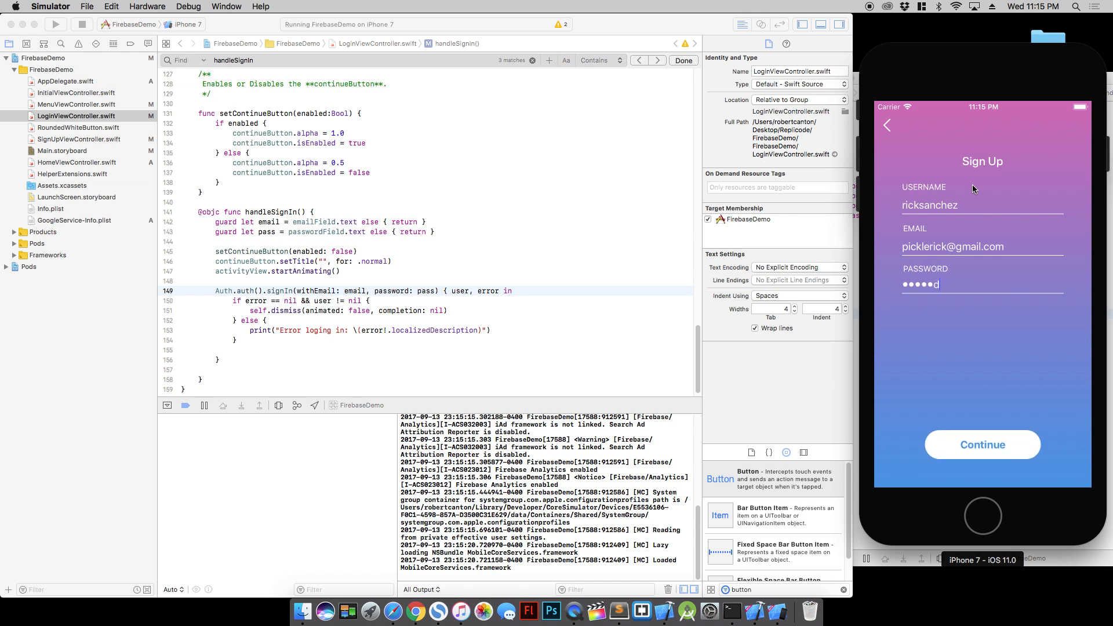
{"action": "left_click", "coordinate": [982, 444]}
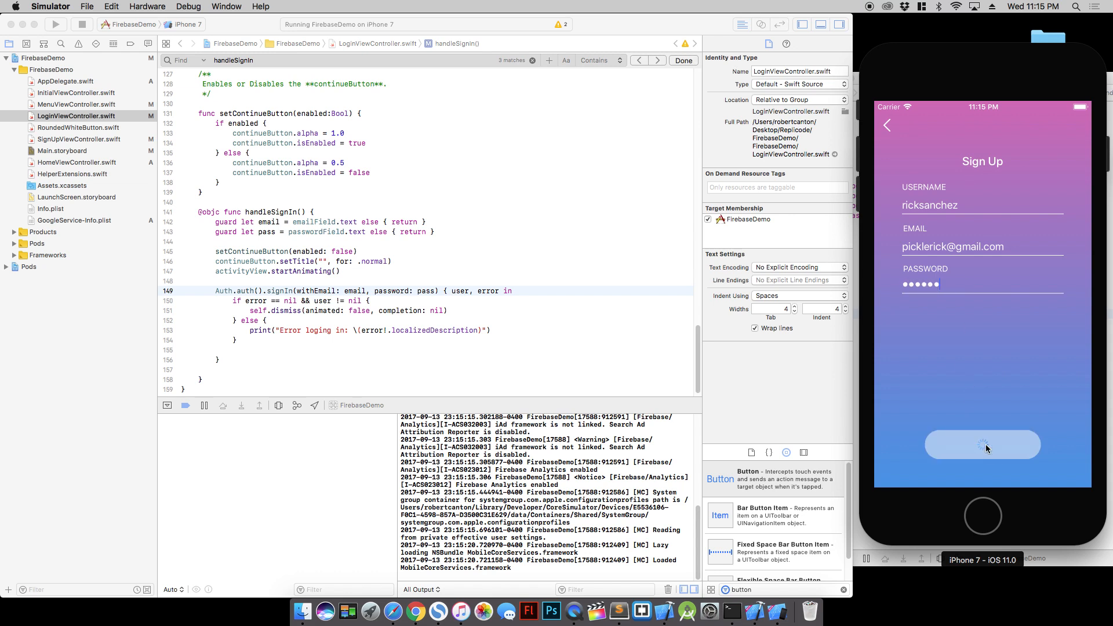
{"action": "left_click", "coordinate": [982, 444]}
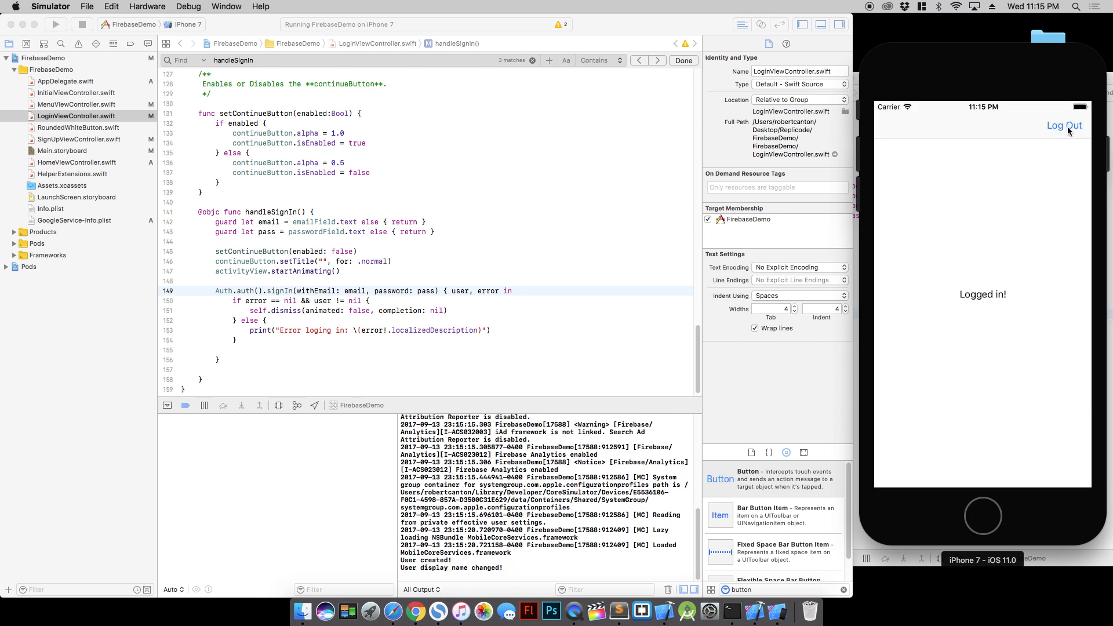
Log back in with the new account's gmail.com email and password to reach Logged in!
{"action": "left_click", "coordinate": [1064, 125]}
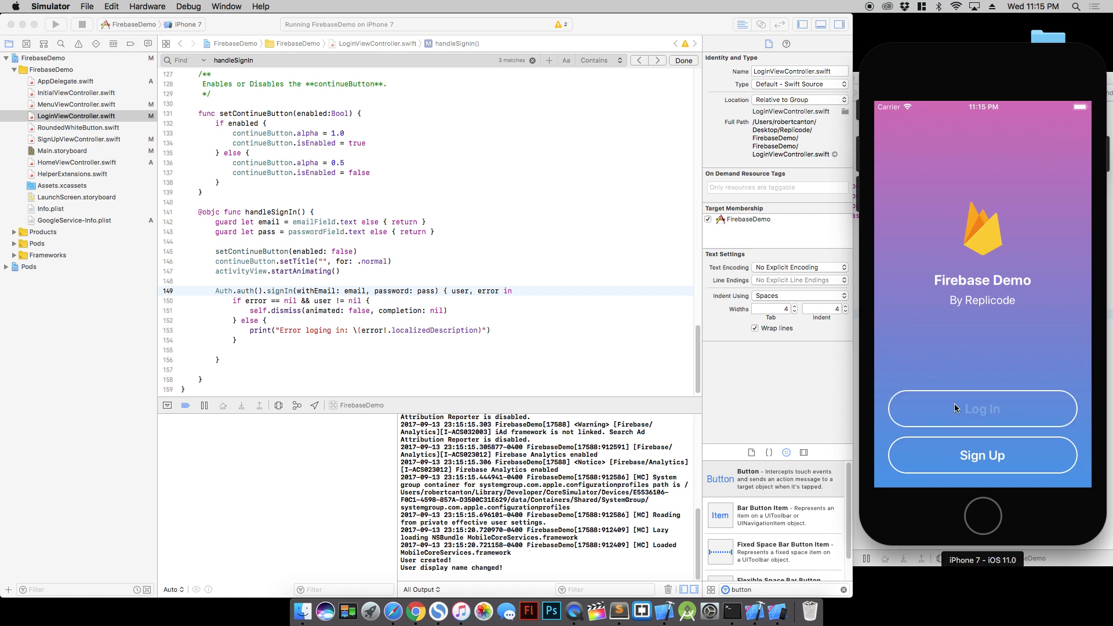
{"action": "left_click", "coordinate": [982, 408]}
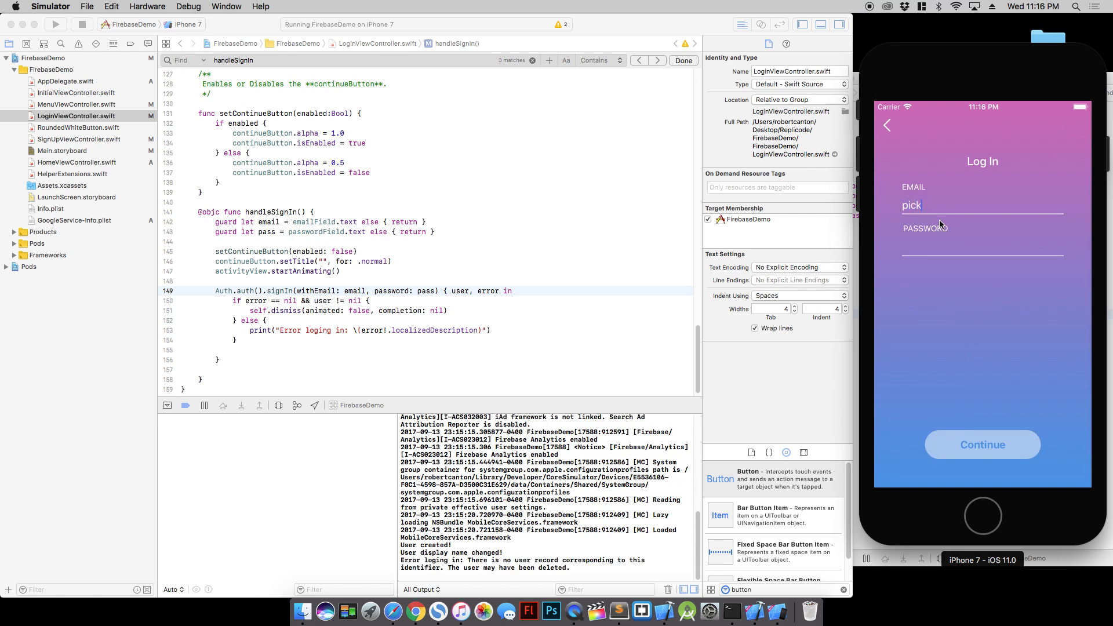
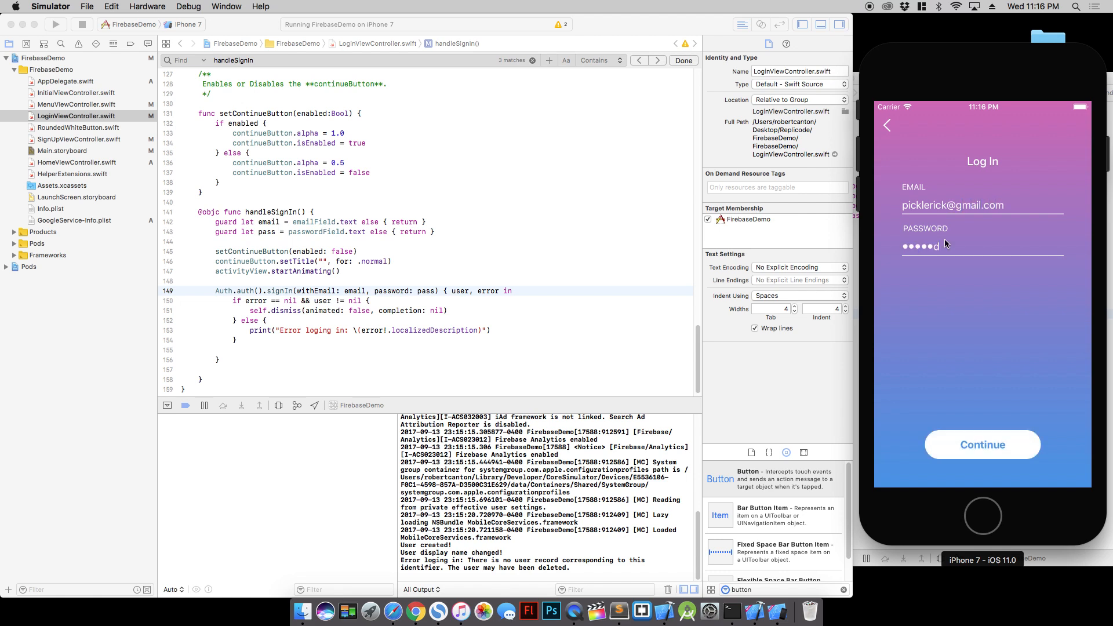
{"action": "left_click", "coordinate": [982, 444]}
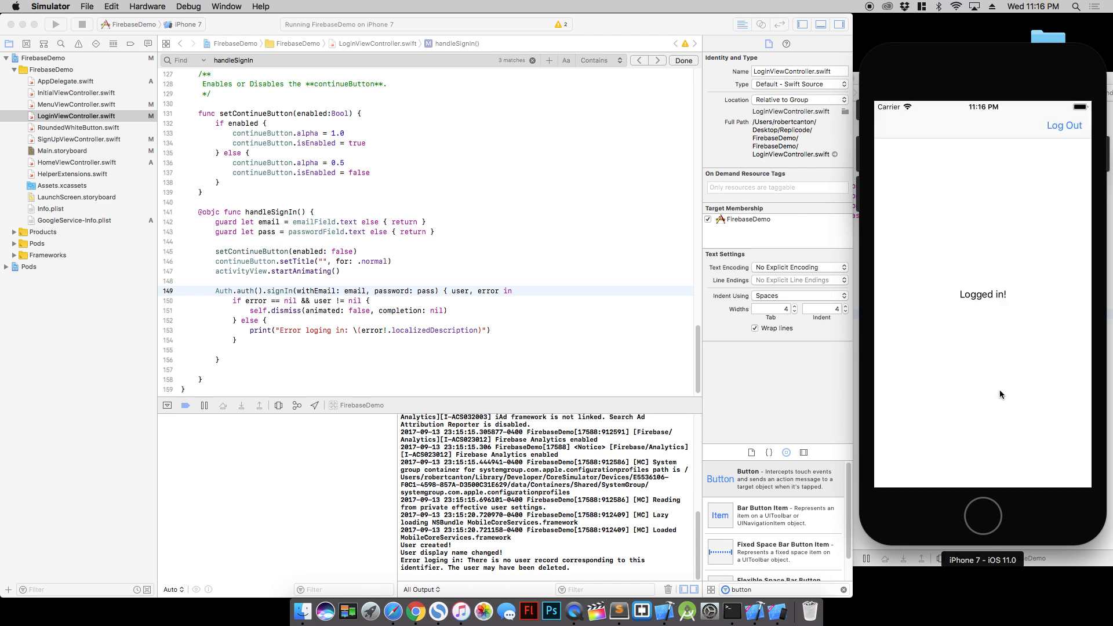
{"action": "mouse_move", "coordinate": [1058, 138]}
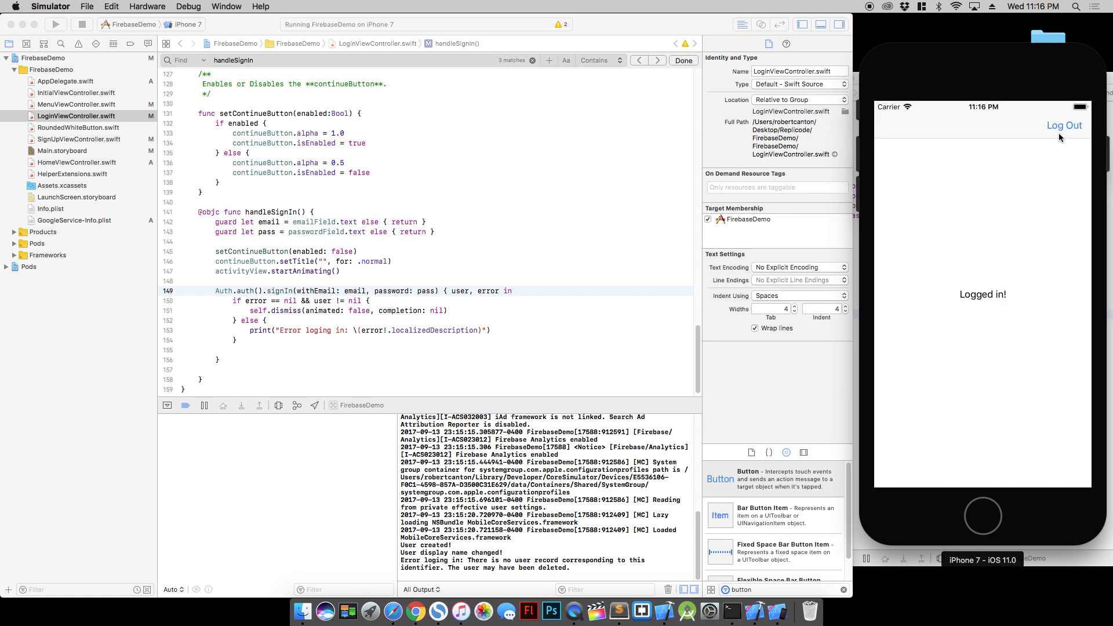
{"action": "mouse_move", "coordinate": [1057, 135]}
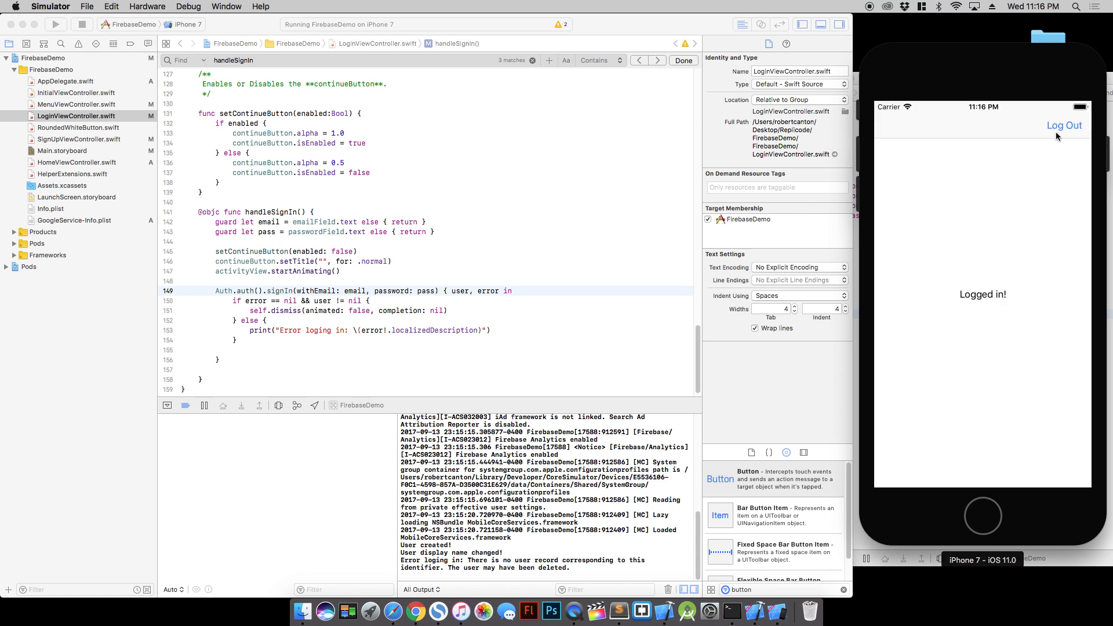
Log out to the welcome screen and scroll through handleSignIn in the Xcode editor.
{"action": "left_click", "coordinate": [1063, 125]}
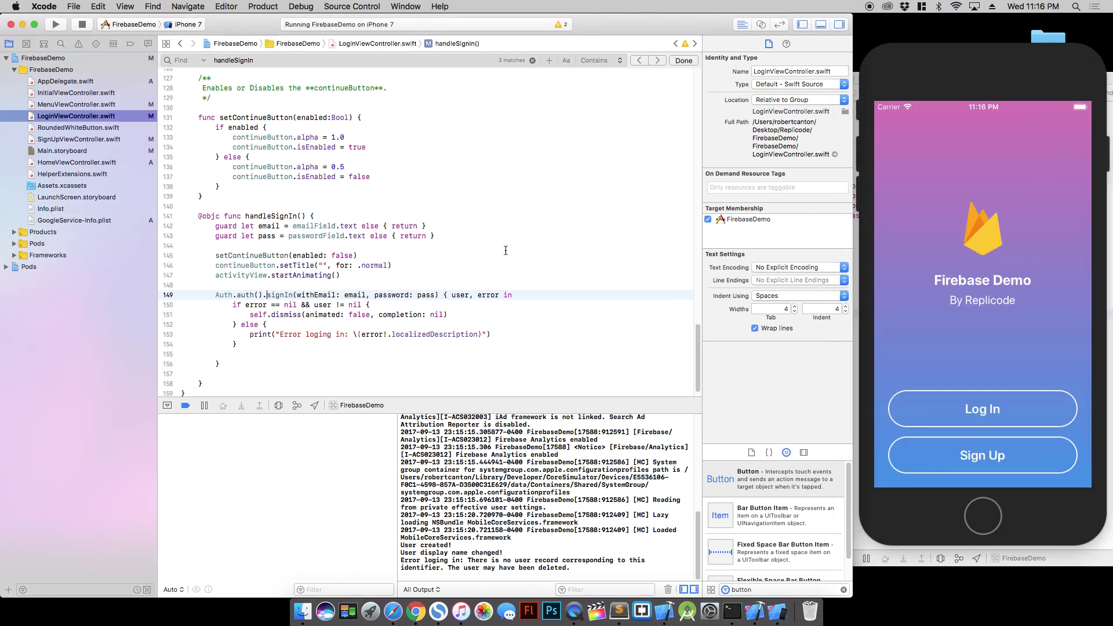
{"action": "scroll", "scroll_direction": "up", "scroll_amount": 3}
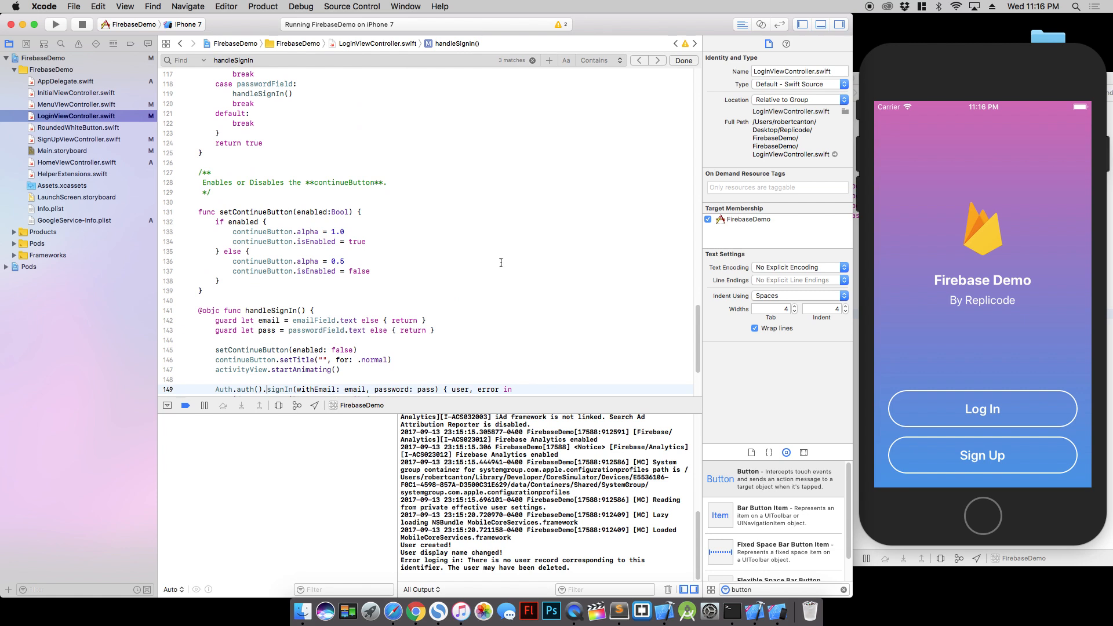
{"action": "scroll", "scroll_direction": "down", "scroll_amount": 3}
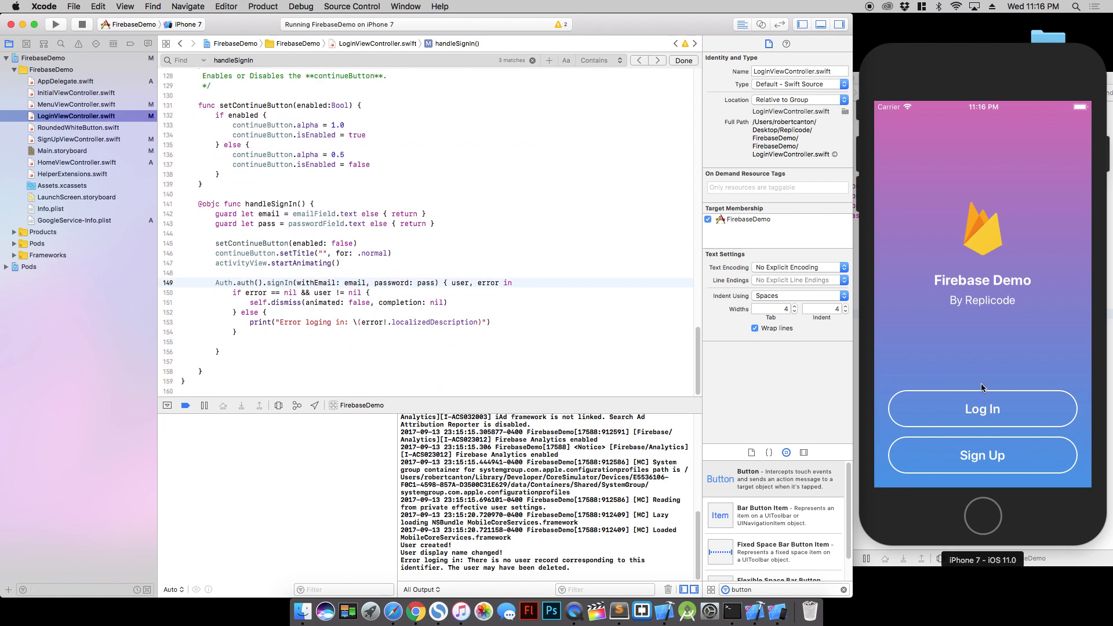